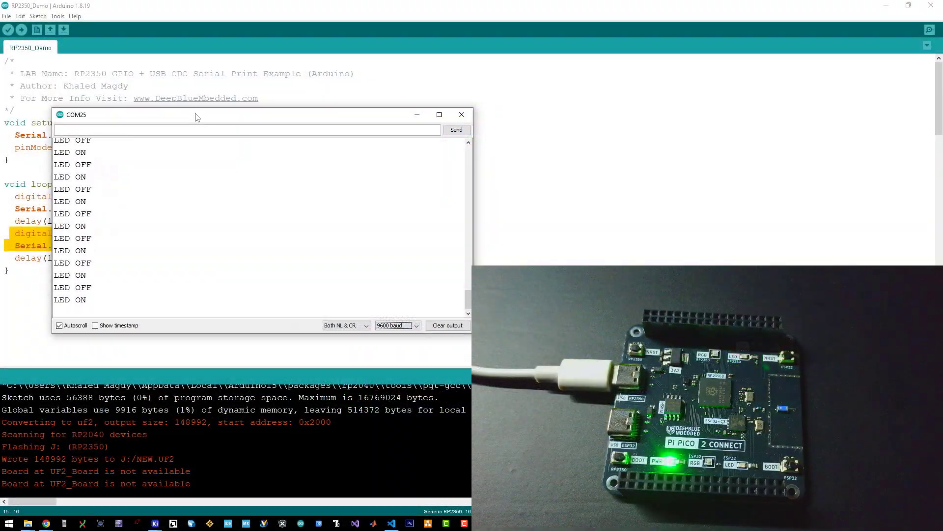
Step: Rotate the Pi Pico 2 Connect board in KiCad's 3D viewer to inspect the render
drag(196, 114, 361, 165)
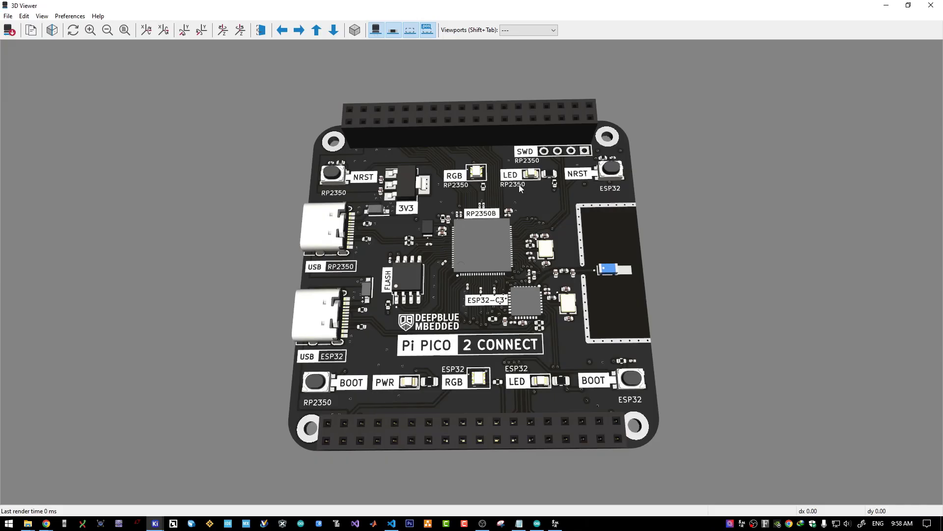
mouse_move(521, 213)
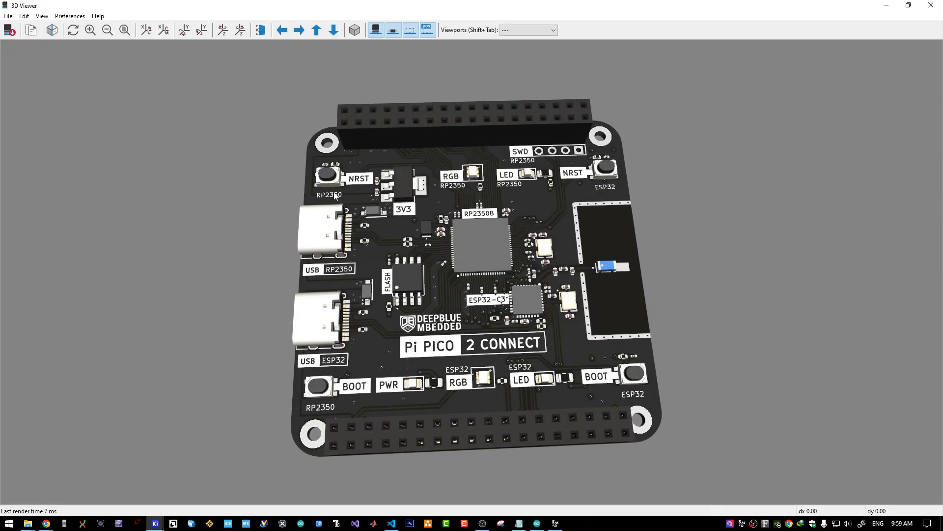
mouse_move(326, 434)
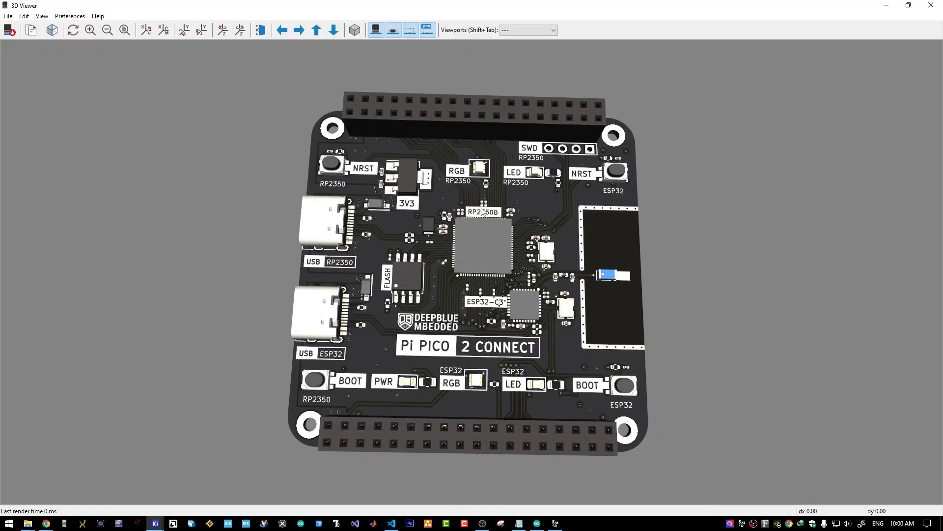
mouse_move(471, 282)
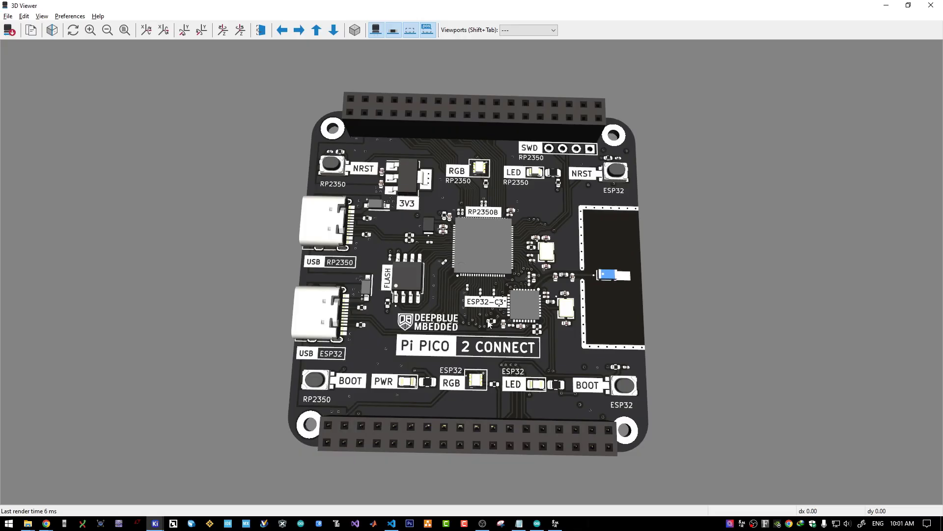
mouse_move(510, 328)
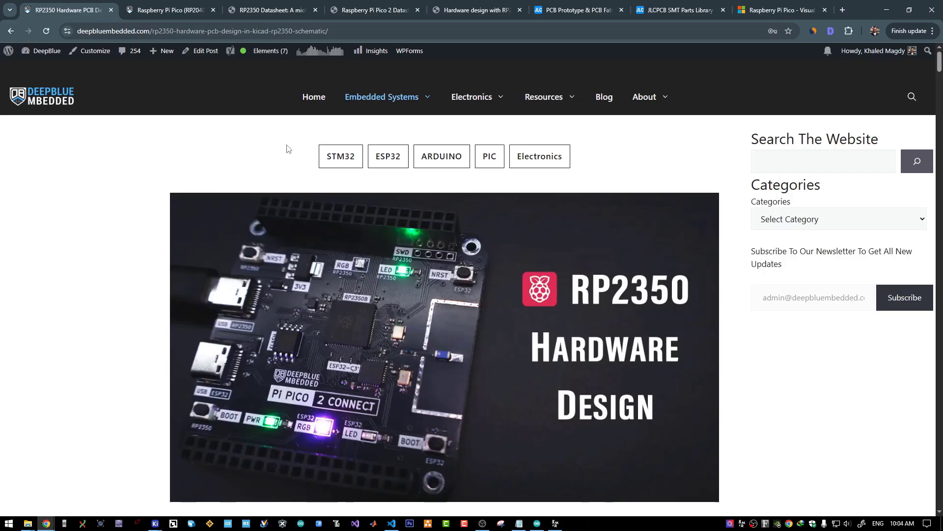
Step: Scroll the RP2350 article past the table of contents to the RP2350 Overview section
scroll(down, 3)
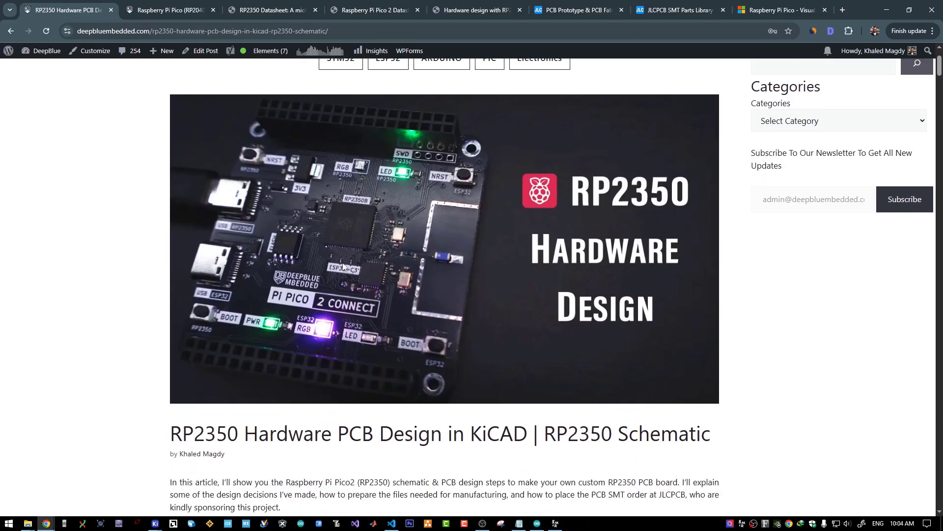
scroll(down, 3)
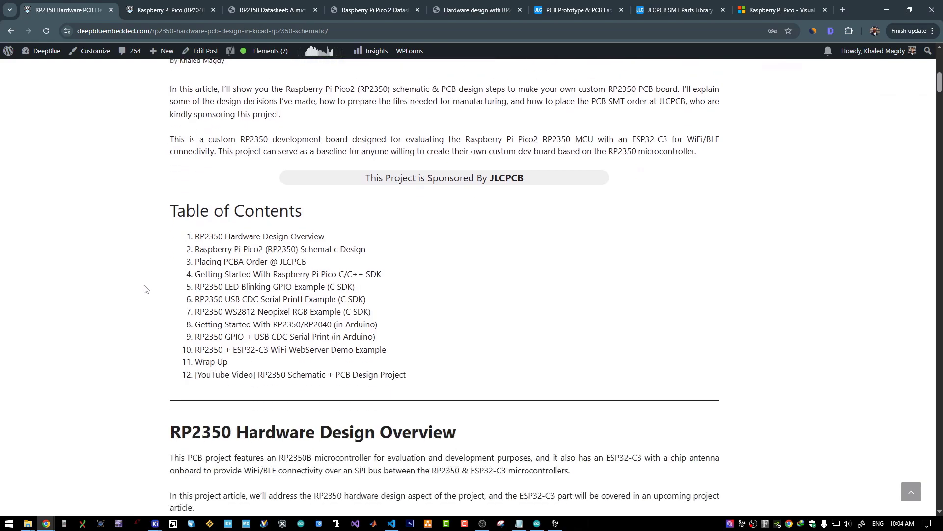
scroll(down, 3)
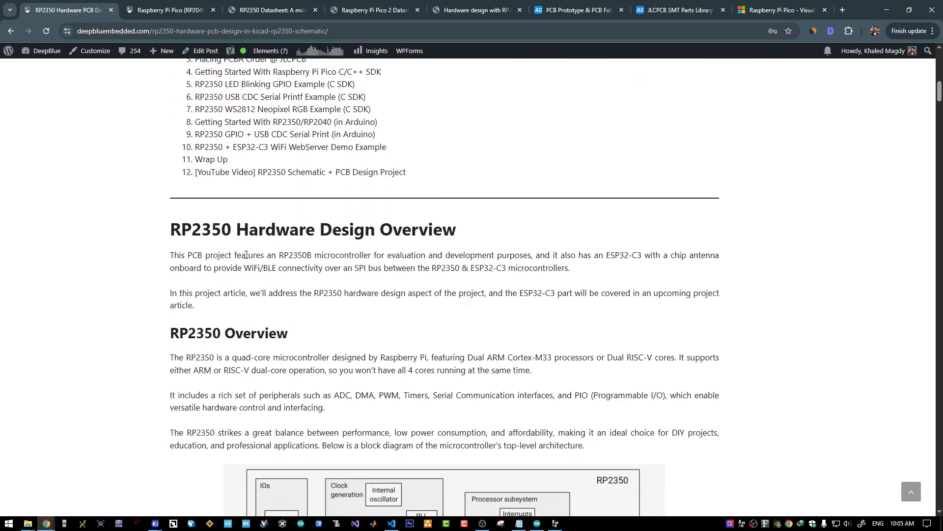
scroll(down, 3)
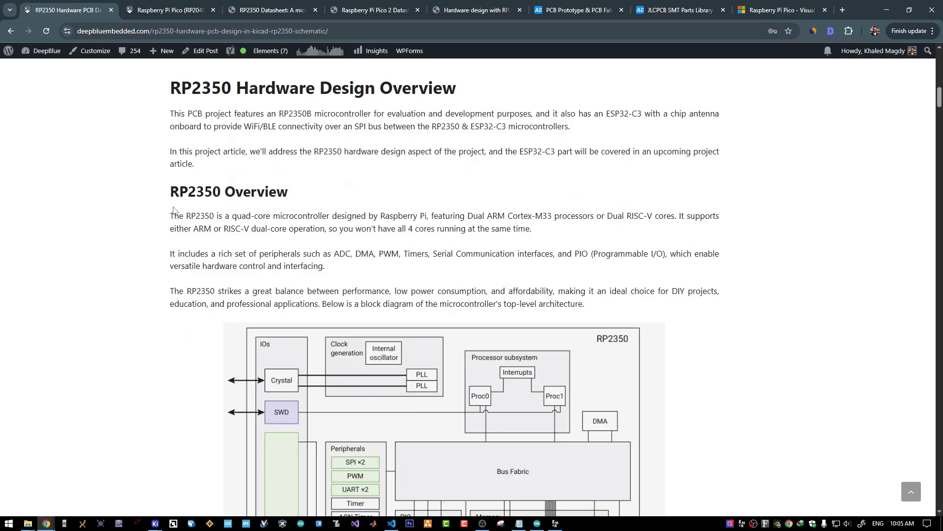
mouse_move(179, 188)
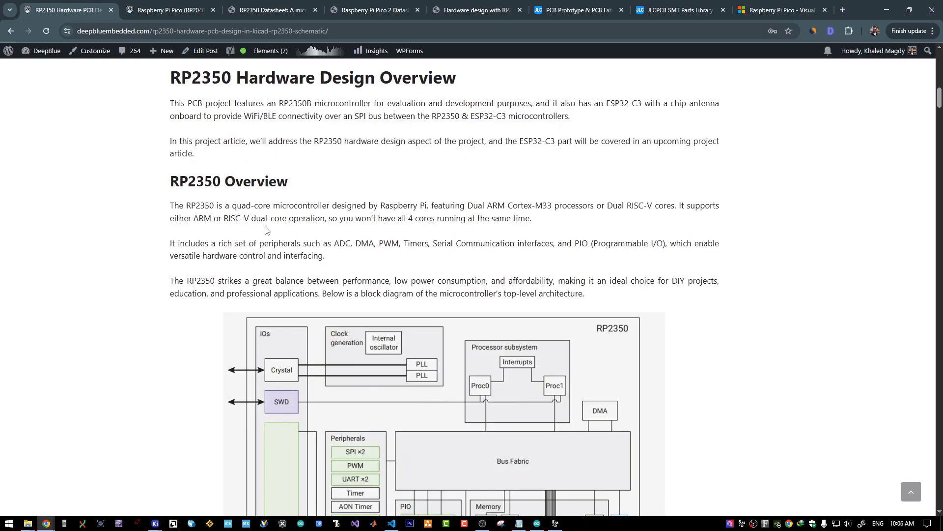
scroll(down, 3)
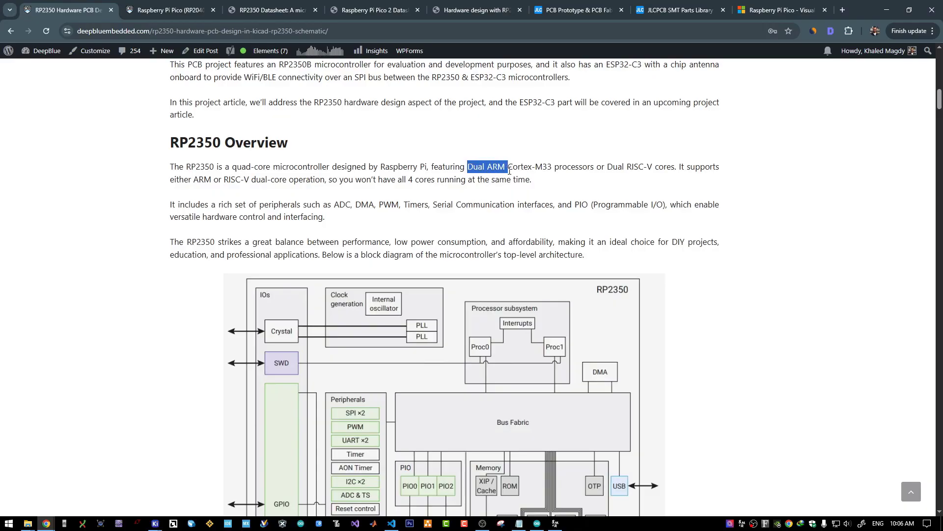
Step: Highlight the Dual ARM / Dual RISC-V phrases, then continue down to the block diagram
drag(505, 167, 562, 167)
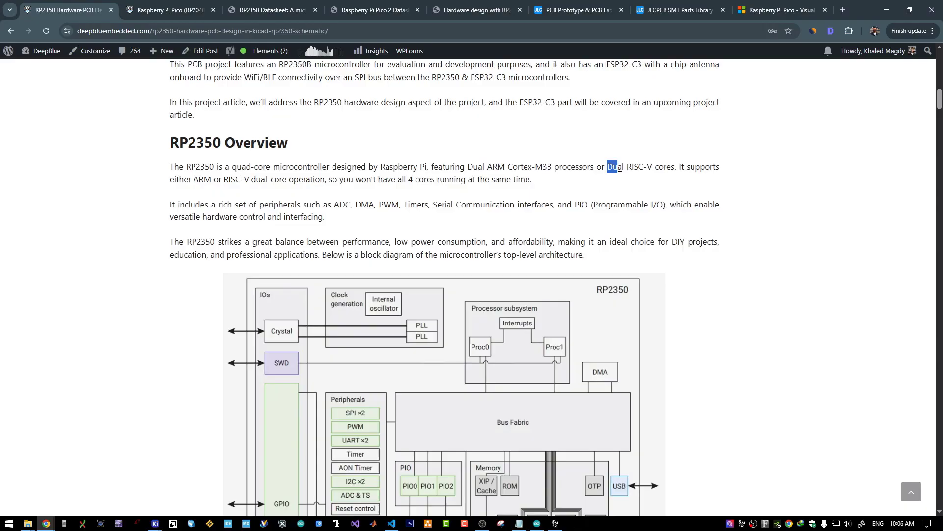
drag(610, 167, 493, 167)
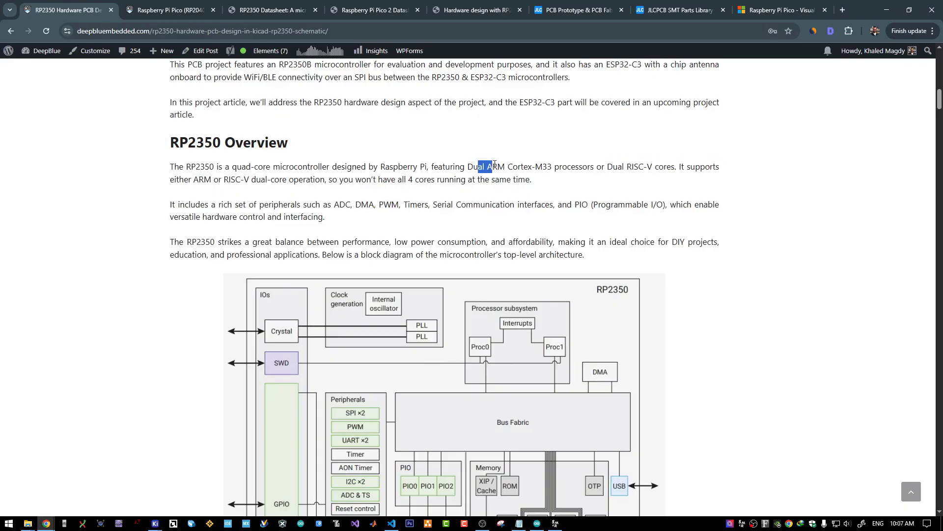
drag(490, 167, 507, 167)
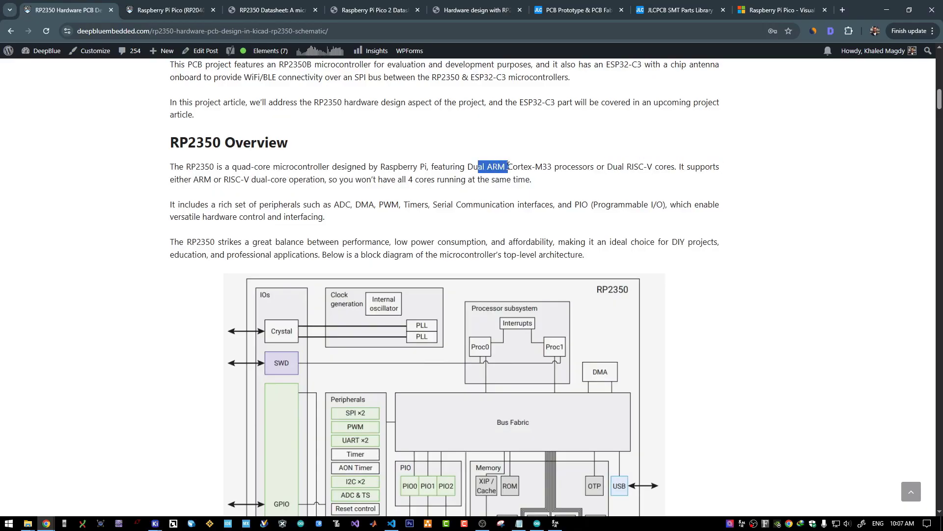
scroll(down, 3)
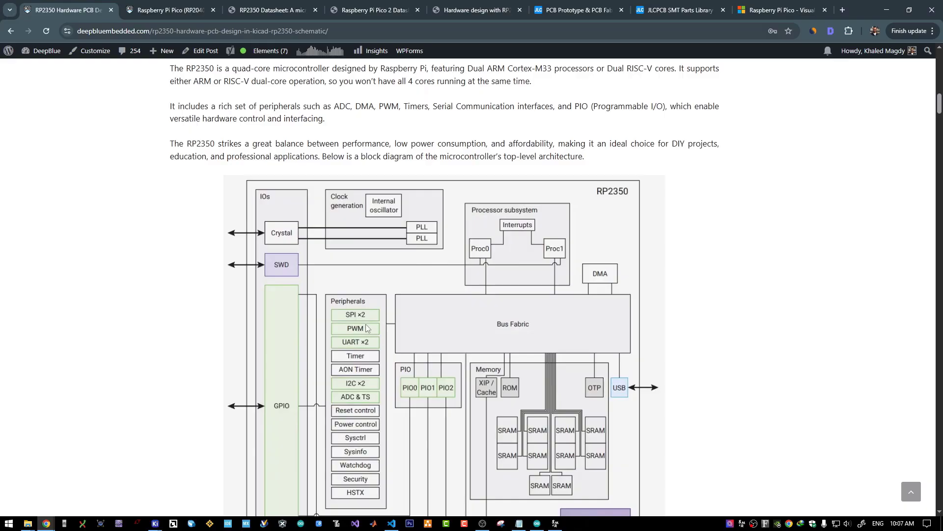
scroll(down, 3)
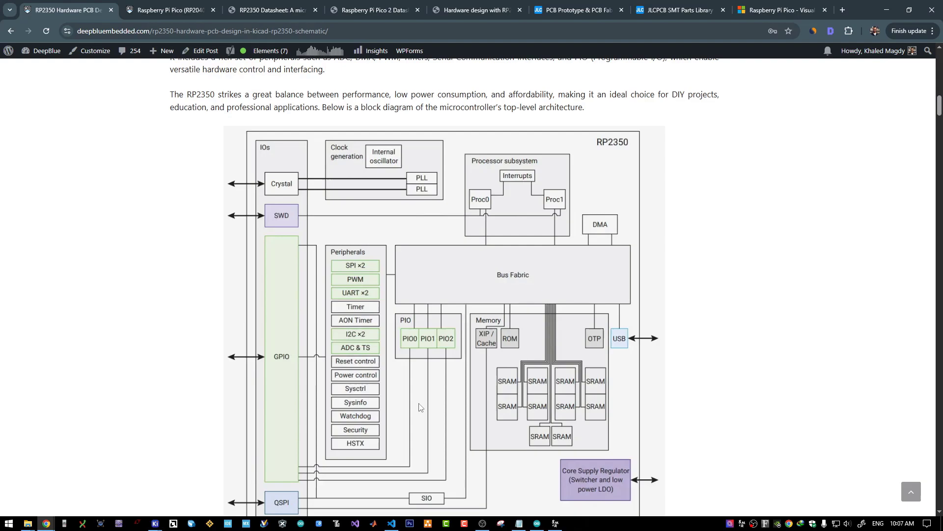
Step: Scroll down to the RP2350 Variants section and its comparison table
scroll(down, 3)
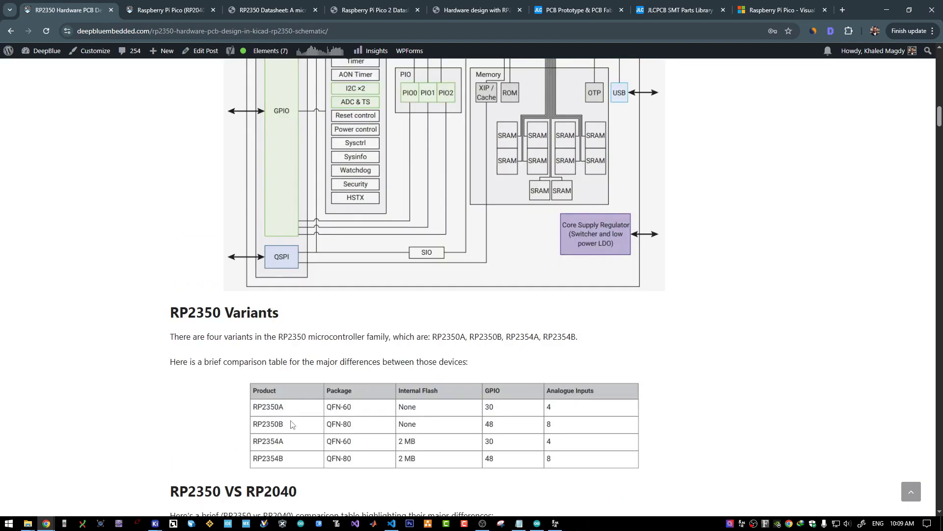
mouse_move(417, 433)
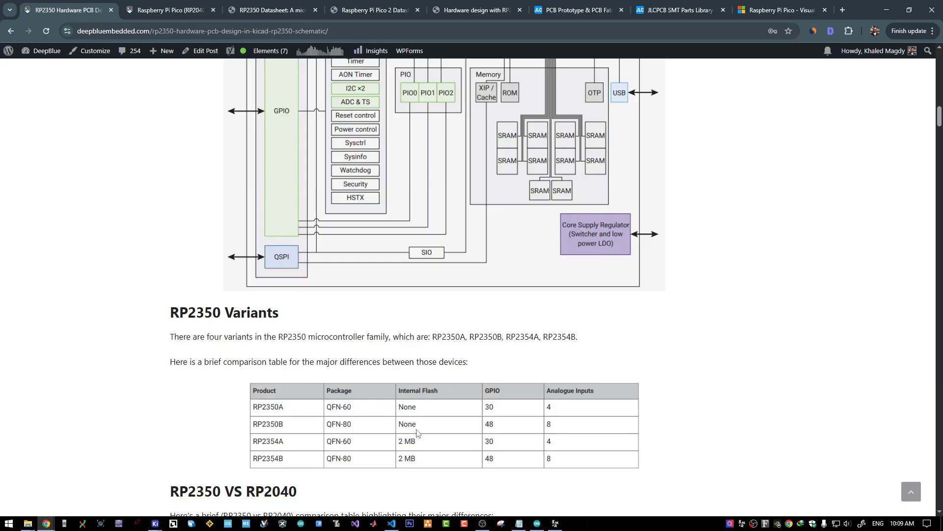
mouse_move(278, 449)
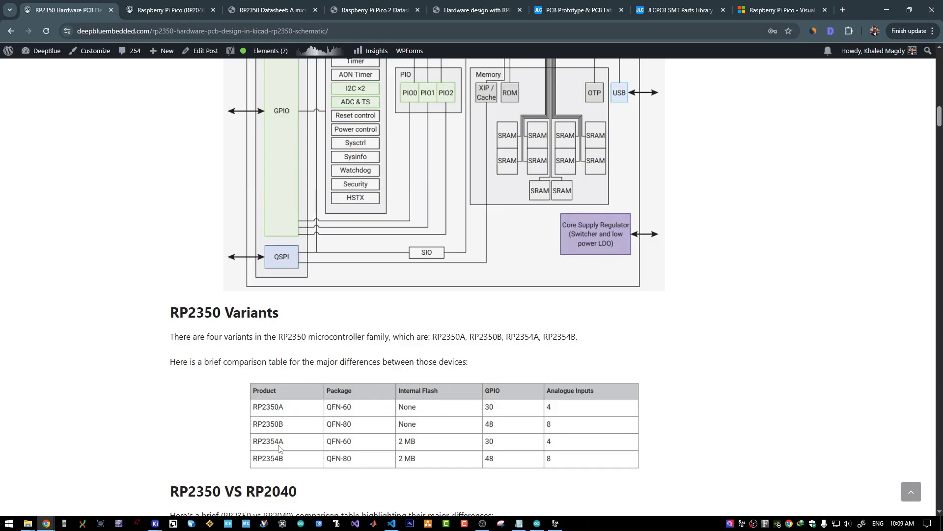
mouse_move(286, 454)
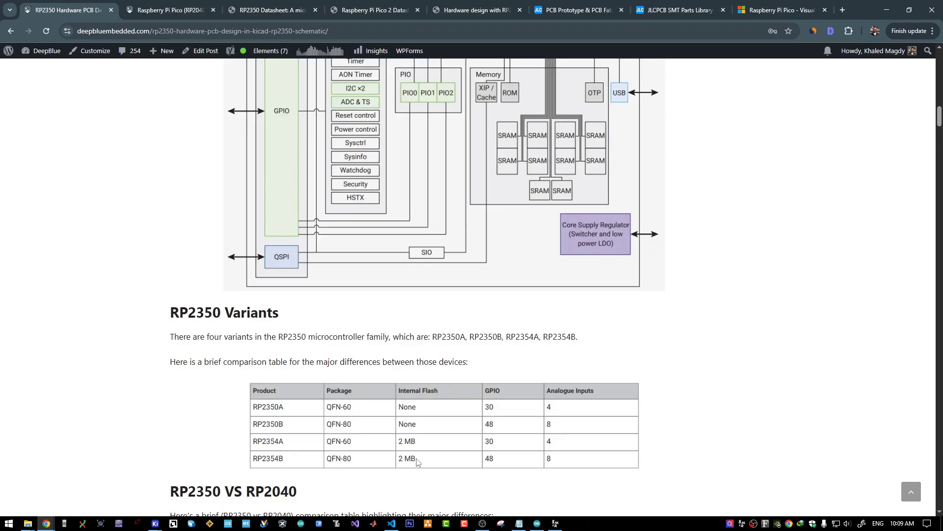
mouse_move(301, 436)
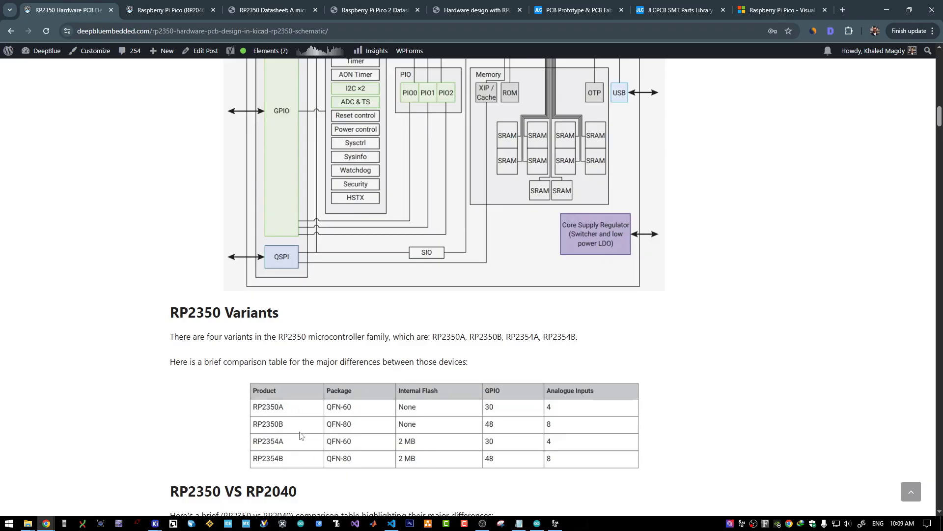
mouse_move(349, 393)
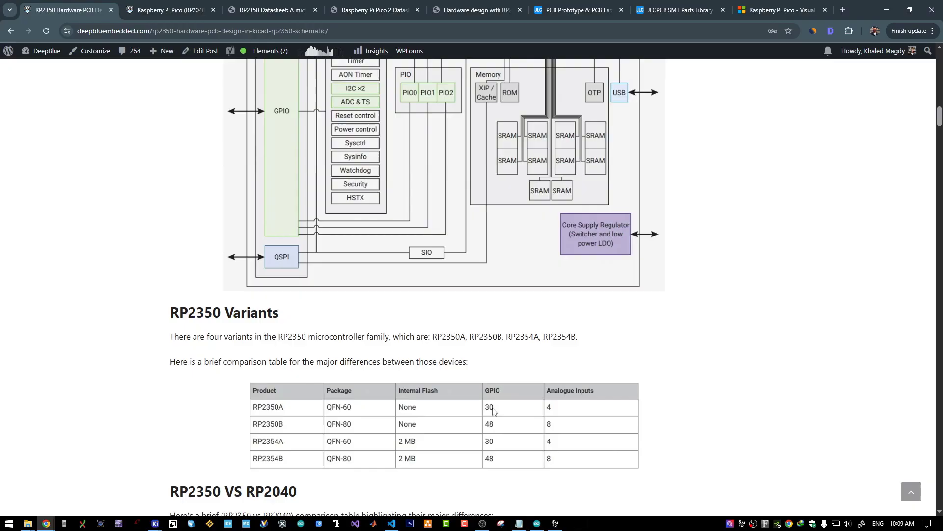
mouse_move(285, 427)
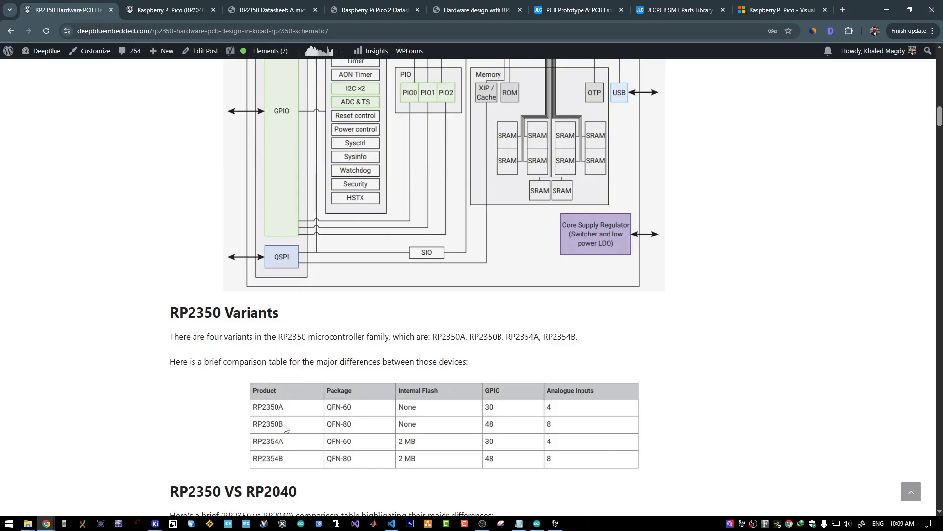
mouse_move(510, 470)
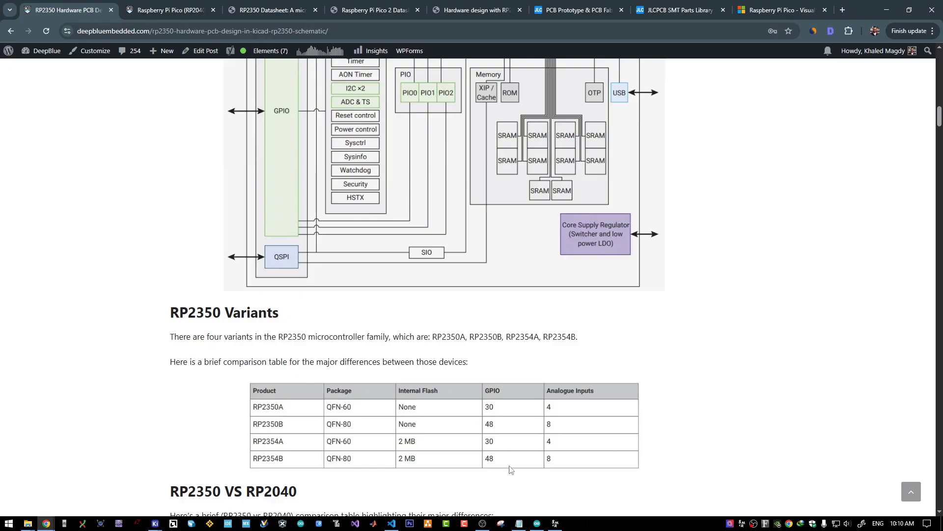
mouse_move(556, 423)
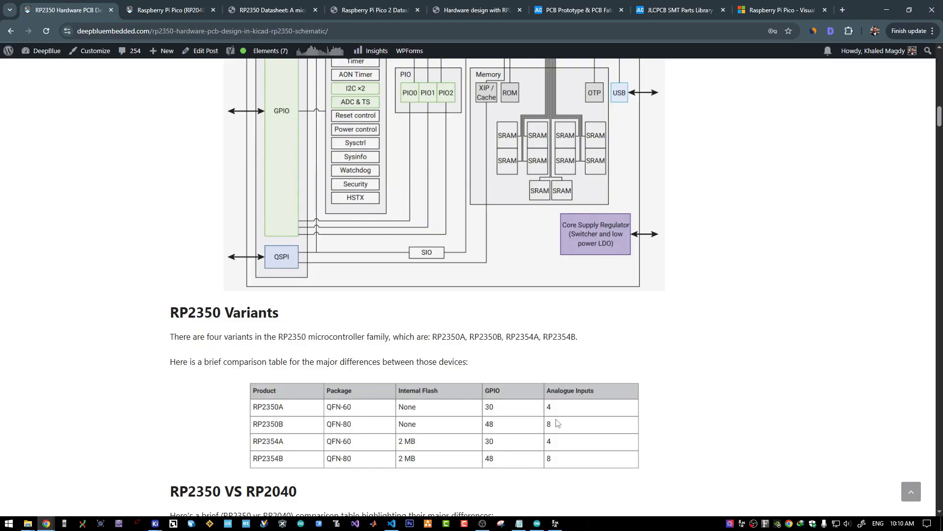
mouse_move(386, 326)
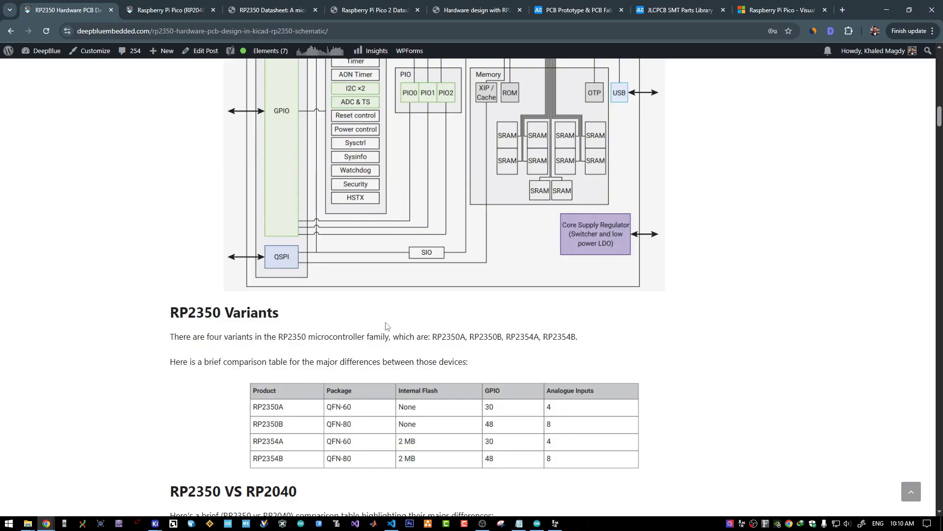
mouse_move(272, 464)
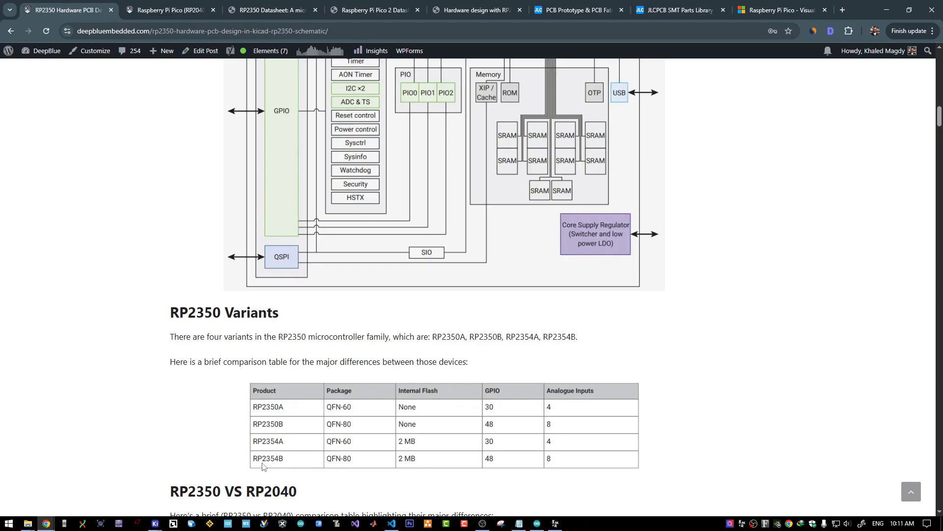
mouse_move(347, 359)
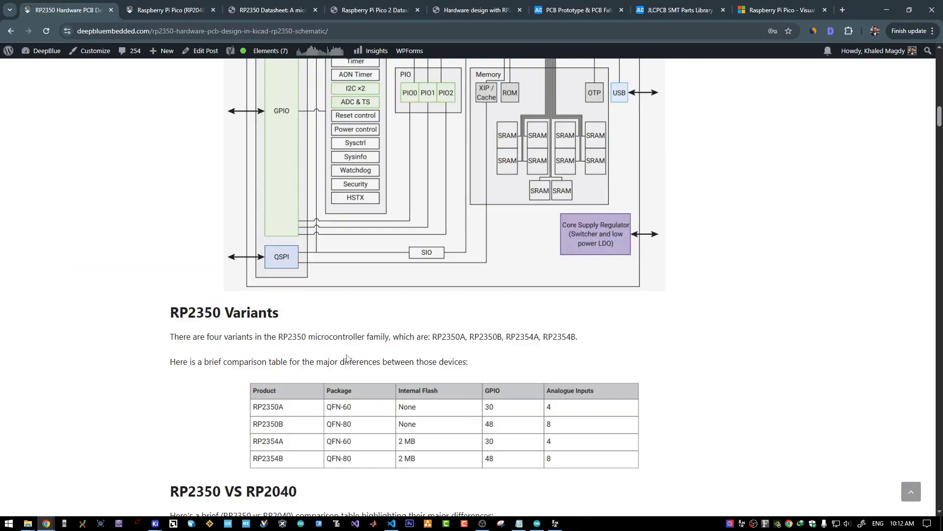
Step: Check the JLCPCB RP2354 search results, then return to the RP2350 article's variants table
click(680, 10)
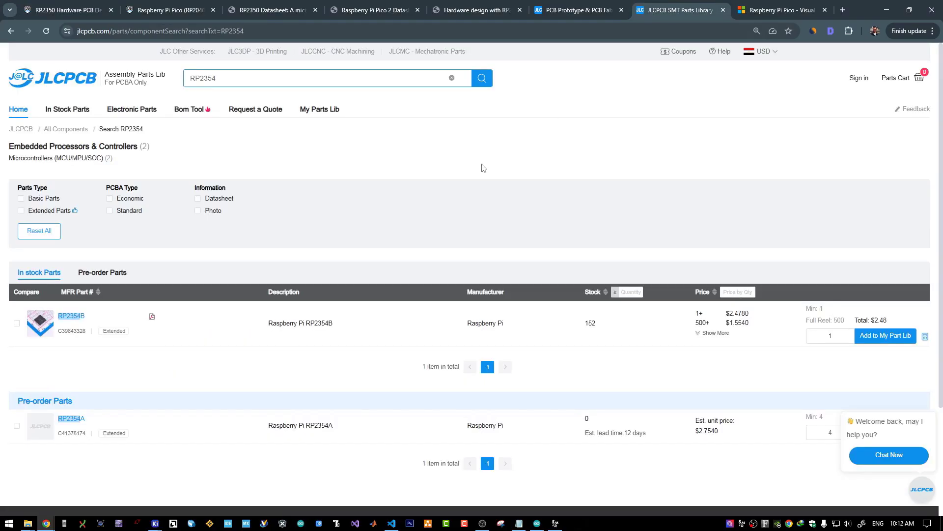
mouse_move(61, 329)
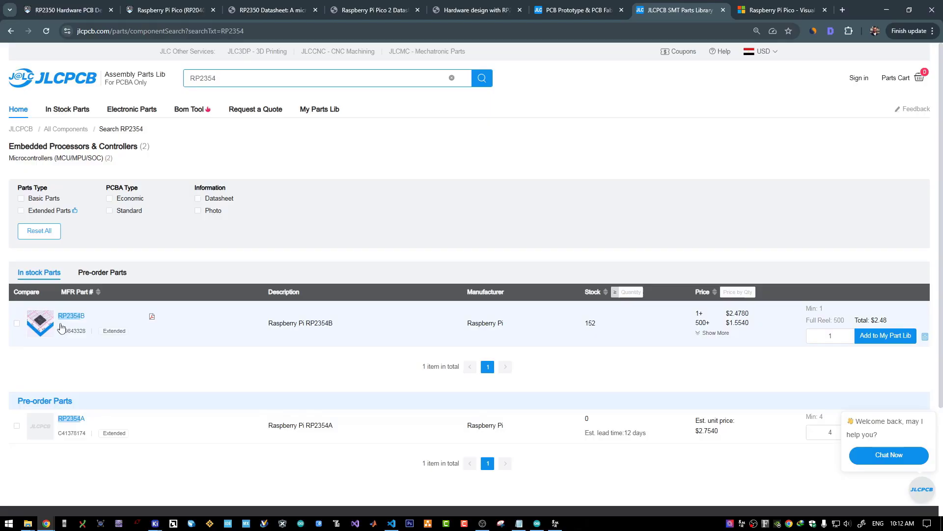
mouse_move(499, 326)
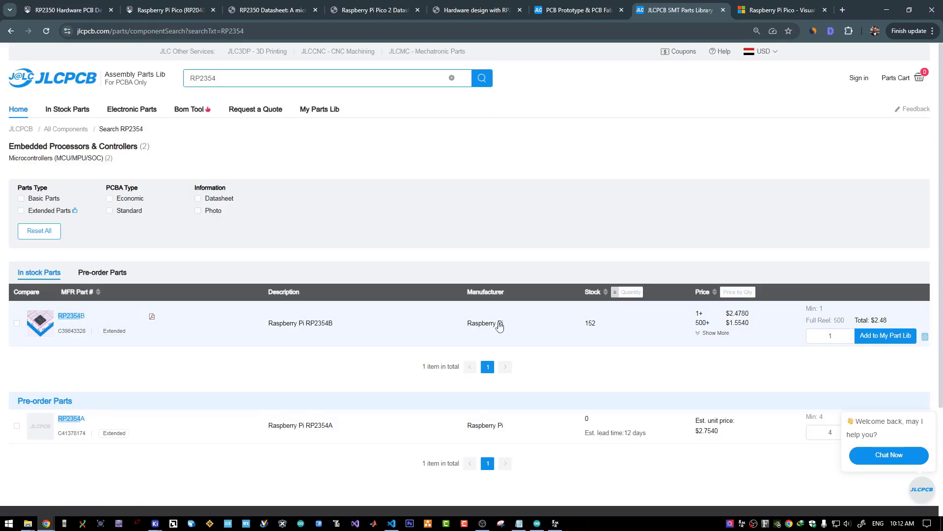
mouse_move(521, 307)
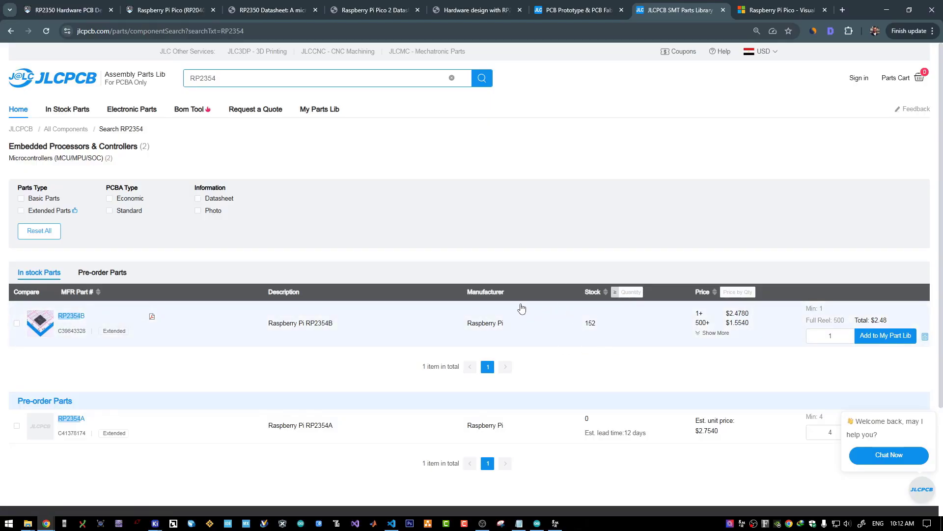
click(66, 10)
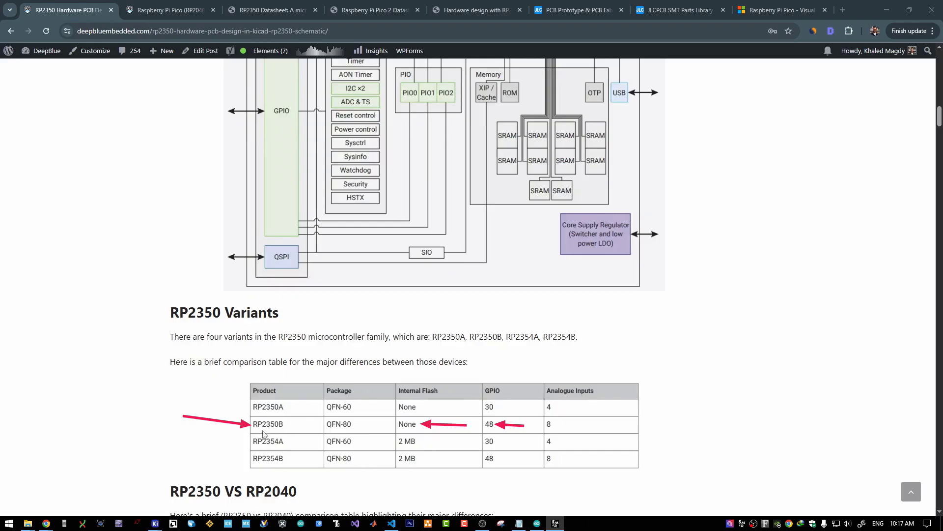
Step: Scroll to the RP2350 vs RP2040 table and select the RP2350 column heading
scroll(down, 3)
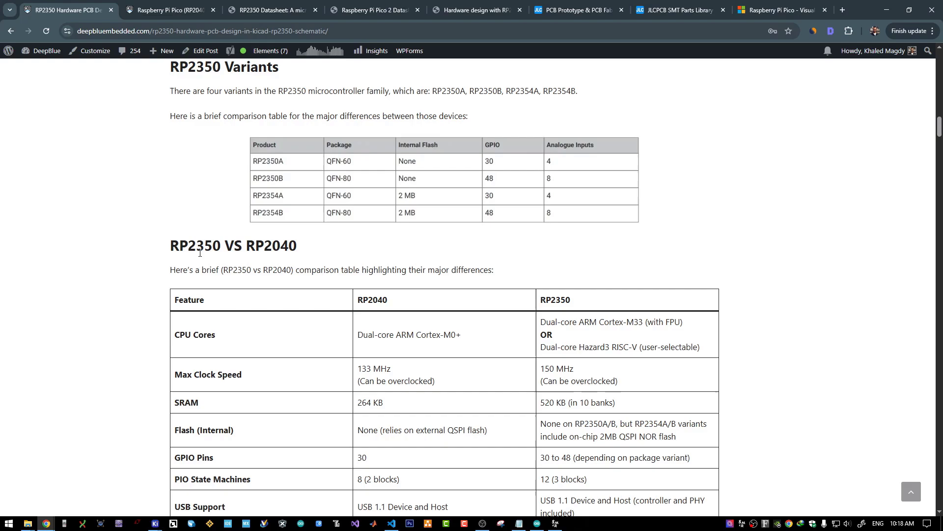
scroll(down, 3)
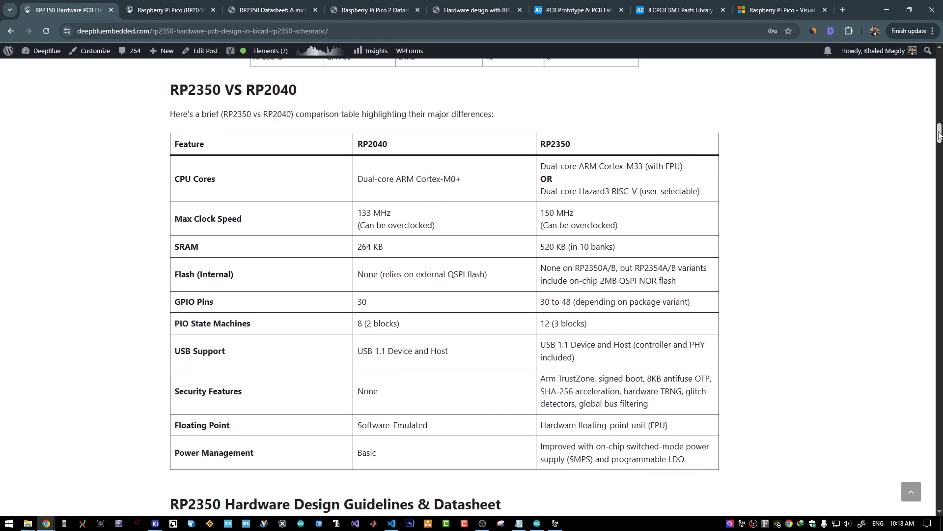
scroll(down, 3)
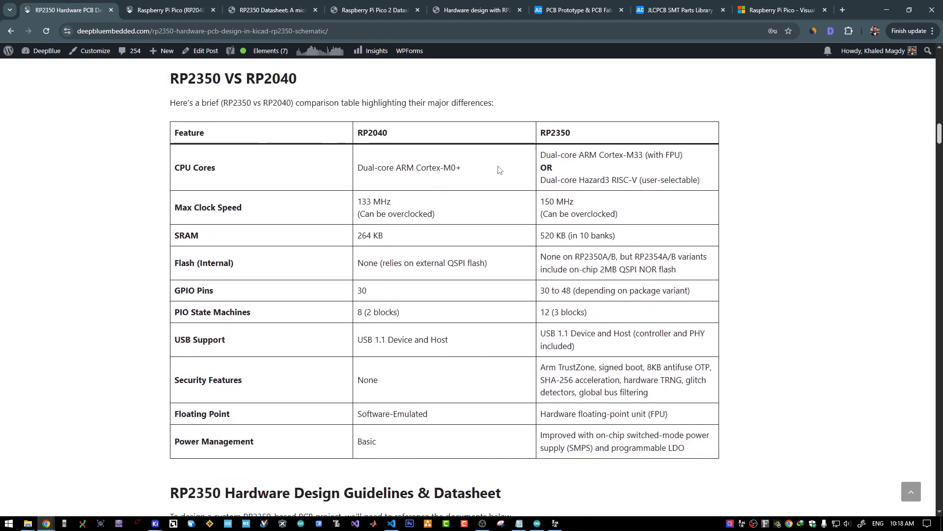
double_click(555, 132)
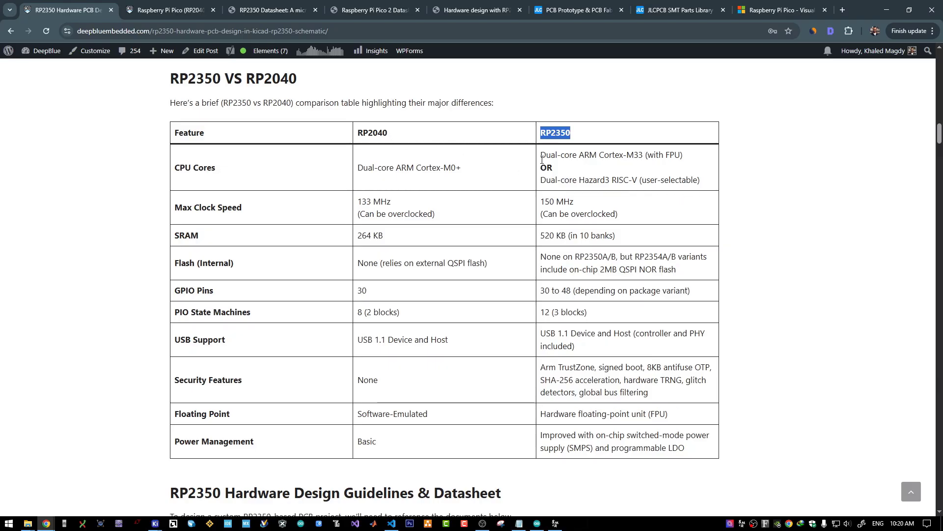
click(153, 120)
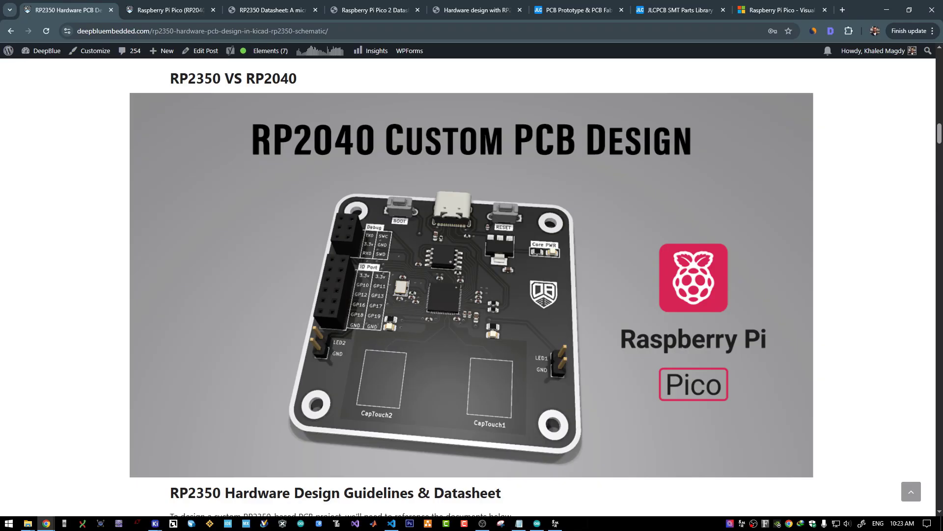
Step: Continue to the Hardware Design Guidelines section and switch to the Raspberry Pi Pico 2 datasheet
scroll(down, 3)
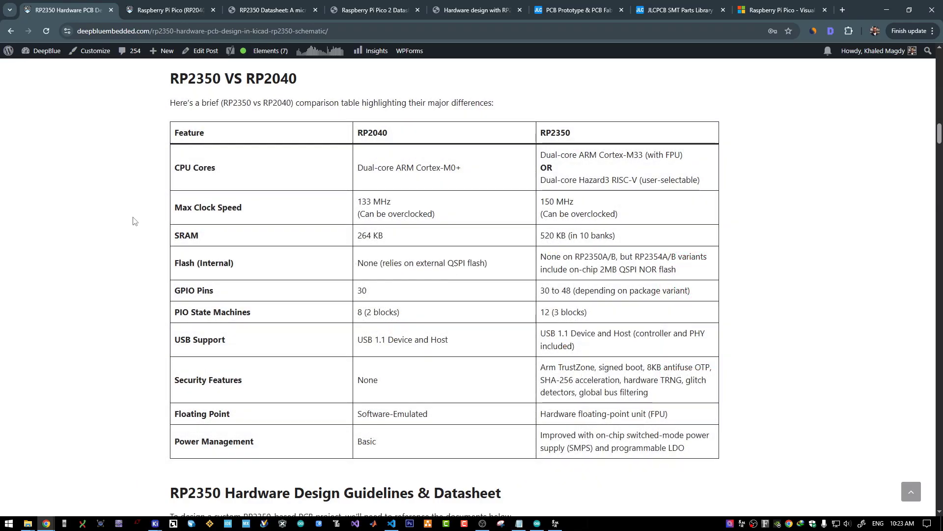
scroll(down, 3)
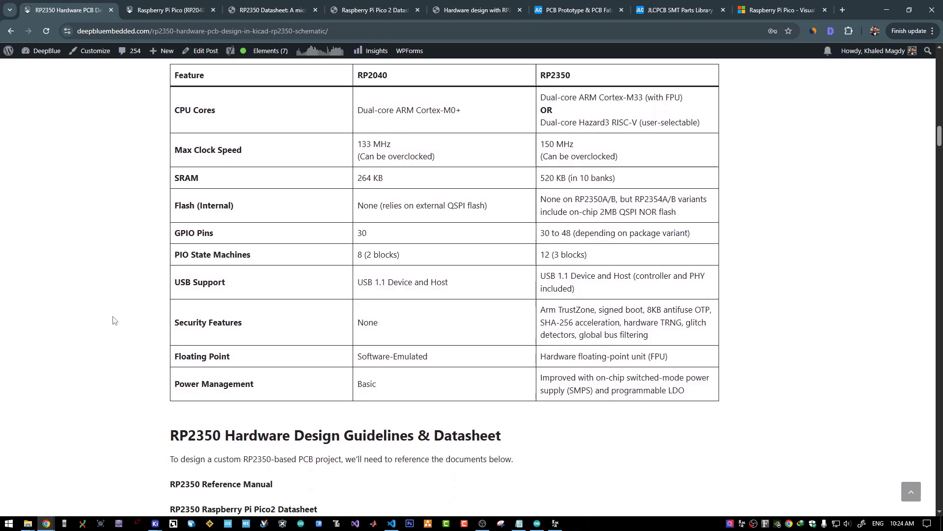
scroll(down, 3)
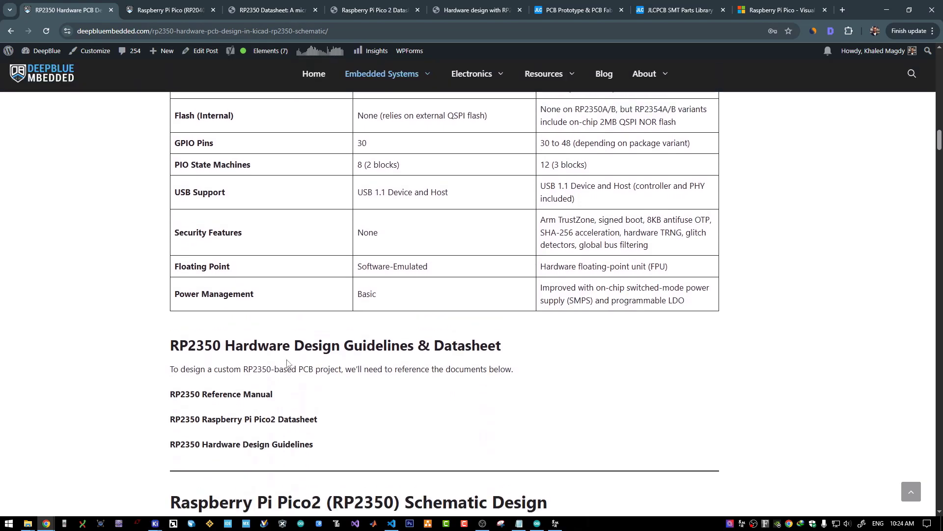
mouse_move(262, 362)
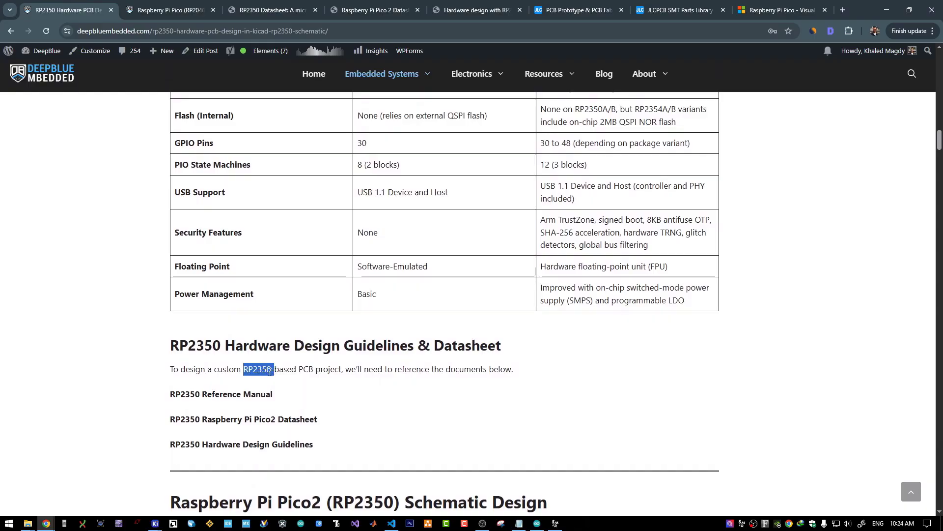
click(271, 10)
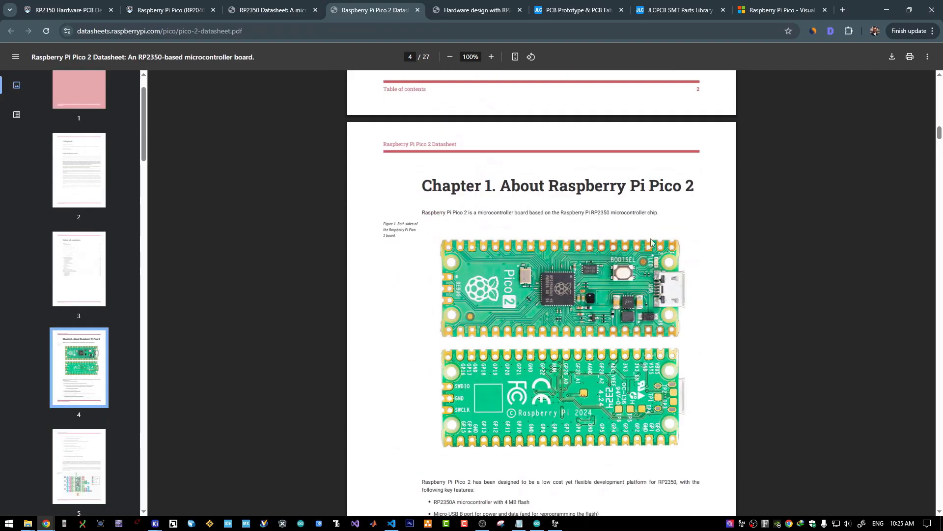
Step: Switch to the Hardware design with RP2350 PDF and zoom to 250% on the Appendix B RP2350B schematic
click(475, 10)
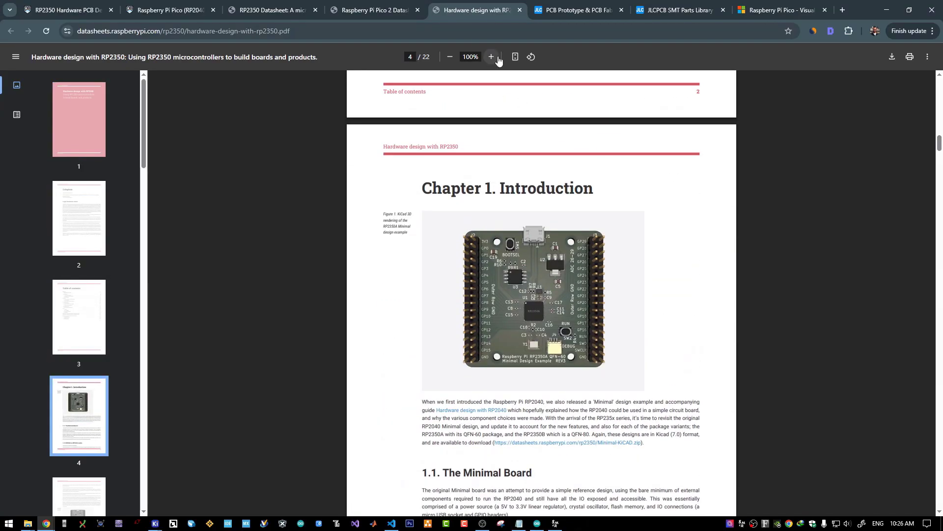
click(492, 57)
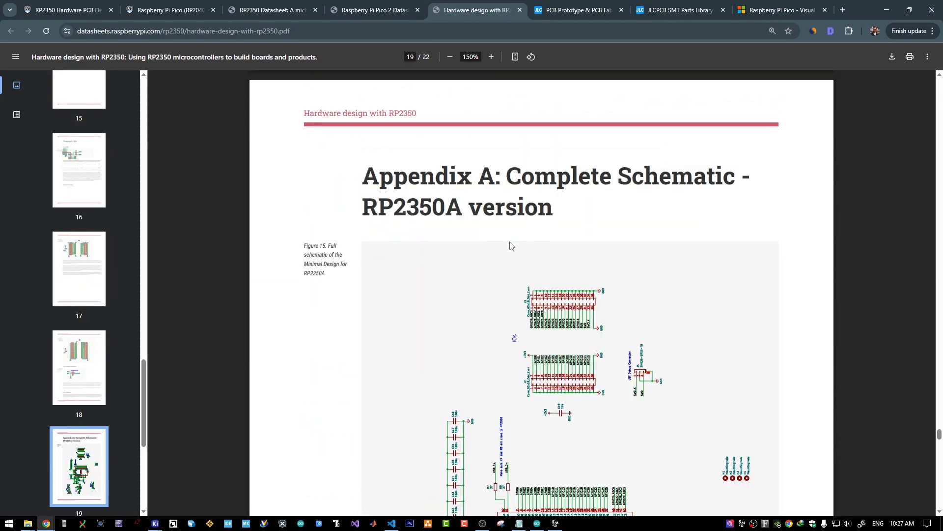
scroll(down, 3)
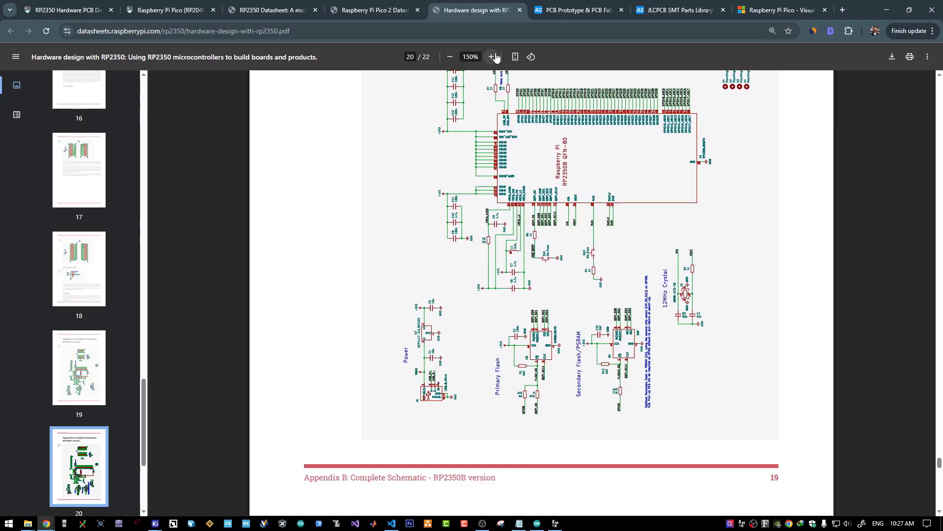
click(491, 57)
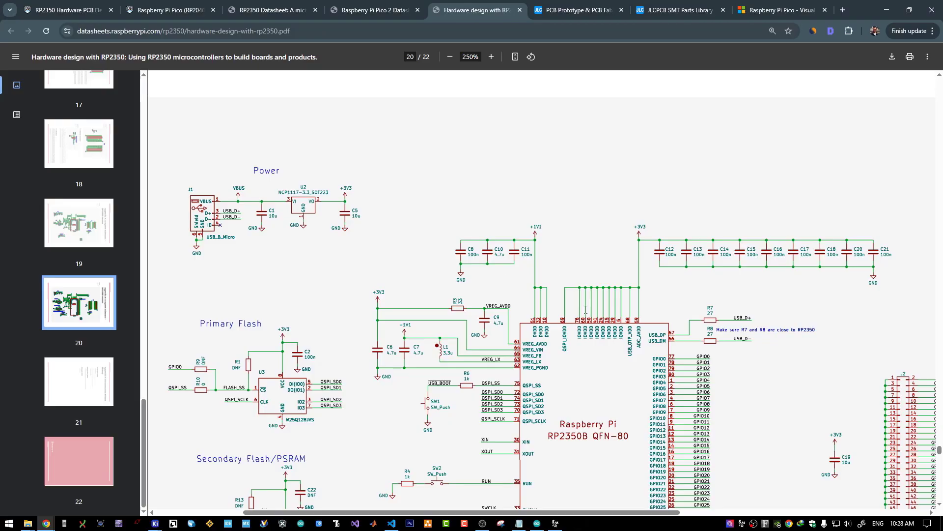
scroll(down, 3)
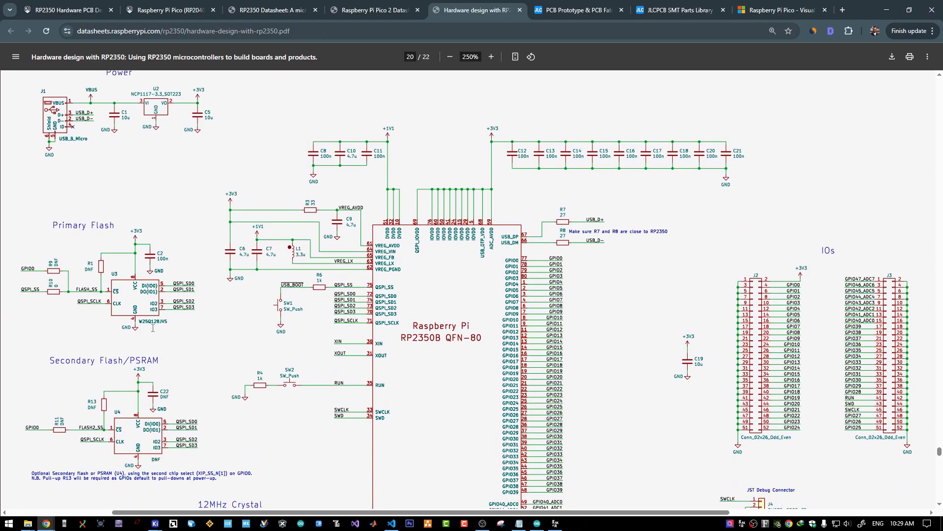
scroll(down, 3)
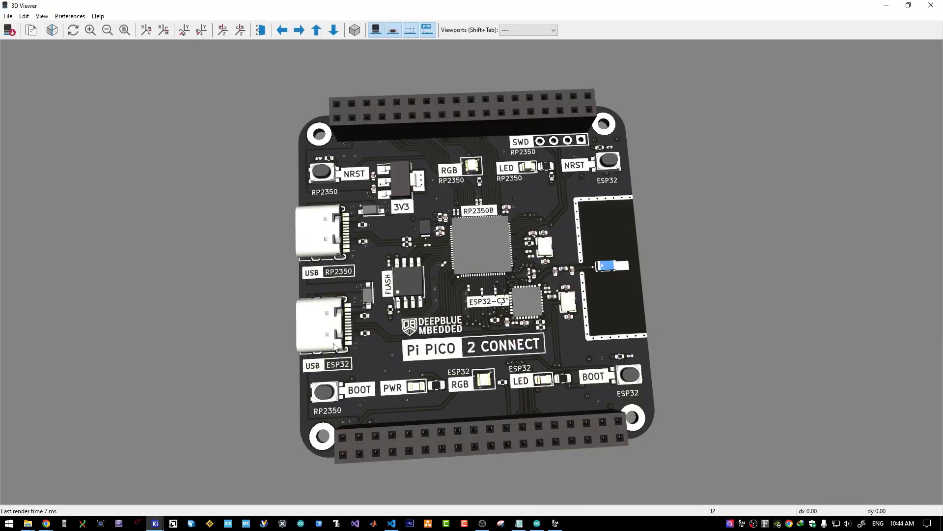
mouse_move(822, 28)
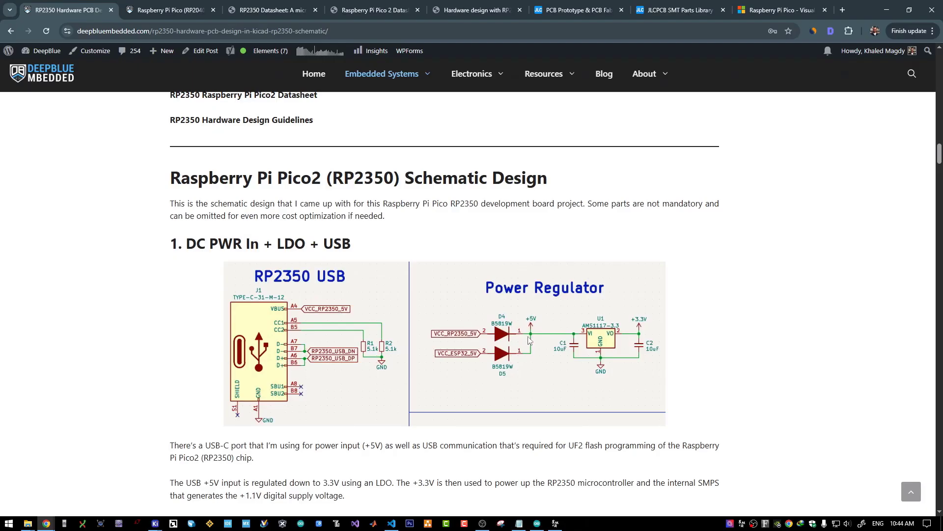
mouse_move(503, 385)
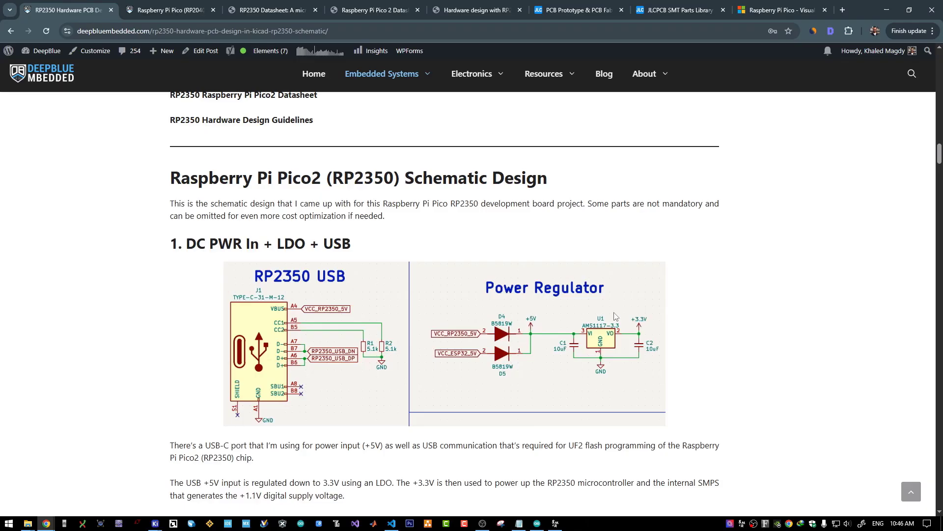
mouse_move(592, 365)
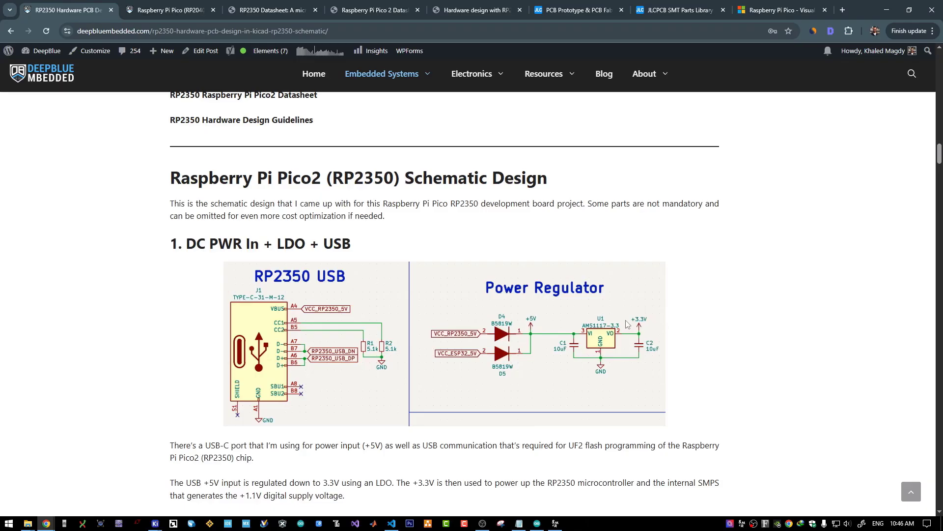
Step: Scroll the article to the Raspberry Pi Pico2 (RP2350) Schematic Design section
scroll(down, 3)
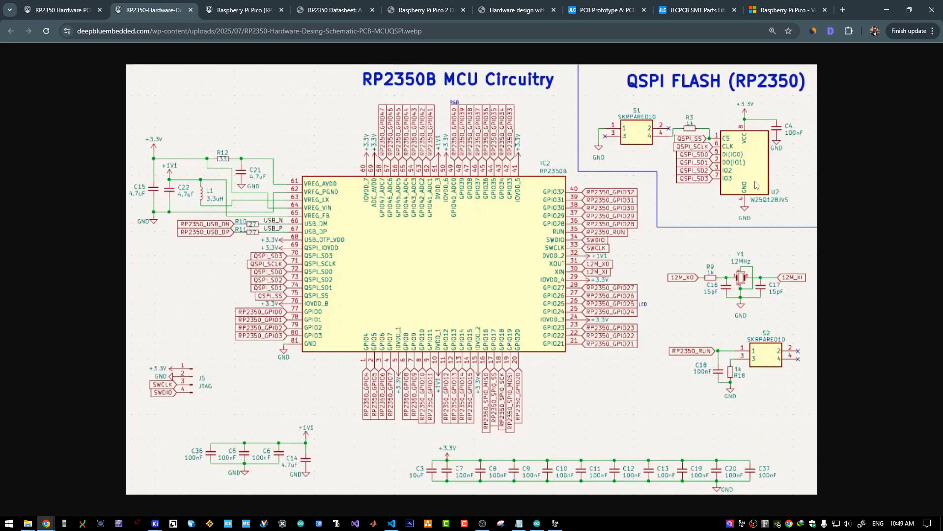
mouse_move(752, 151)
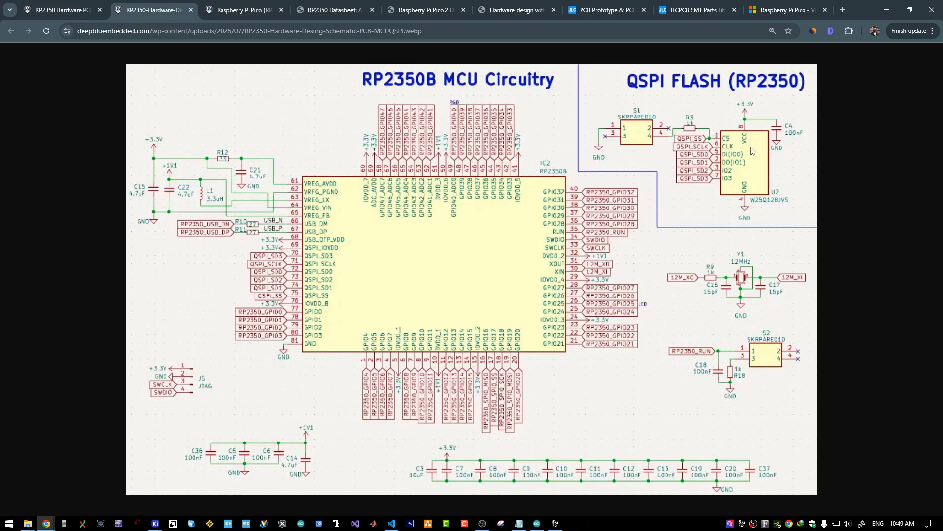
mouse_move(642, 106)
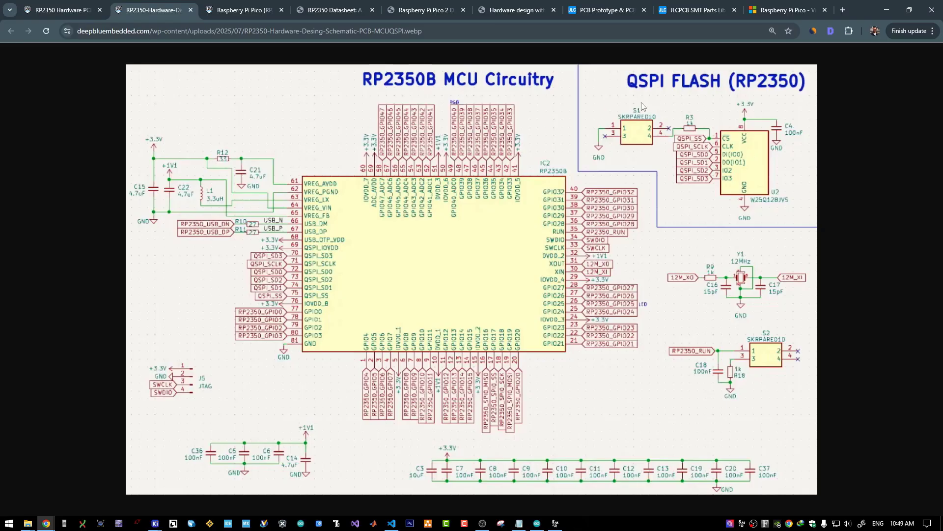
mouse_move(765, 397)
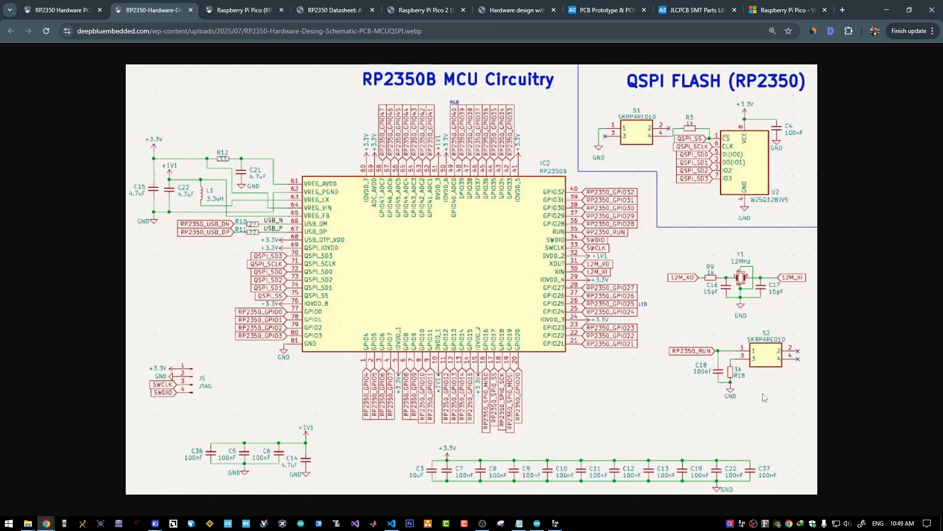
mouse_move(685, 356)
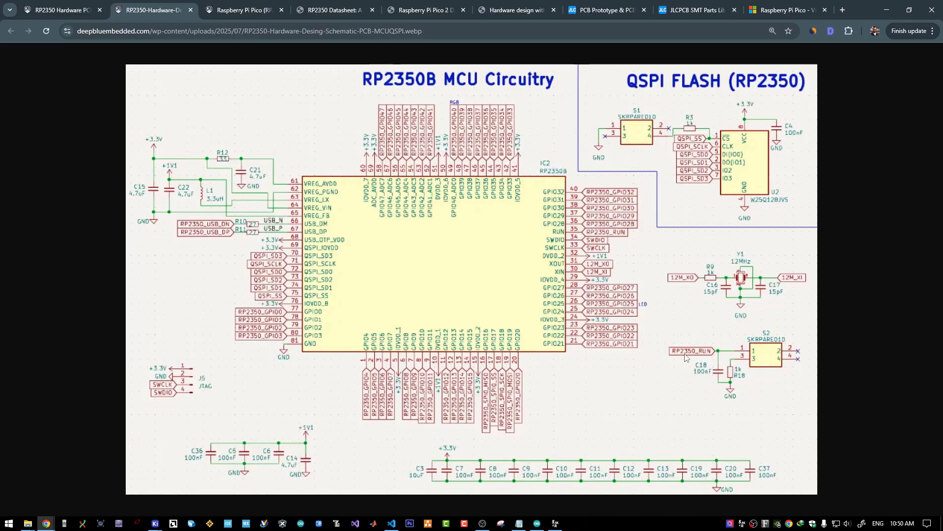
mouse_move(739, 251)
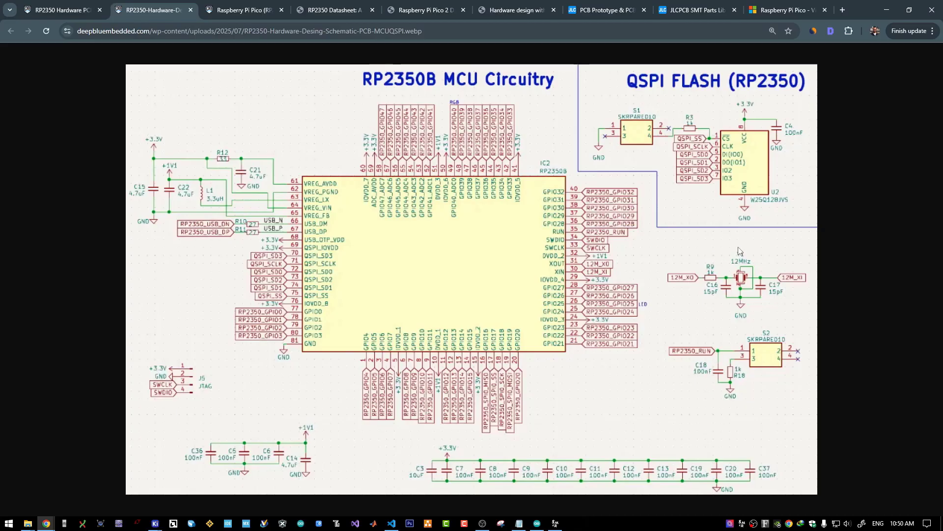
mouse_move(665, 285)
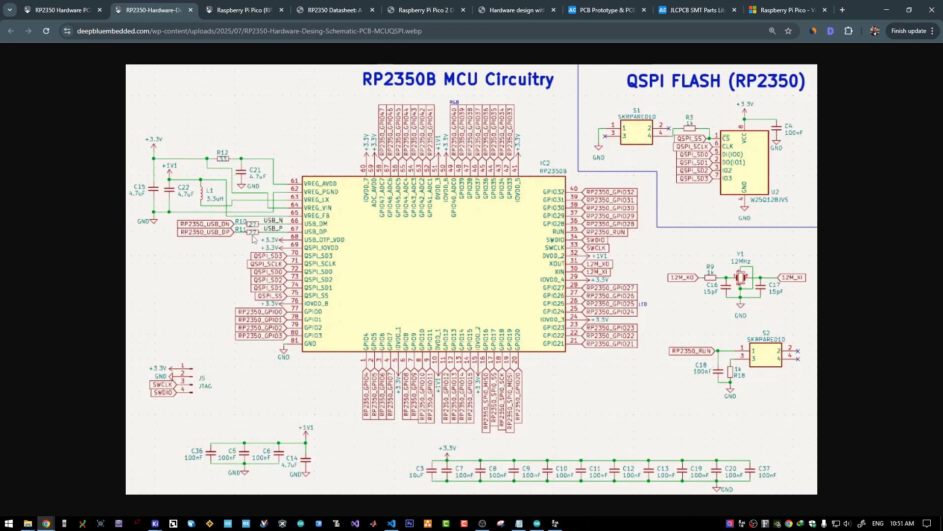
mouse_move(262, 235)
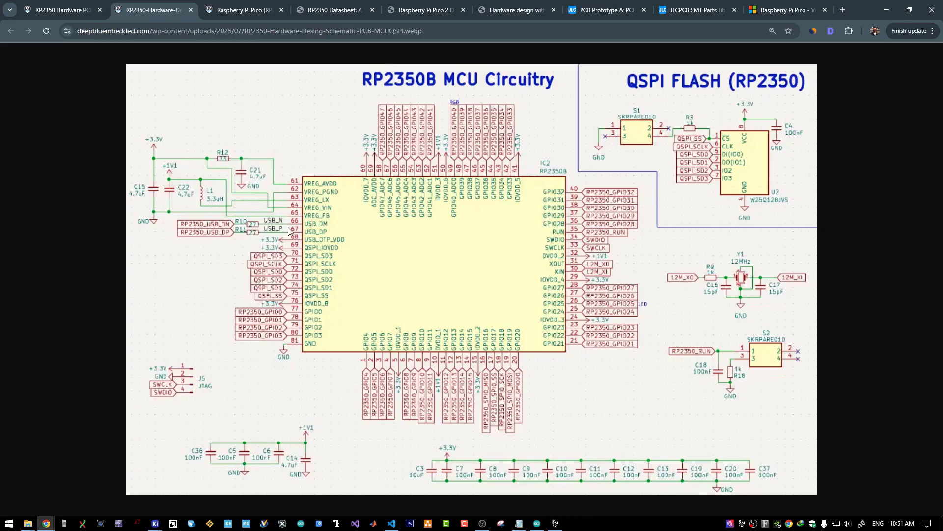
mouse_move(278, 237)
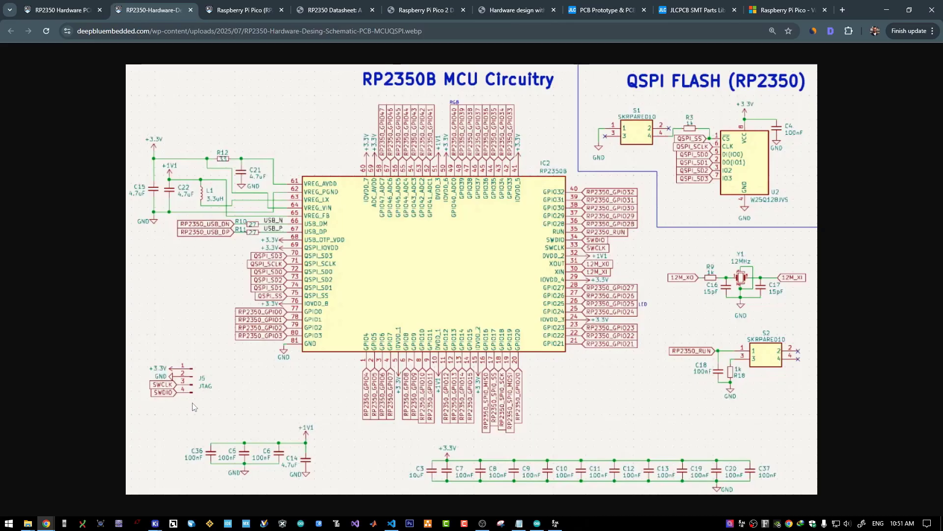
mouse_move(170, 398)
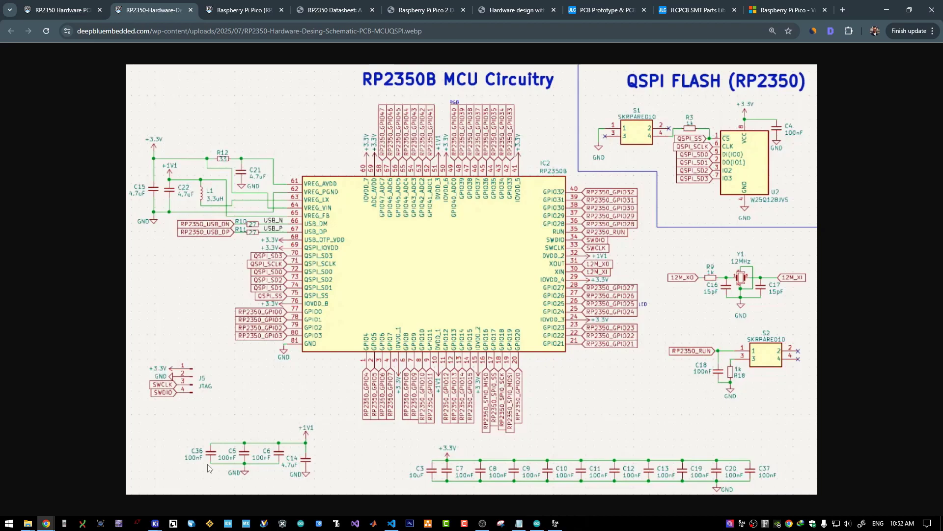
mouse_move(173, 160)
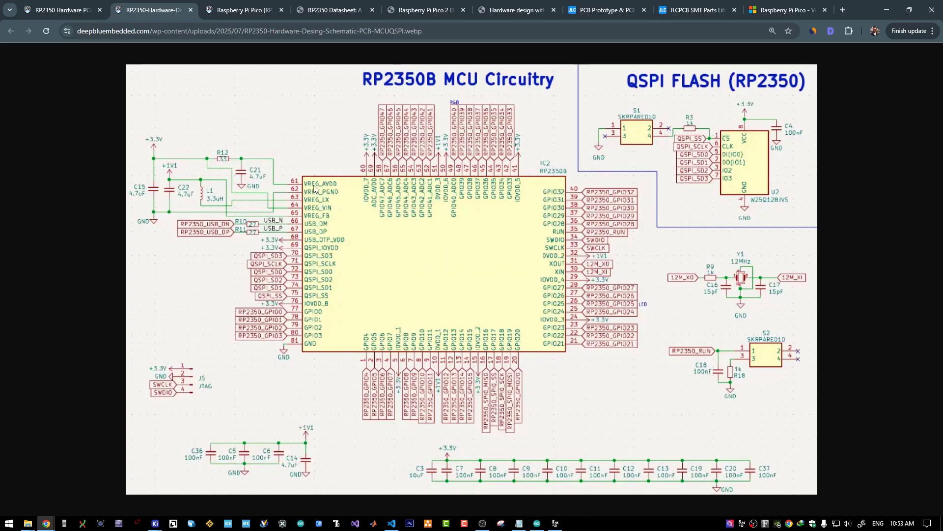
mouse_move(320, 220)
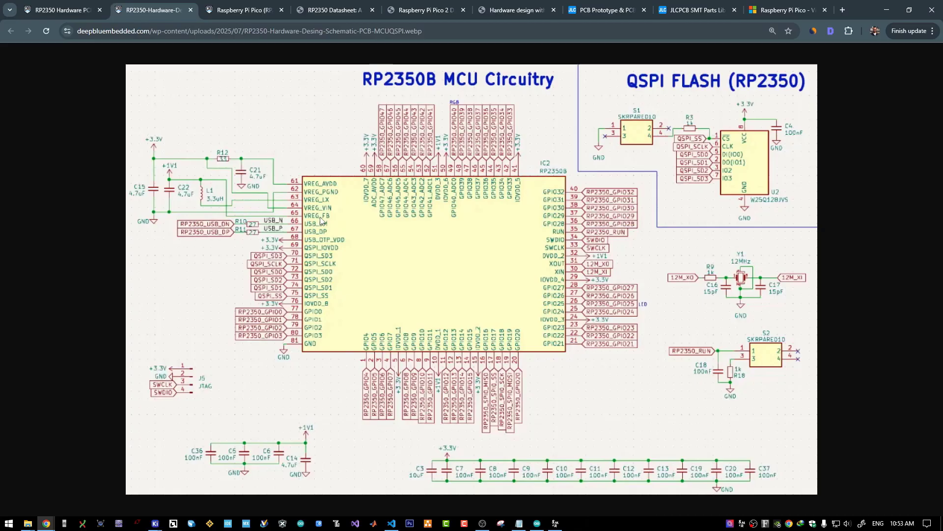
mouse_move(325, 205)
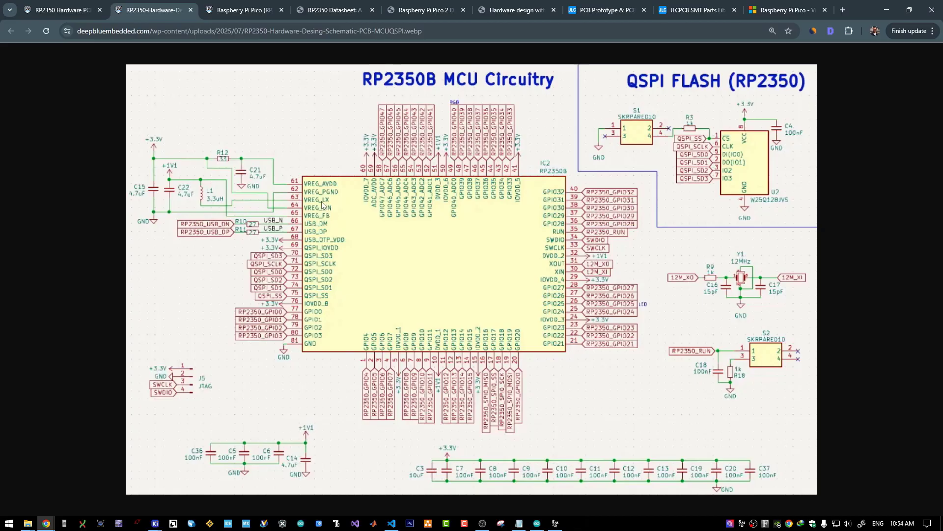
mouse_move(216, 200)
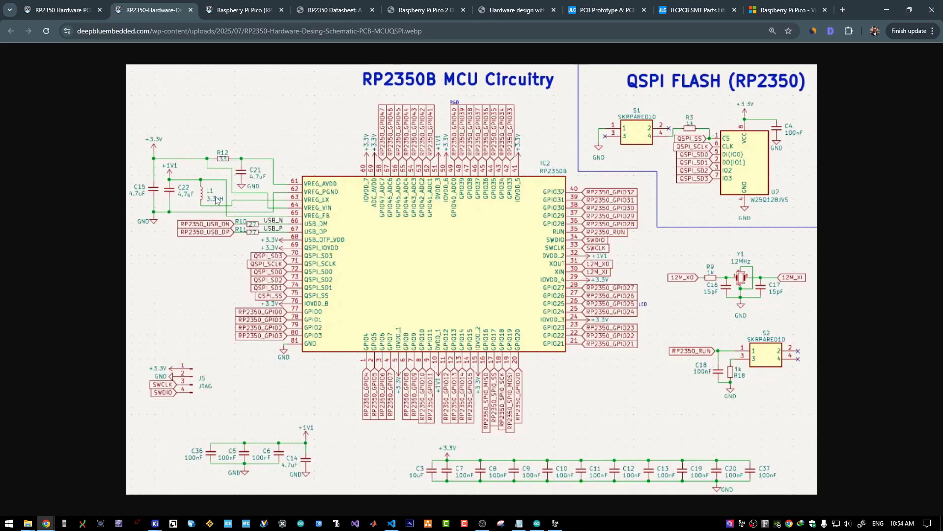
mouse_move(198, 190)
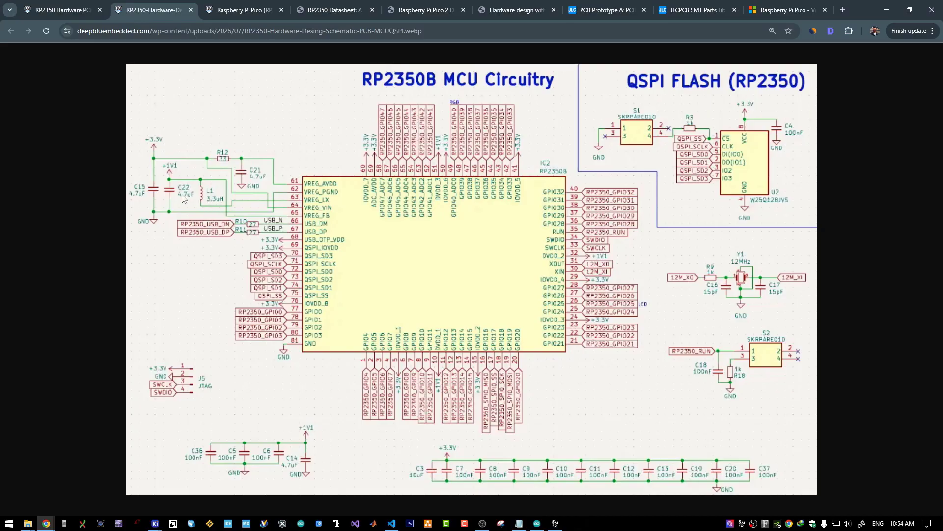
mouse_move(194, 198)
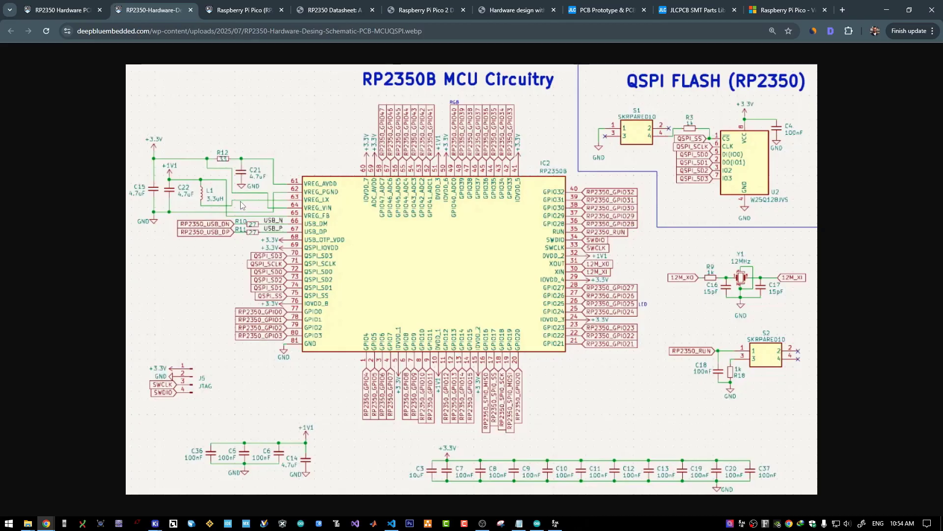
Step: Switch to the RP2040 Pico article and scroll to its schematic with the USB-C and LDO power rails
click(244, 10)
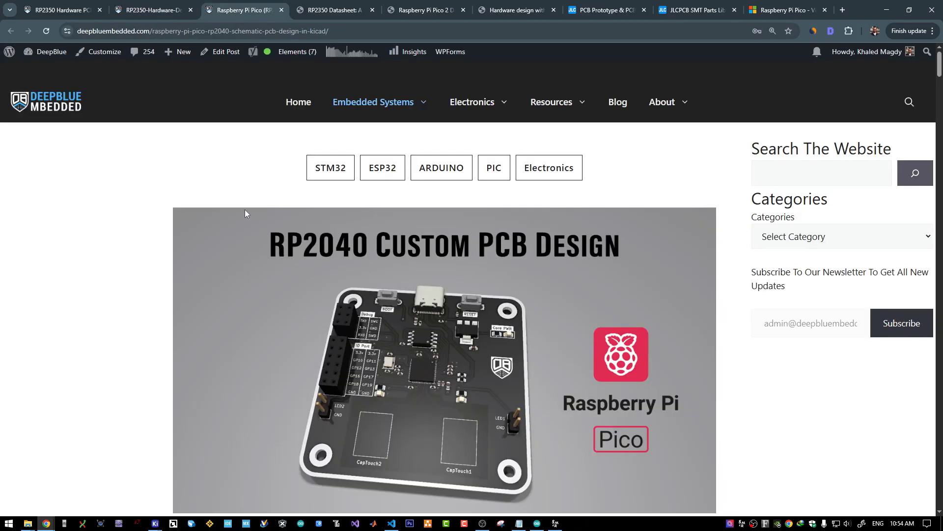
scroll(down, 3)
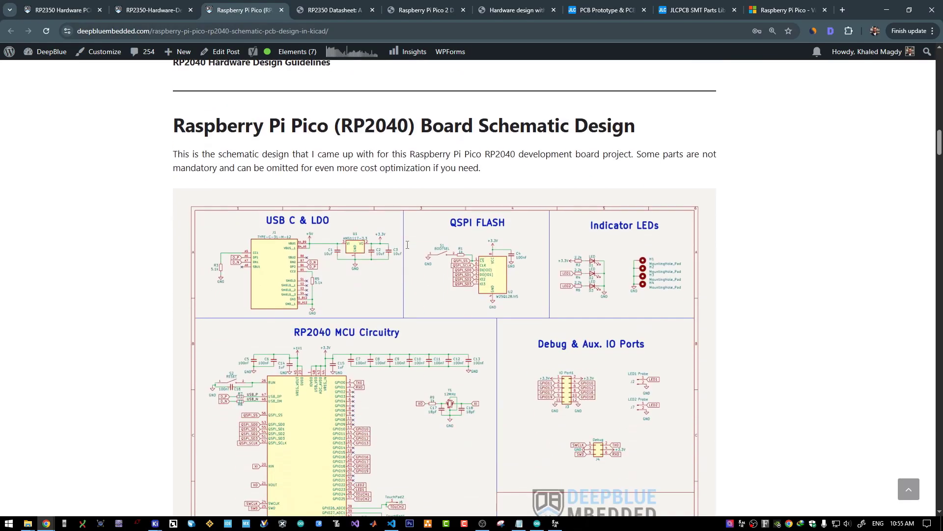
scroll(down, 3)
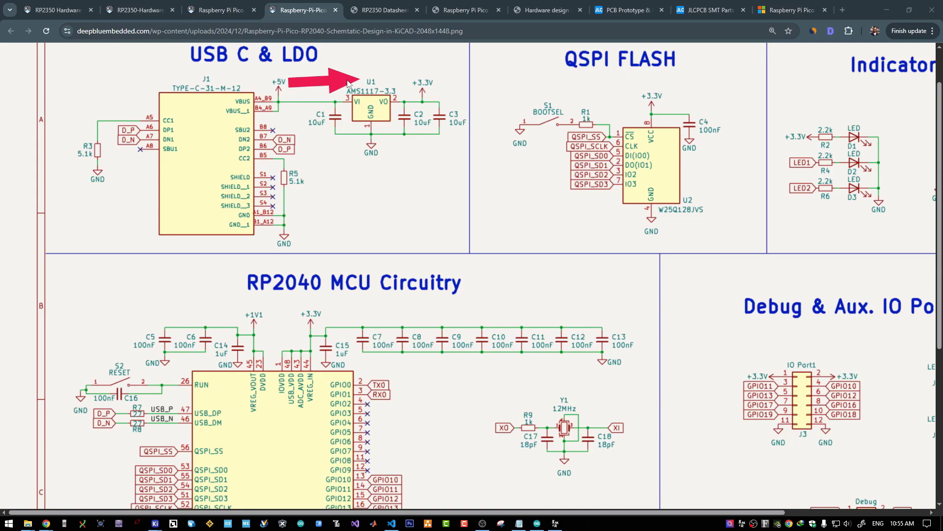
drag(329, 82, 373, 83)
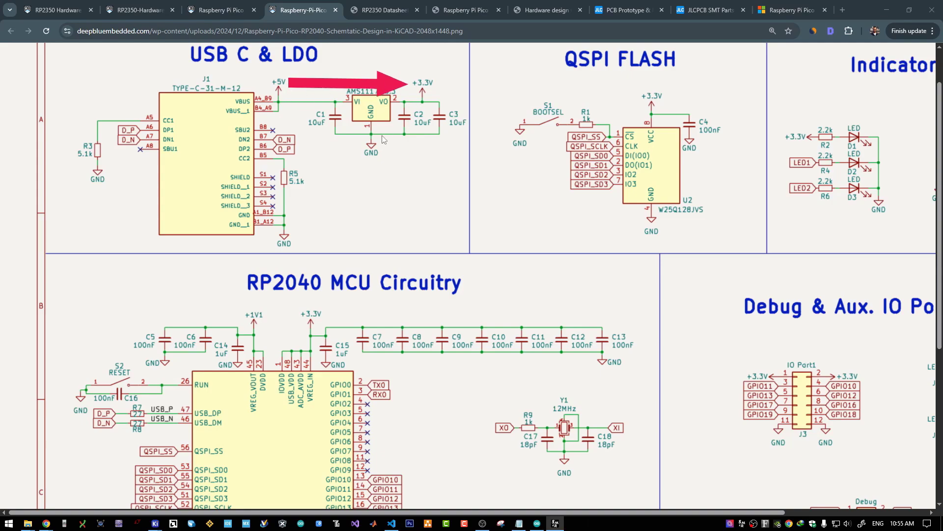
mouse_move(335, 323)
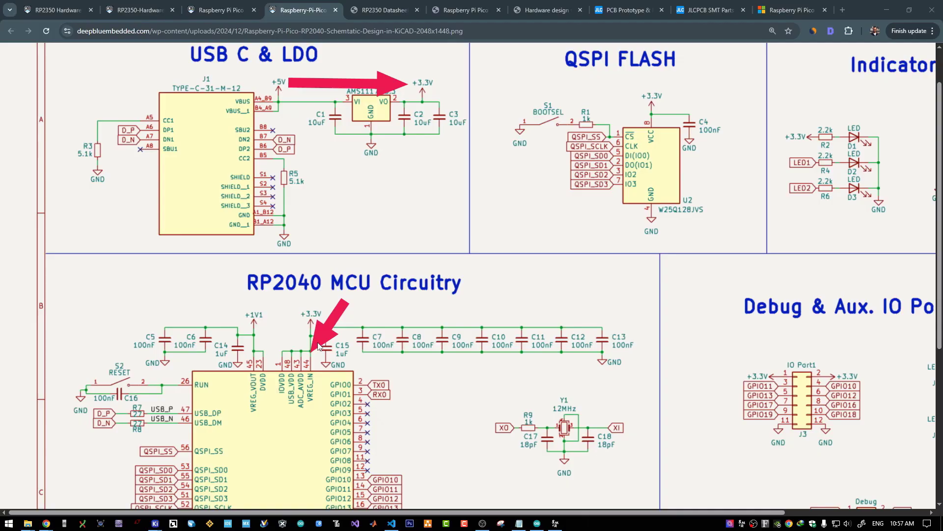
mouse_move(283, 471)
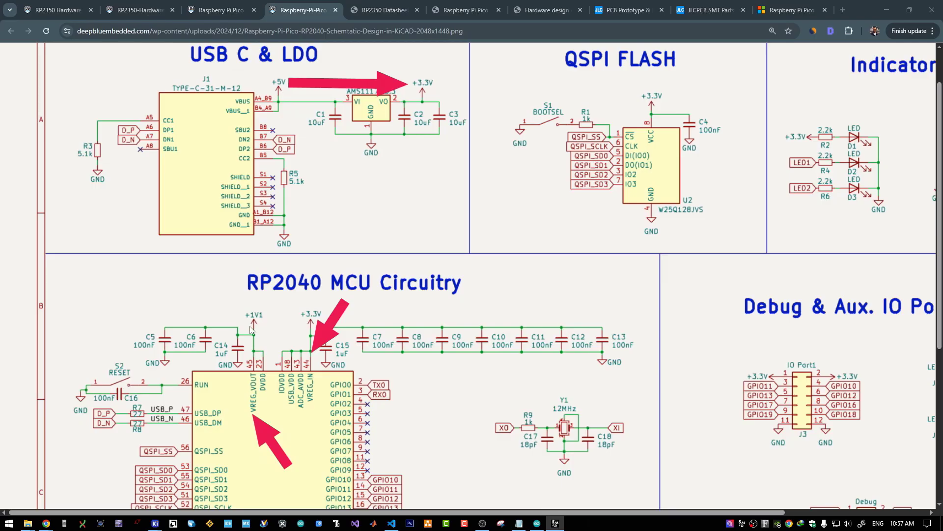
mouse_move(254, 341)
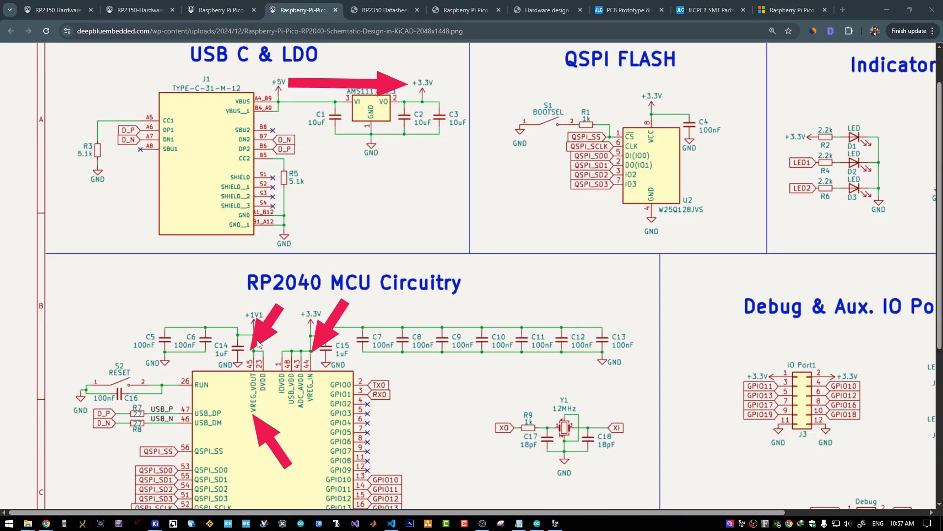
mouse_move(267, 346)
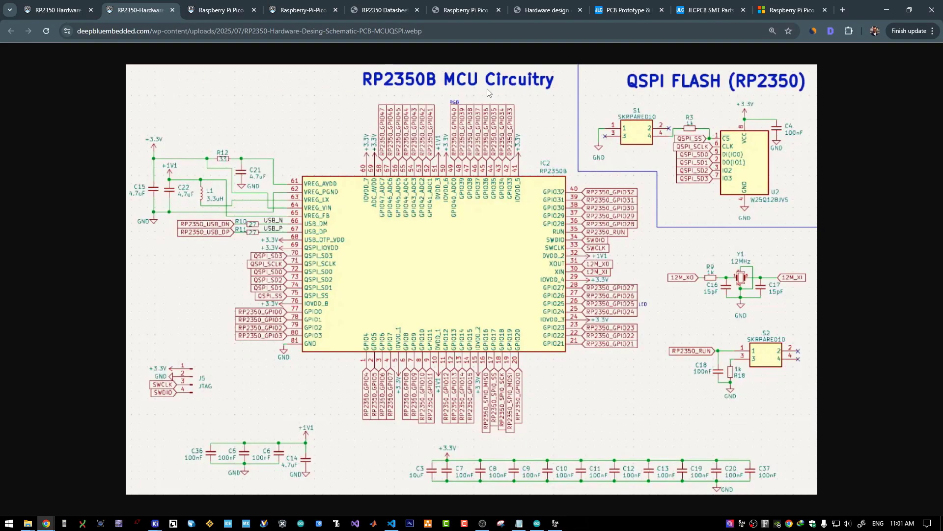
mouse_move(289, 424)
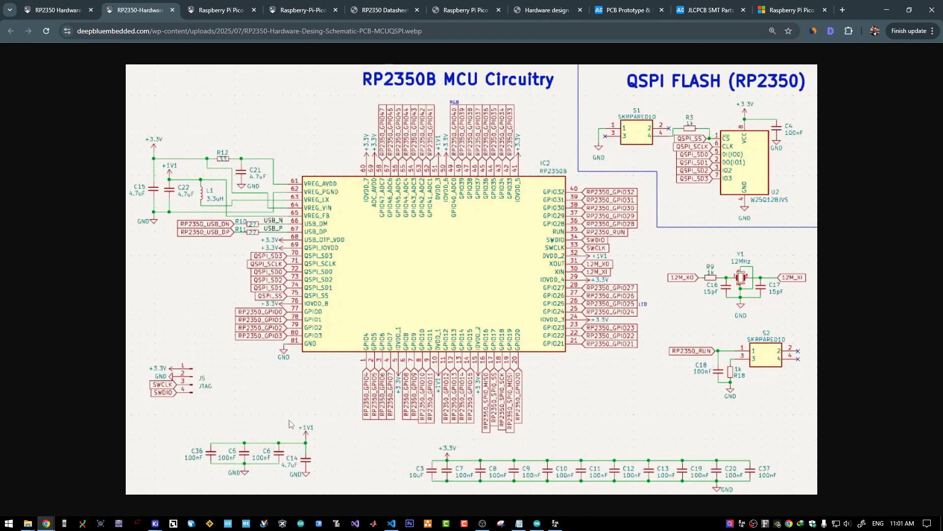
mouse_move(249, 106)
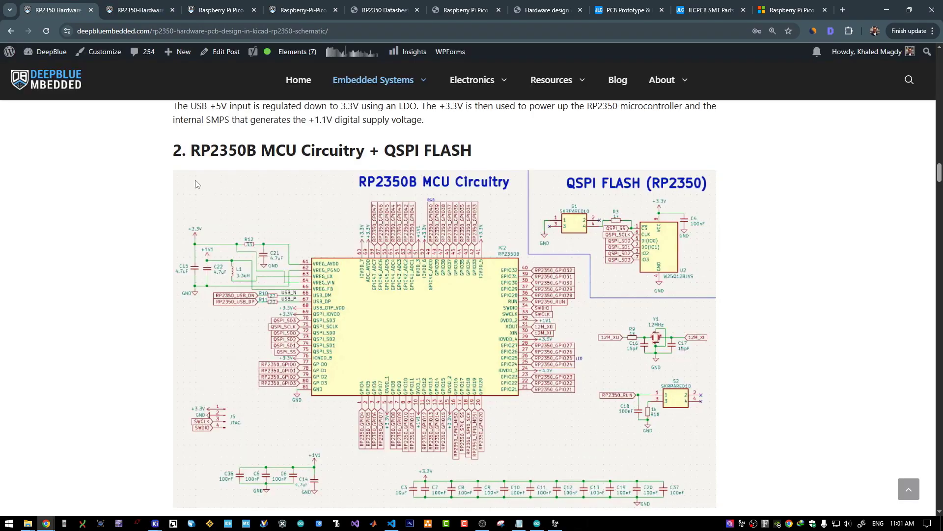
Step: Scroll the RP2350 article past the MCU circuitry section to the SWD debug port text
scroll(down, 3)
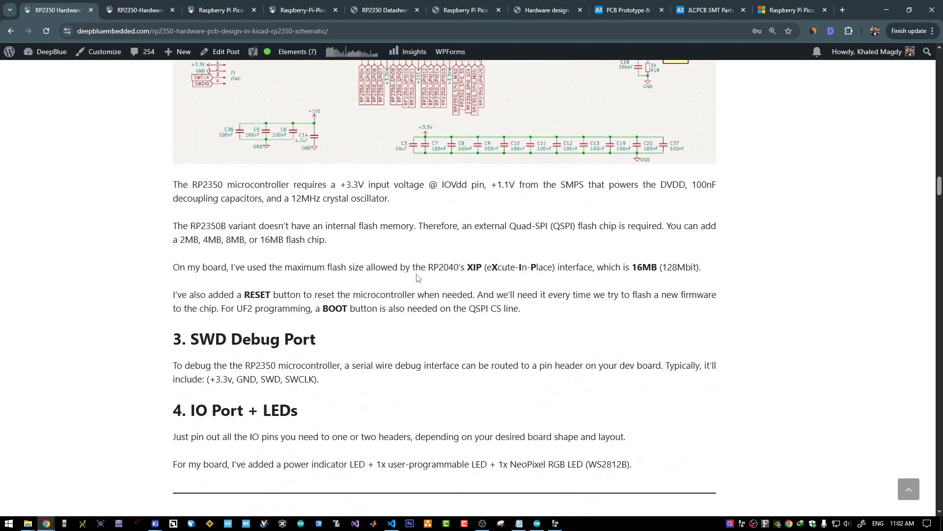
click(153, 522)
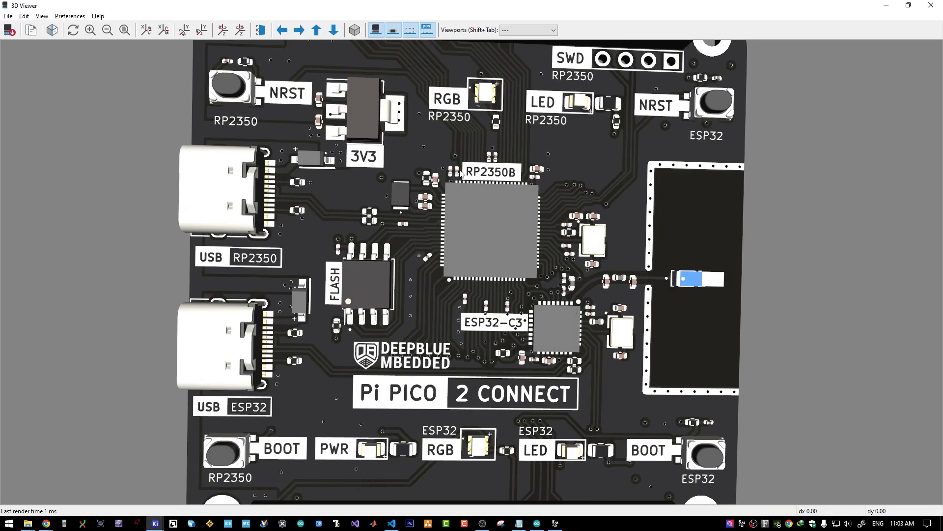
mouse_move(502, 208)
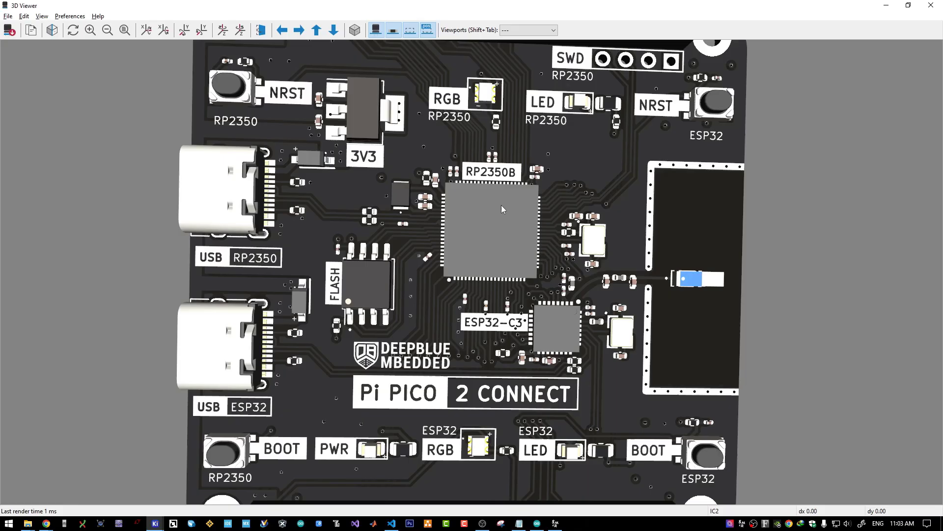
mouse_move(552, 318)
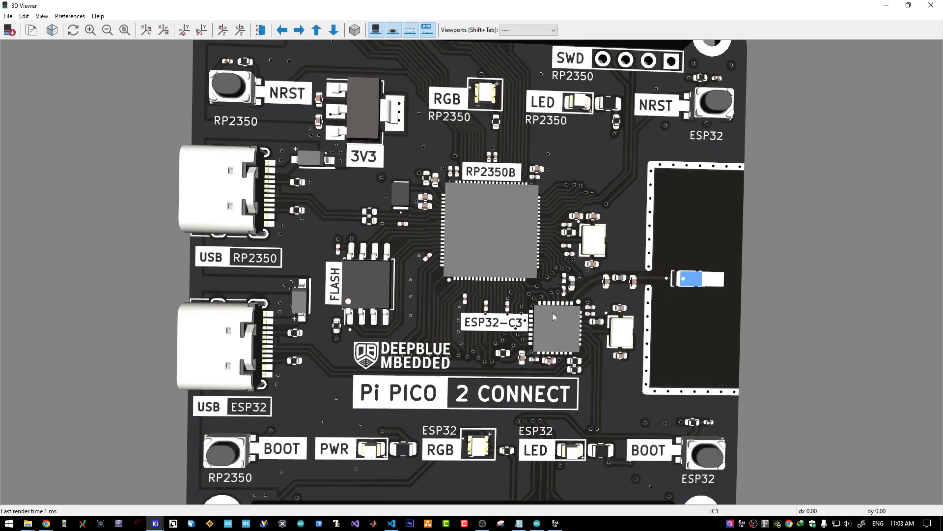
mouse_move(528, 279)
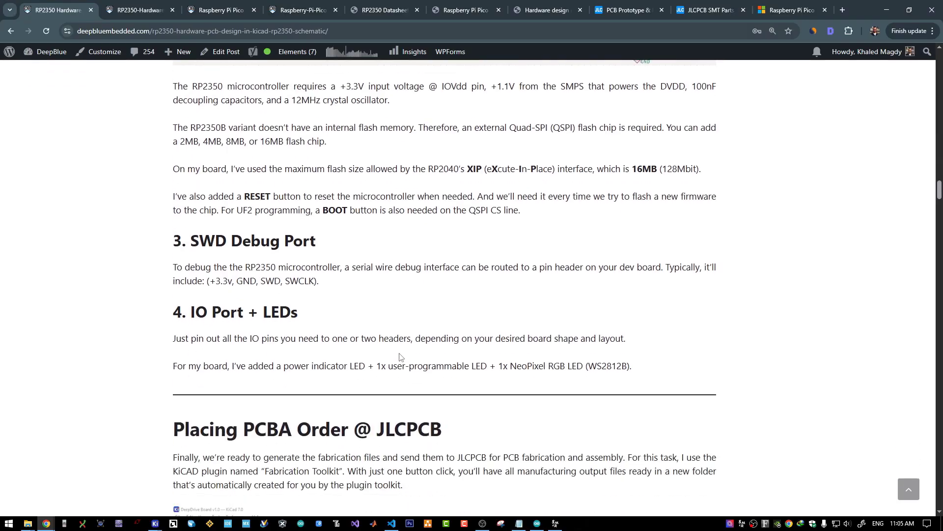
Step: Scroll down to the Placing PCBA Order @ JLCPCB heading
scroll(down, 3)
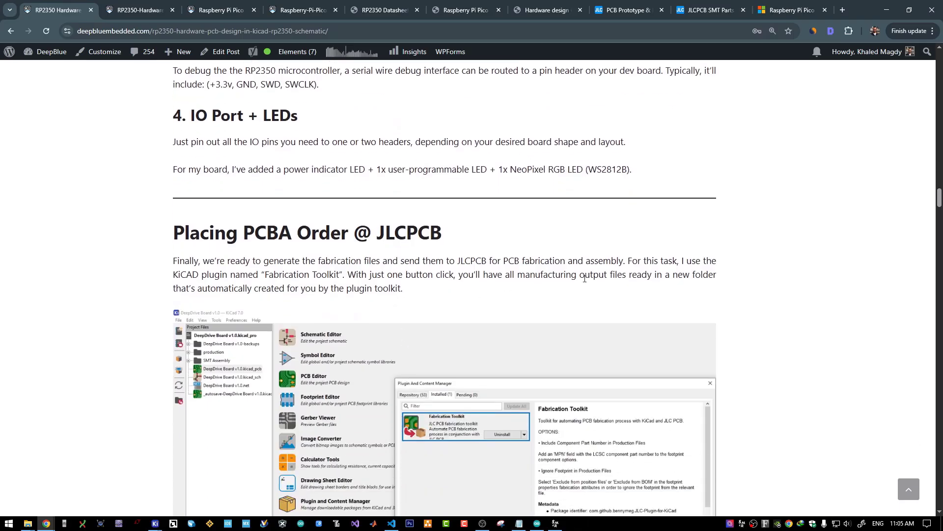
scroll(down, 3)
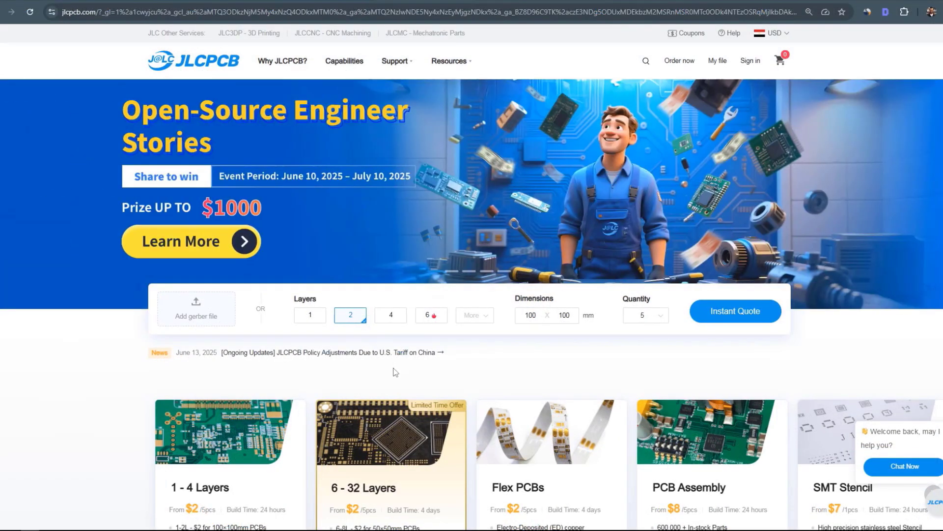
Step: Scroll the JLCPCB home page down to the PCB, assembly and stencil service cards
scroll(down, 3)
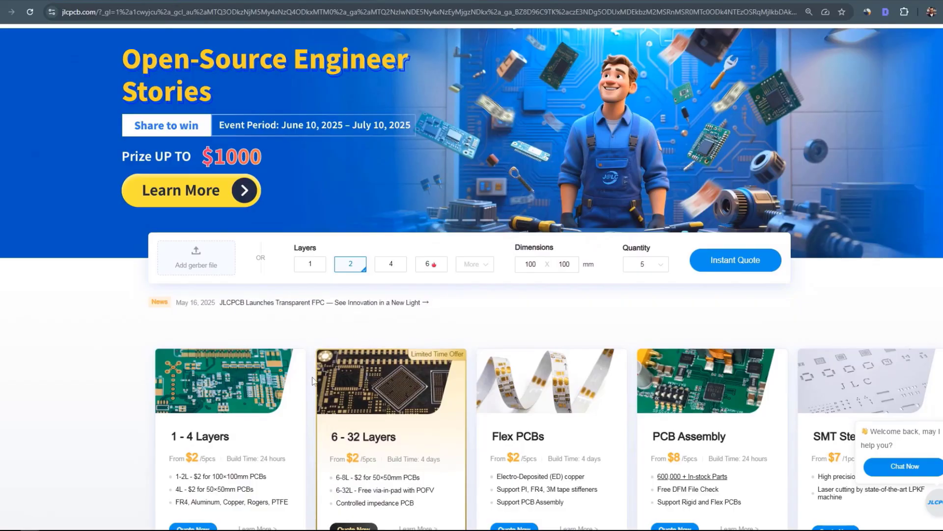
scroll(down, 3)
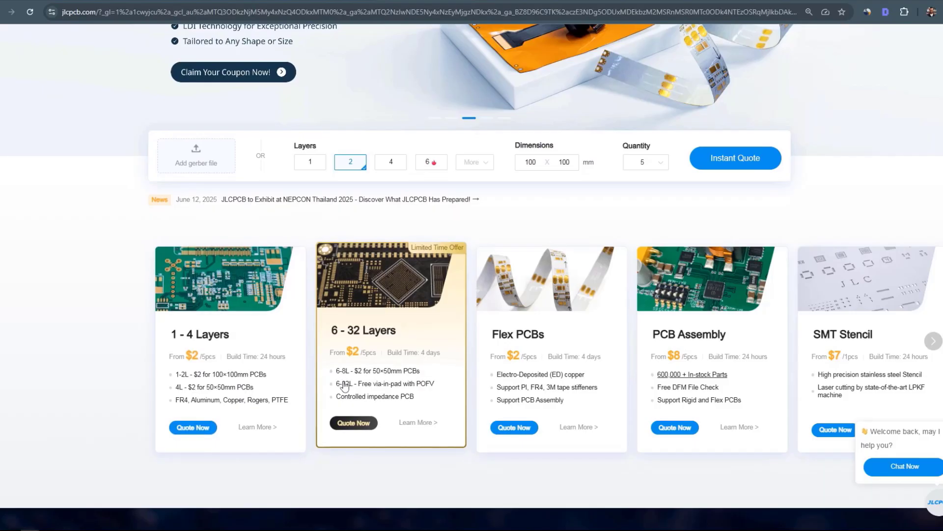
mouse_move(387, 386)
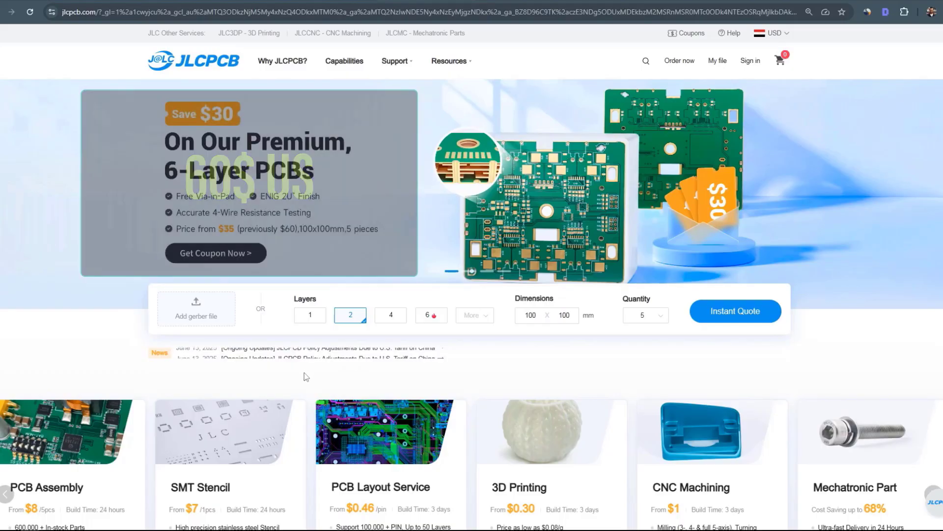
Step: Upload the gerber archive so JLCPCB detects the 4-layer 60x60mm board for quoting
click(195, 308)
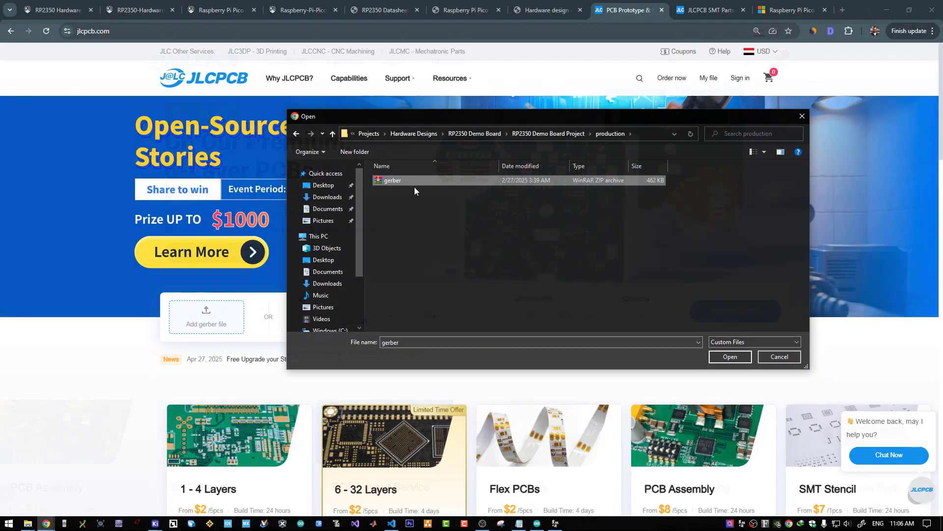
click(730, 356)
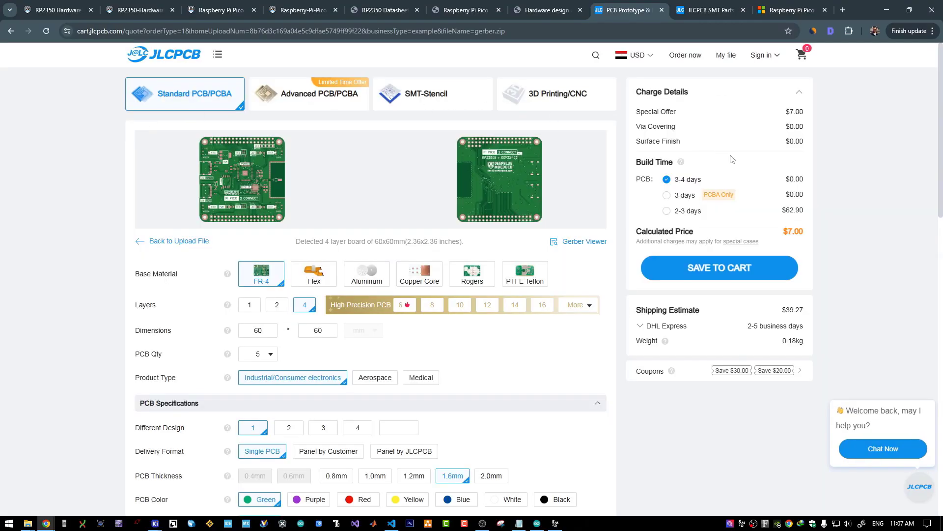
scroll(down, 3)
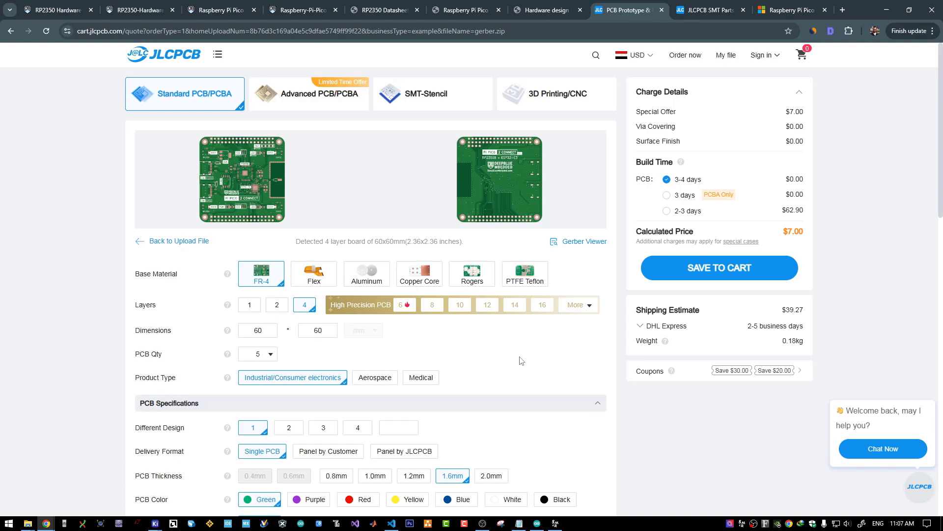
scroll(down, 3)
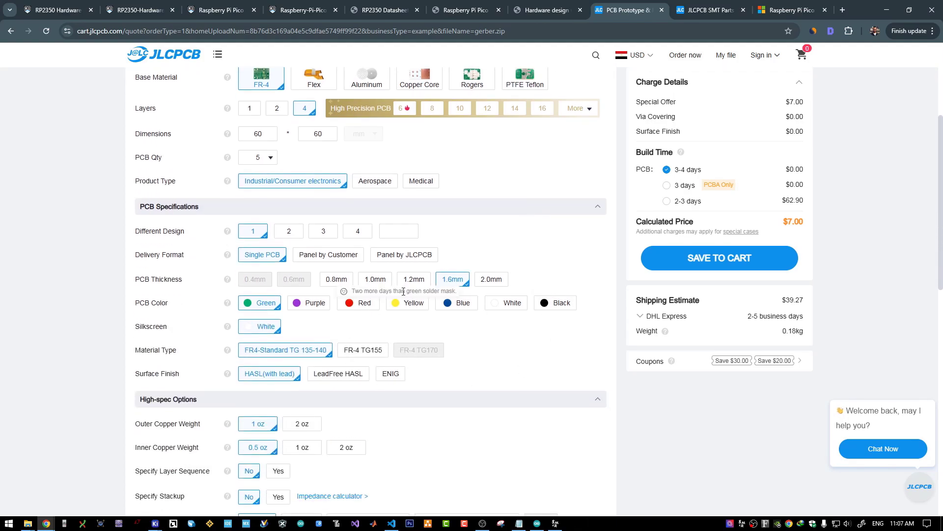
scroll(down, 3)
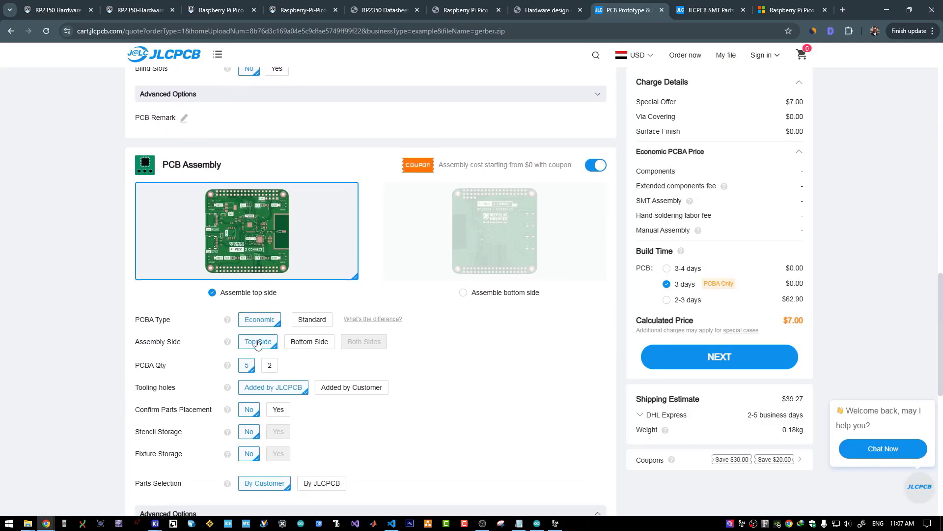
Step: Set PCB assembly to top side only and remove the order number mark from the board
click(269, 364)
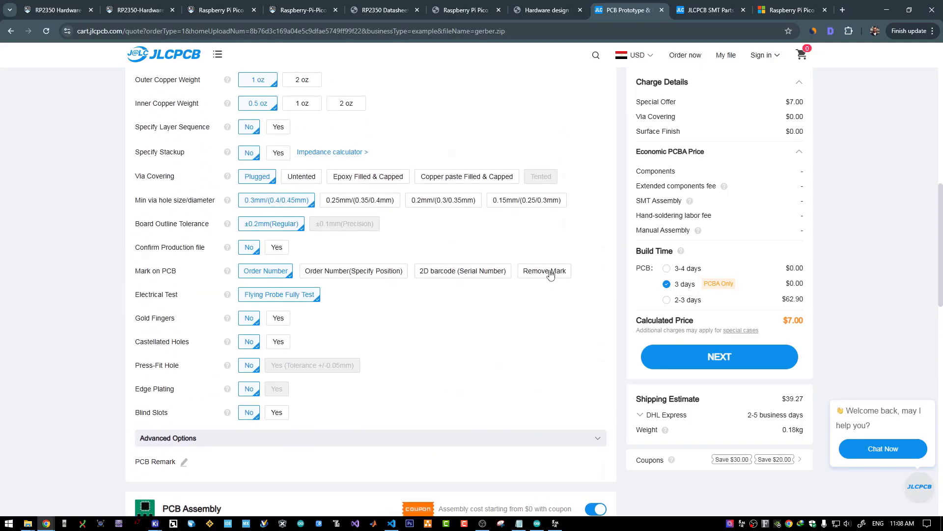
click(544, 270)
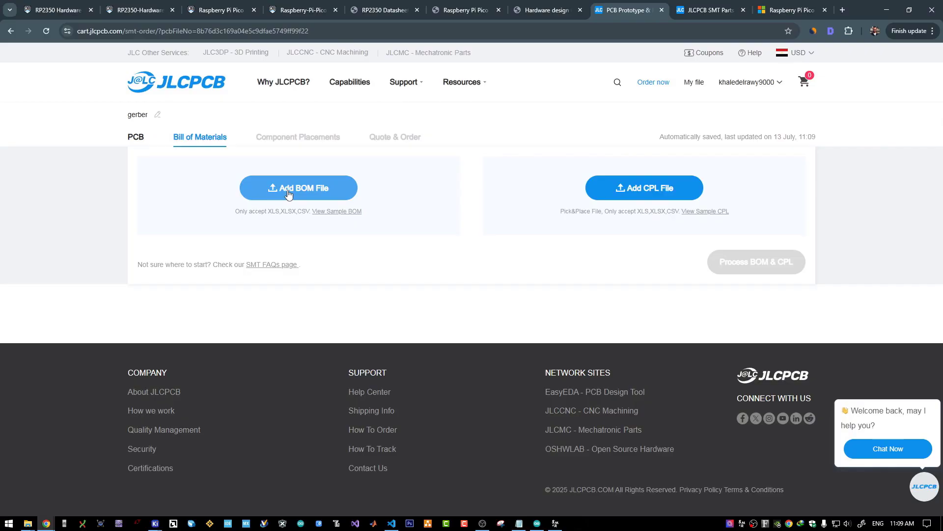
Step: Upload the bom and positions files, process them into 31 matched parts, and proceed to the notice
click(298, 186)
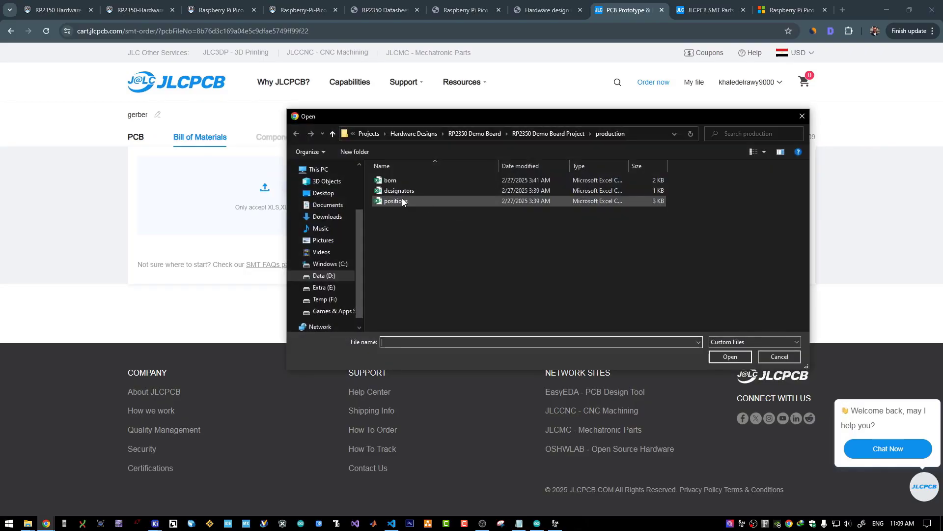
double_click(395, 201)
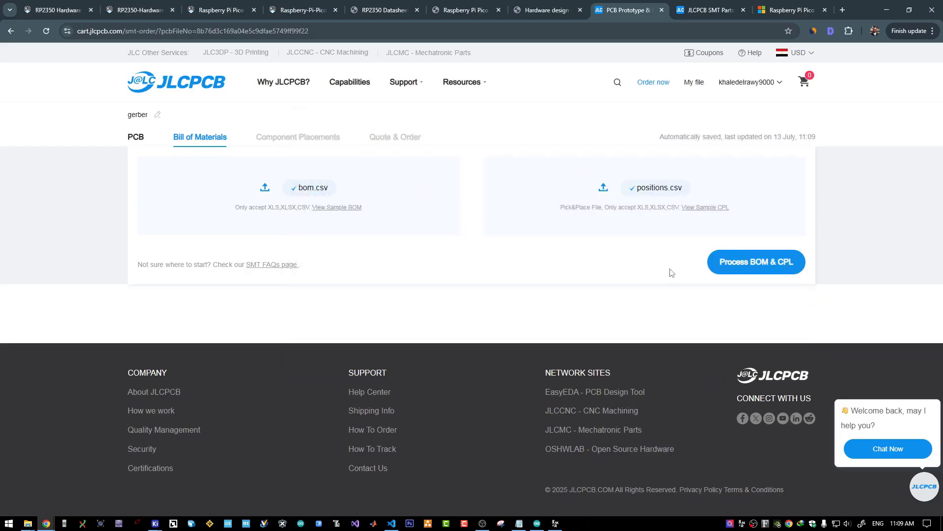
click(756, 261)
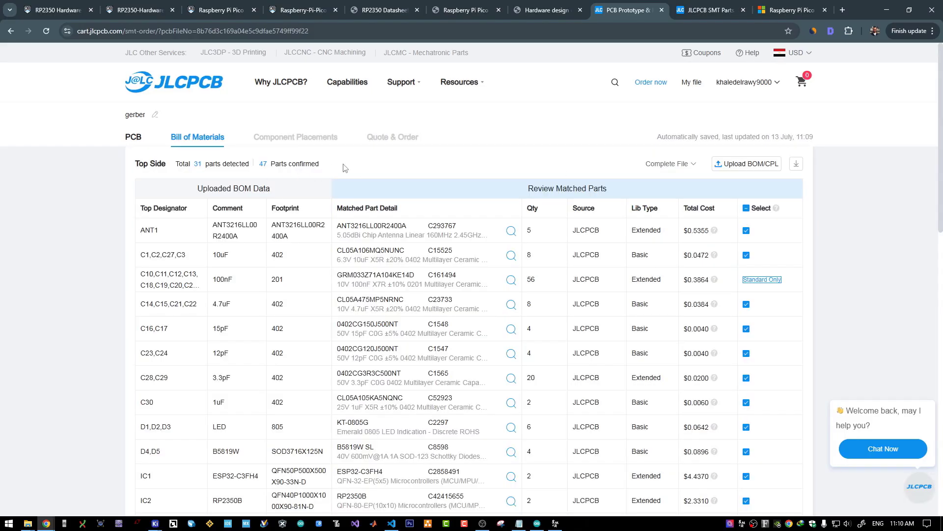
scroll(down, 3)
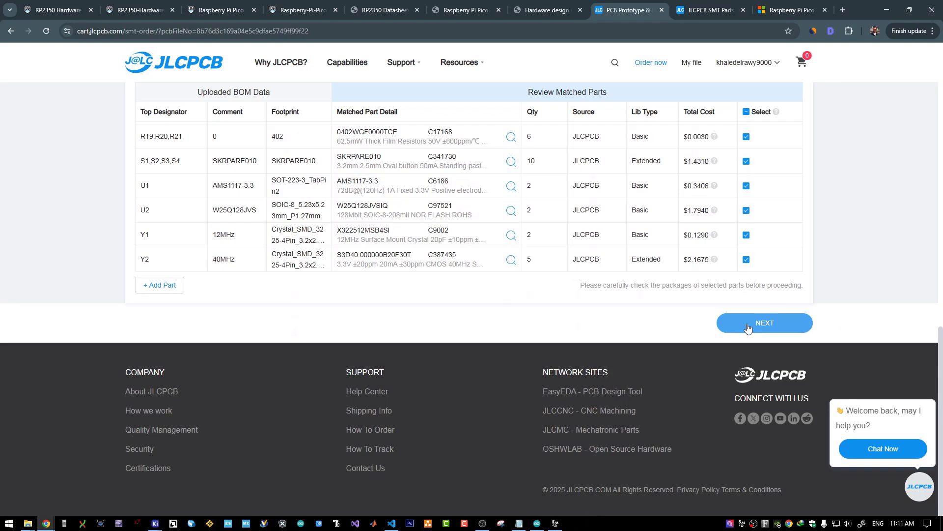
click(764, 322)
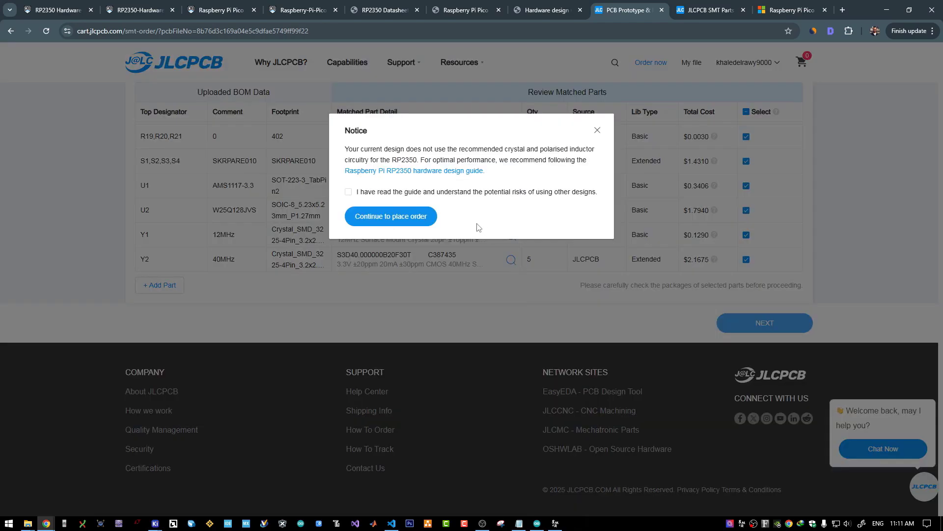
click(54, 10)
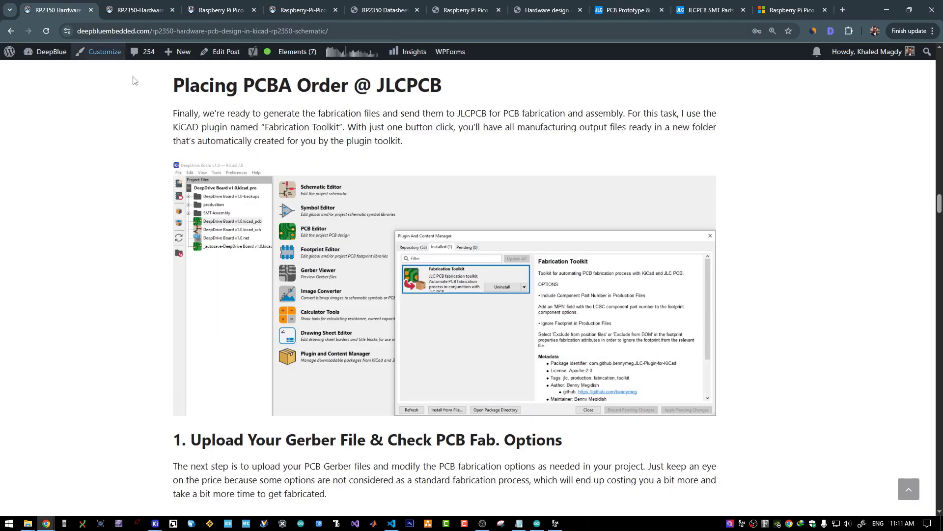
Step: Read the article's inductor and 12MHz oscillator note and the RP2350 hardware design PDF, then return to JLCPCB
scroll(down, 3)
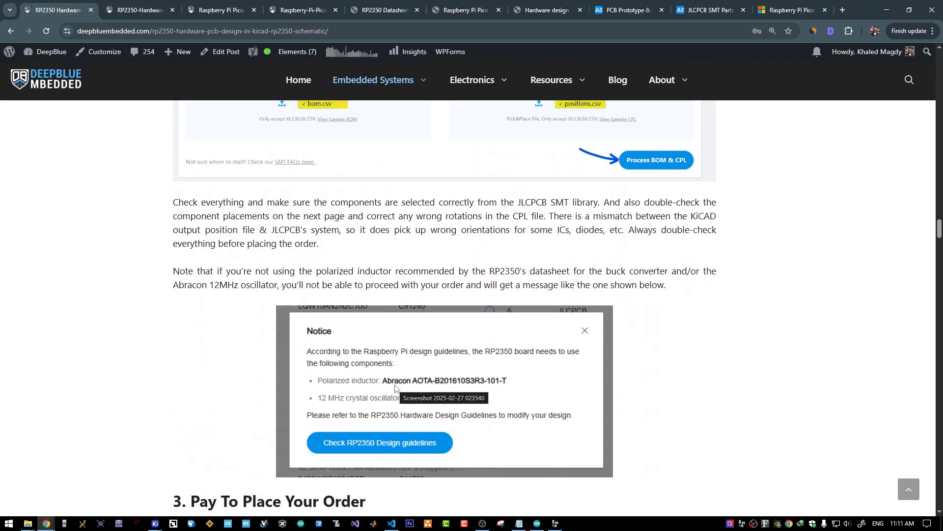
mouse_move(429, 404)
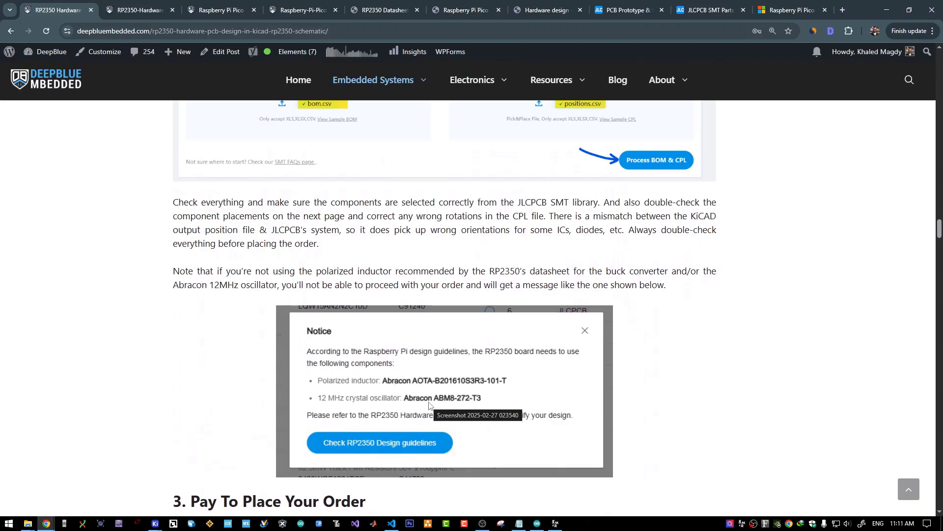
mouse_move(497, 357)
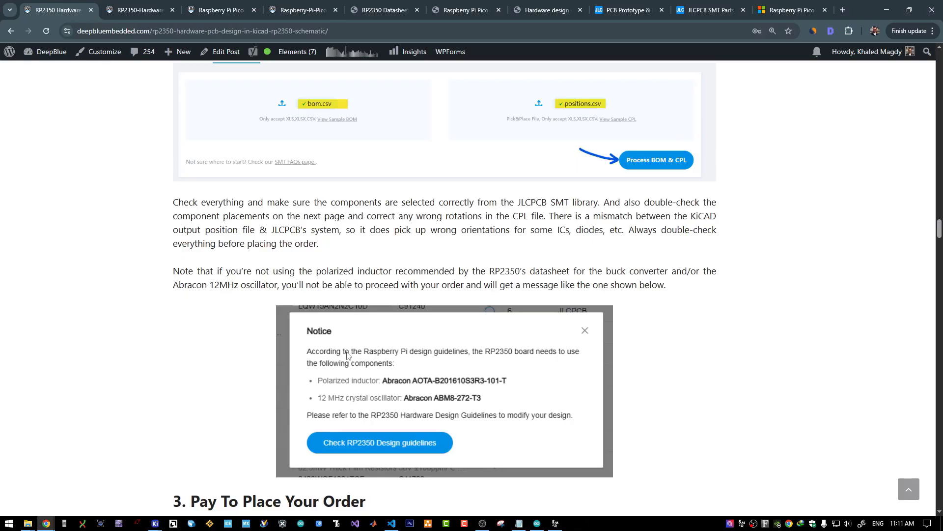
mouse_move(338, 300)
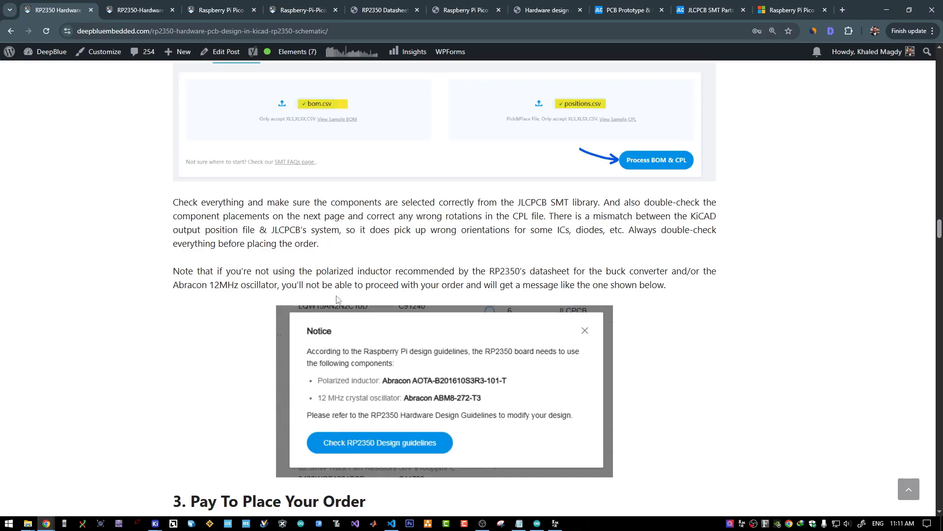
mouse_move(395, 270)
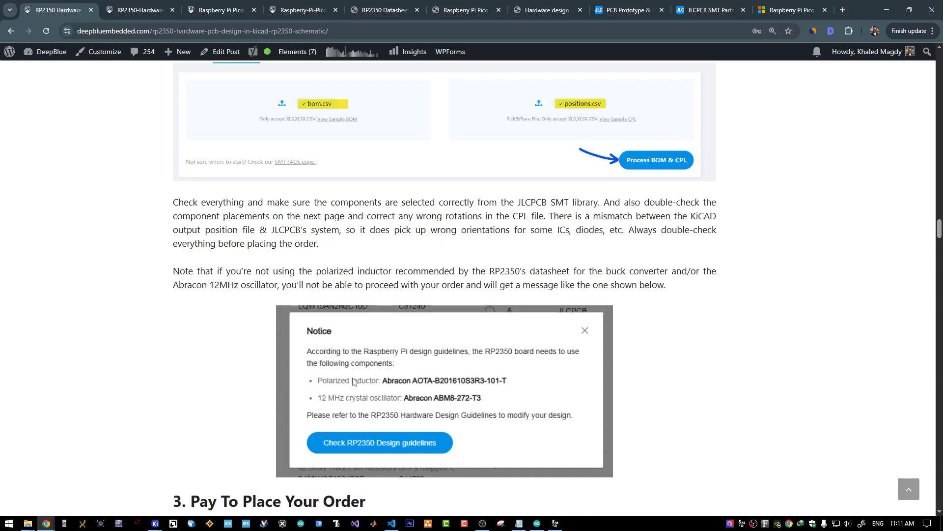
click(544, 10)
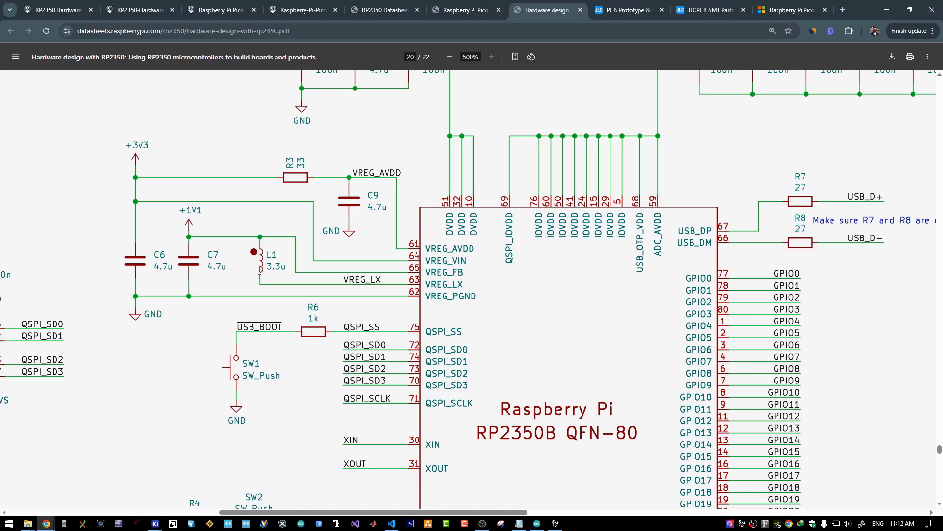
click(54, 10)
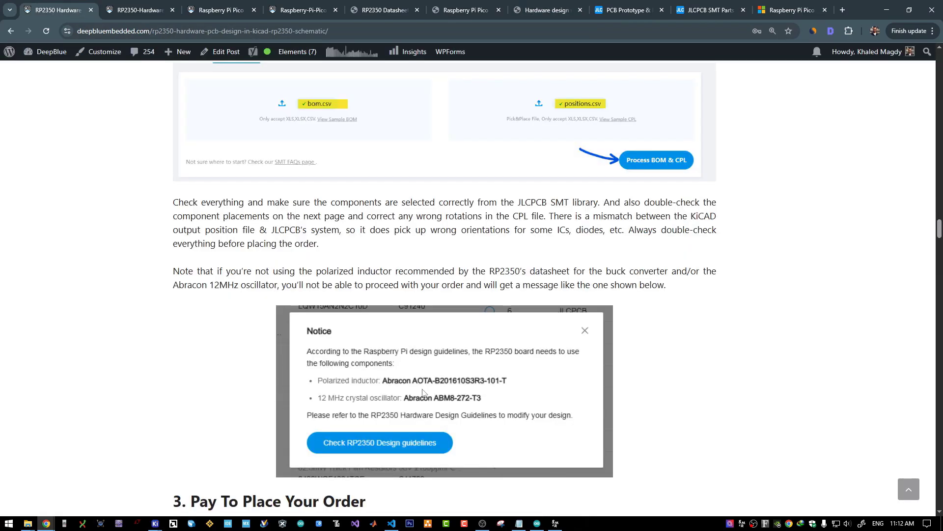
mouse_move(421, 391)
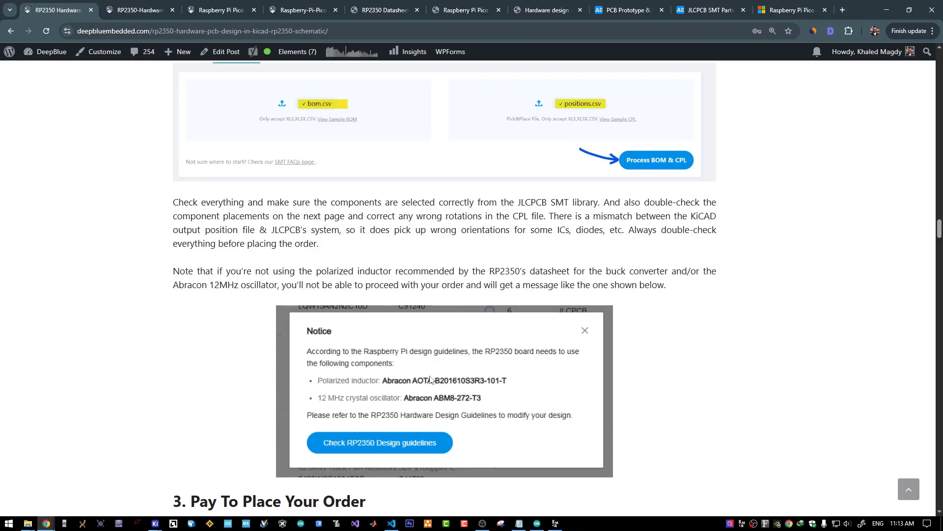
mouse_move(450, 401)
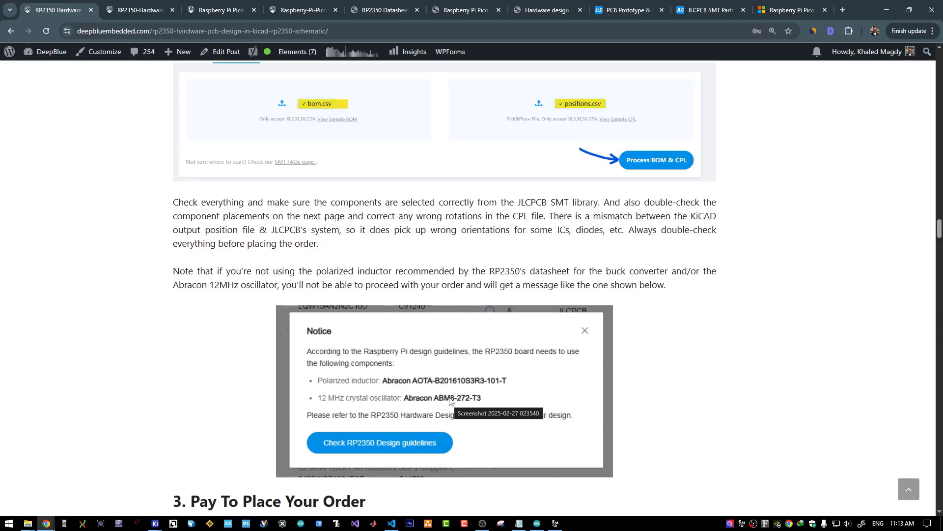
click(708, 10)
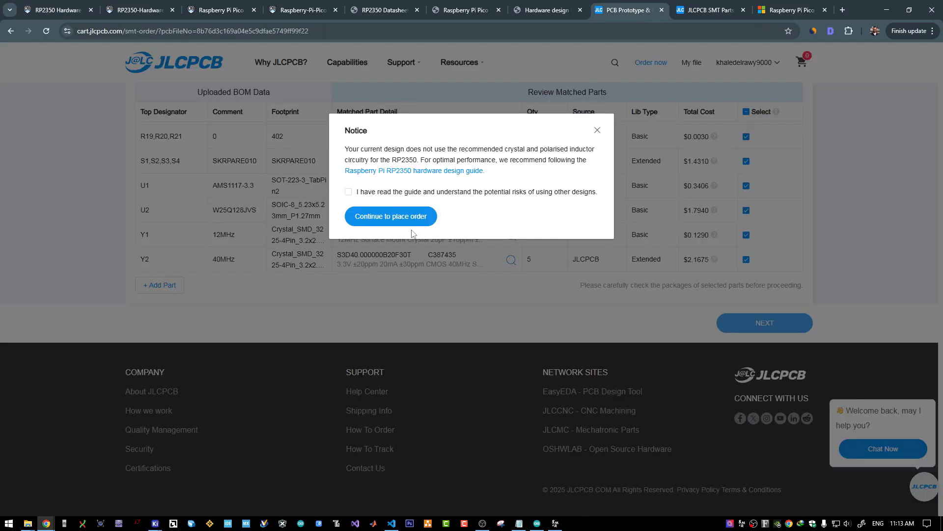
Step: Return from the JLCPCB notice to the article's required-components explanation
click(348, 191)
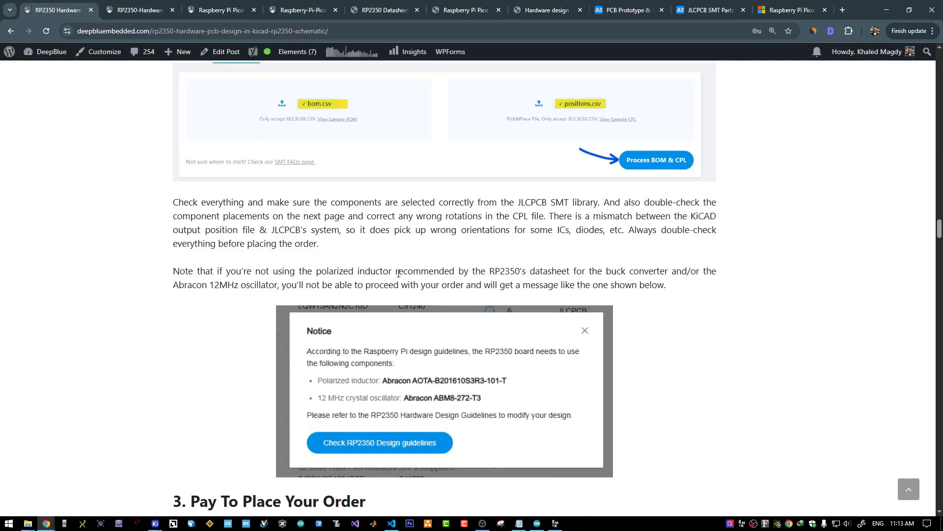
mouse_move(455, 387)
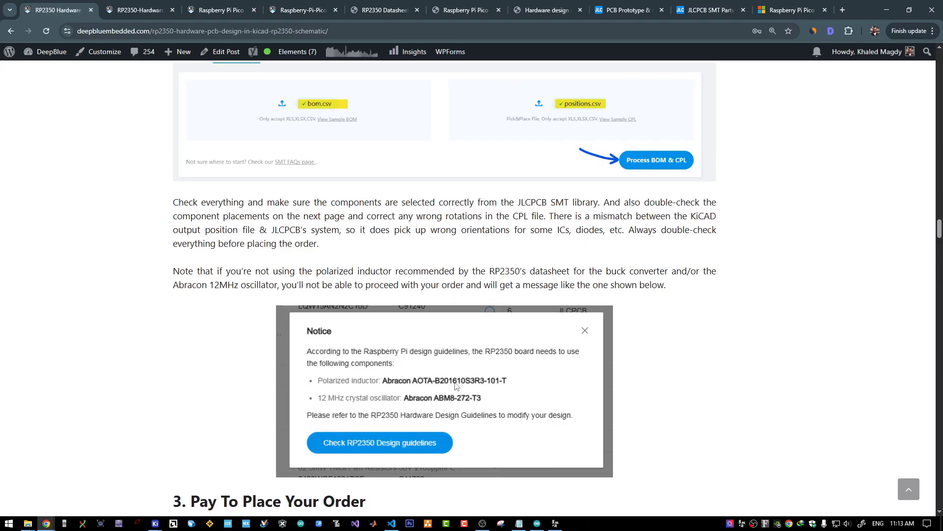
mouse_move(452, 388)
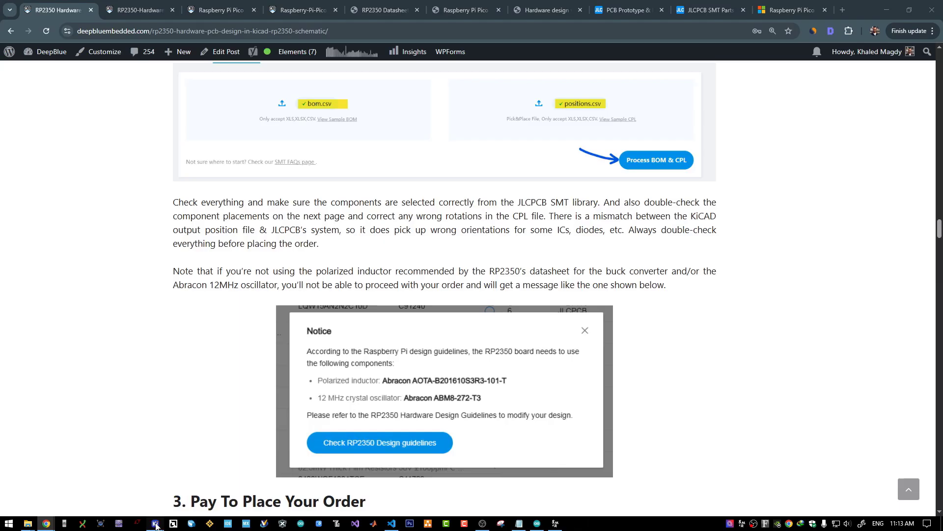
Step: Bring up KiCad's 3D render of the Pi Pico 2 Connect board
click(154, 523)
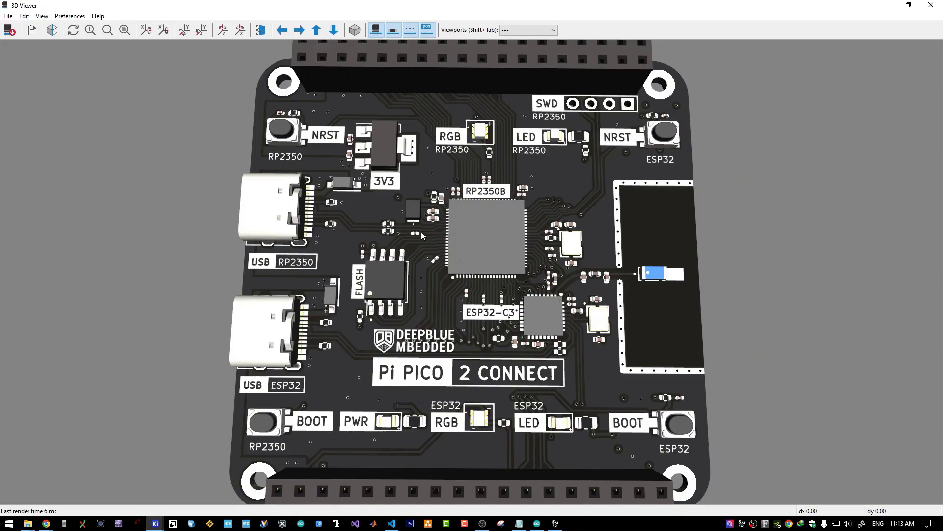
mouse_move(567, 268)
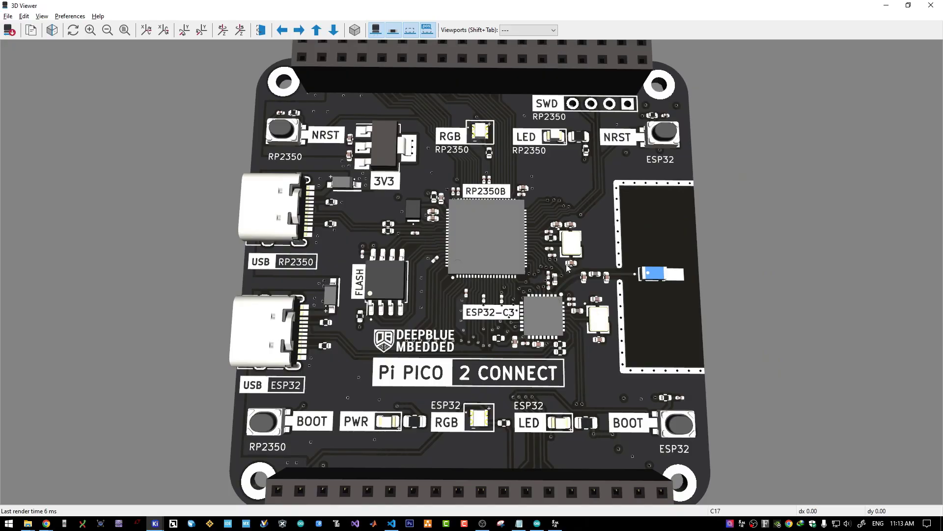
mouse_move(42, 522)
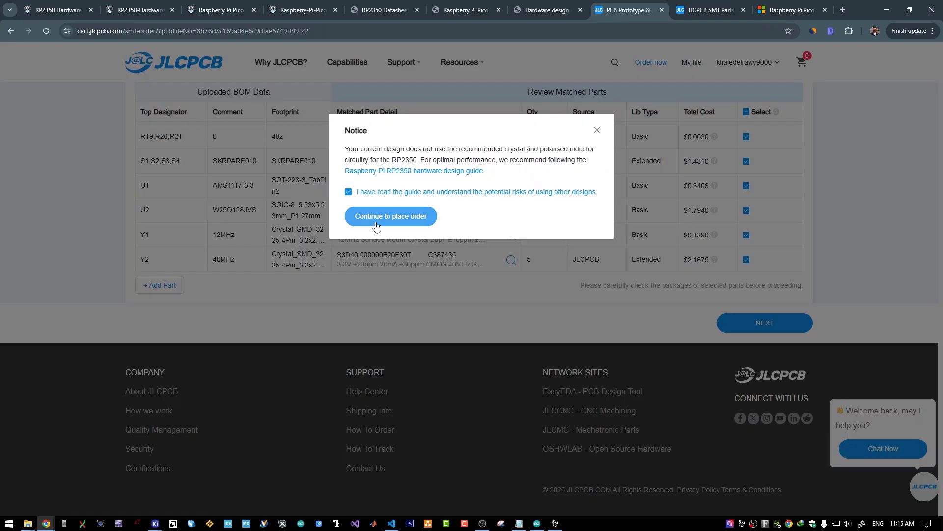
Step: Continue past the RP2350 design notice and read on to the article's Pico C/C++ SDK section
click(54, 10)
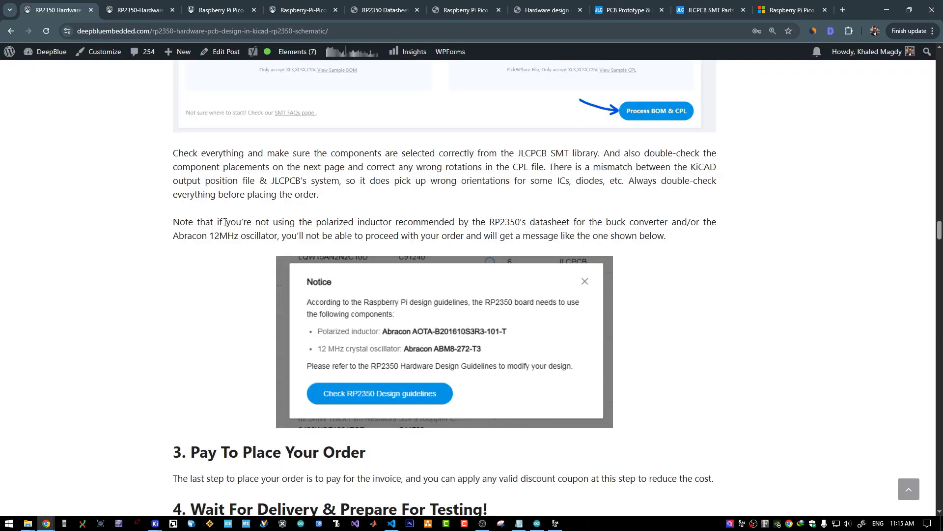
scroll(down, 3)
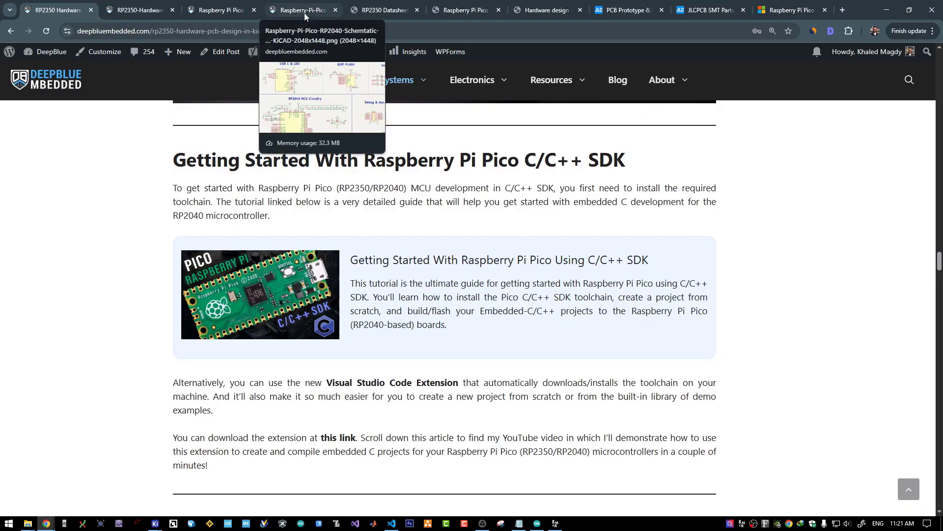
Step: Highlight the article's Visual Studio Code Extension phrase in the C/C++ SDK section
click(221, 10)
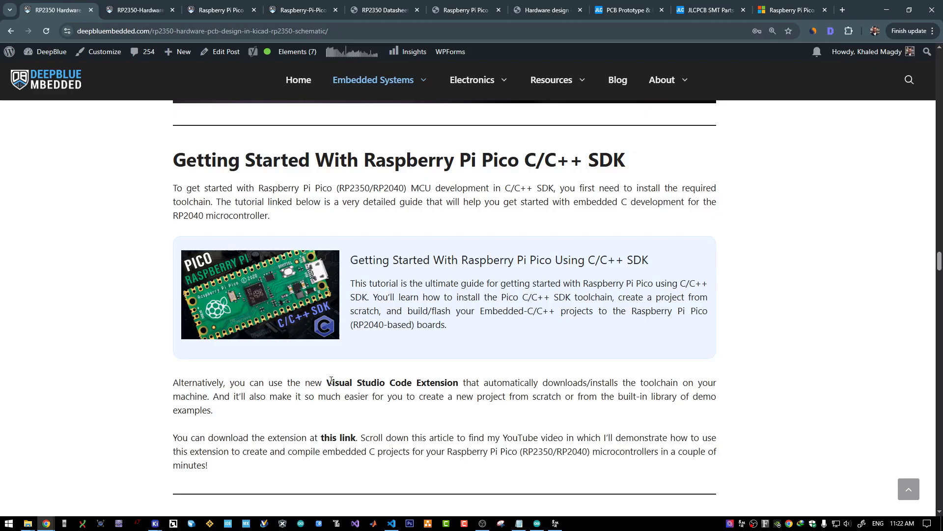
double_click(331, 382)
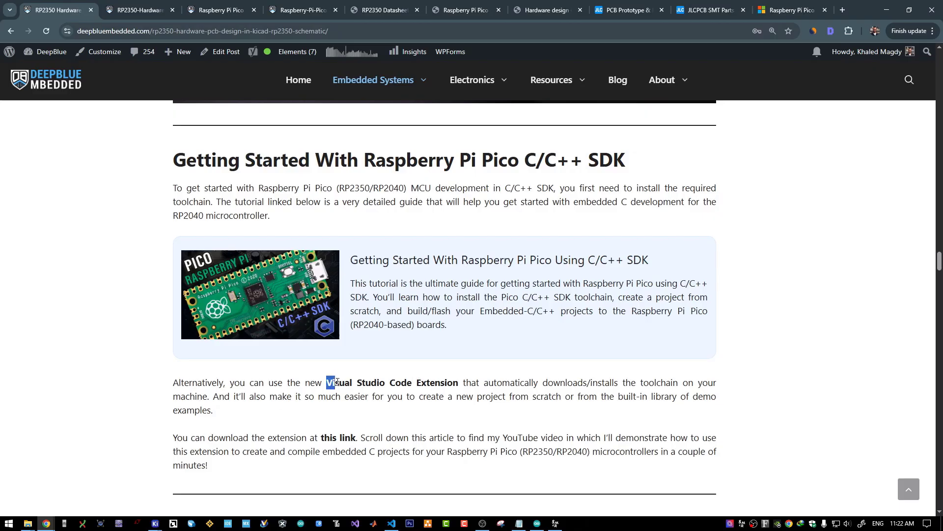
drag(326, 382, 459, 383)
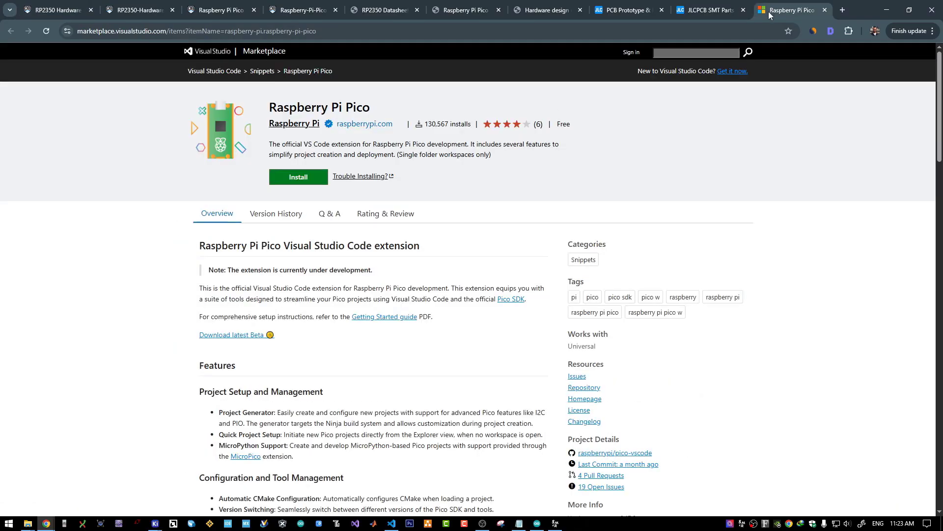
mouse_move(282, 103)
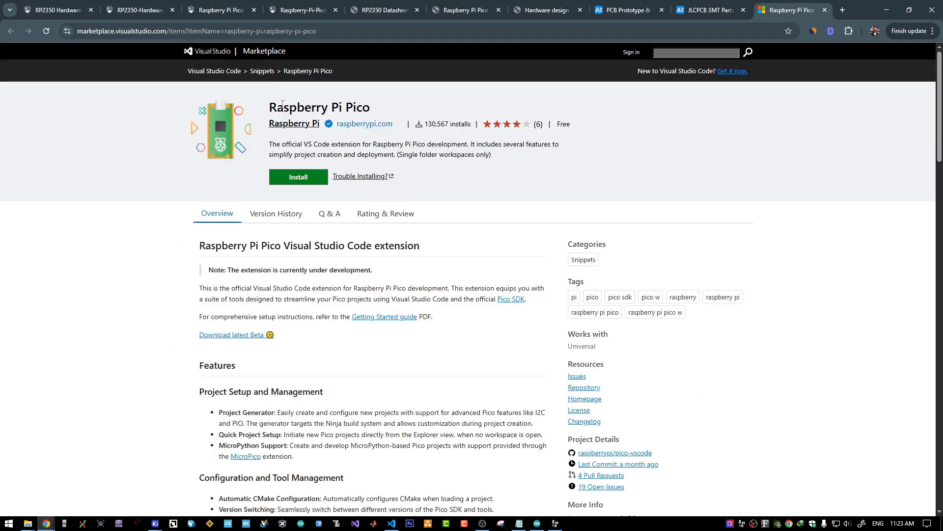
click(55, 9)
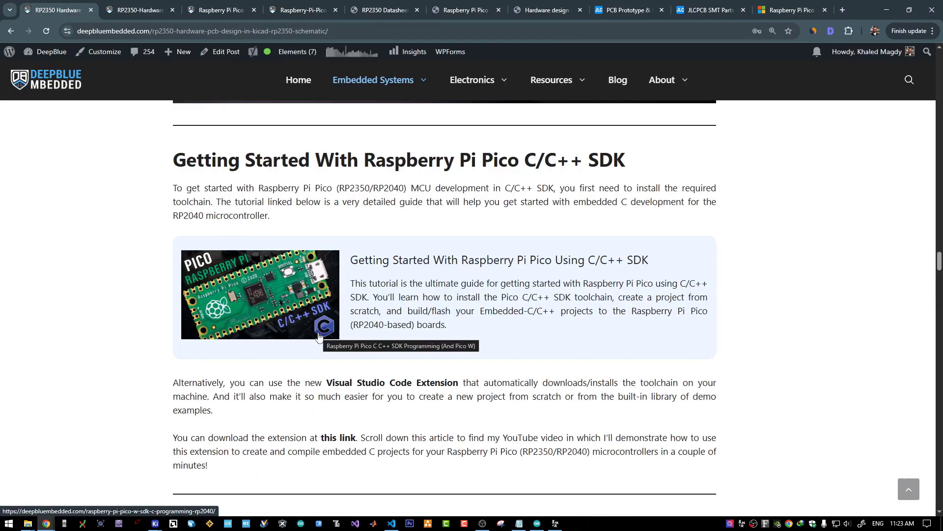
mouse_move(426, 366)
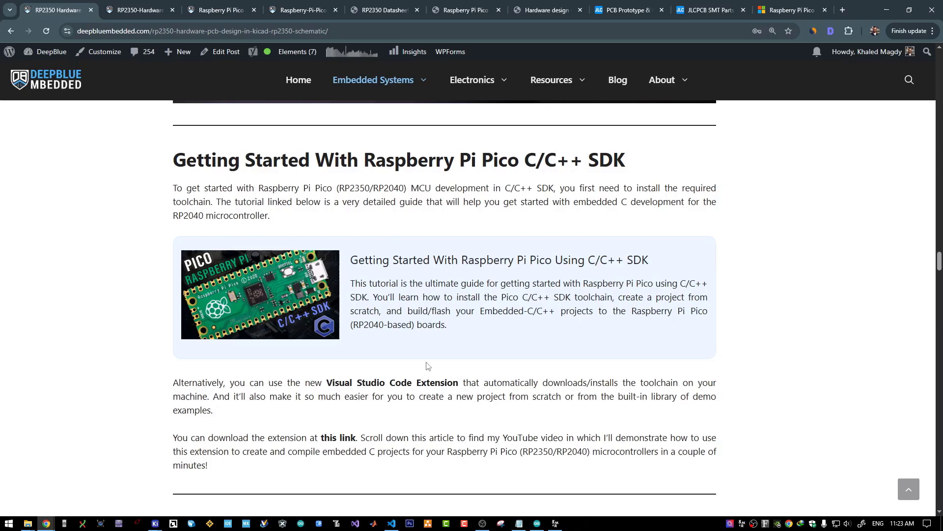
mouse_move(363, 408)
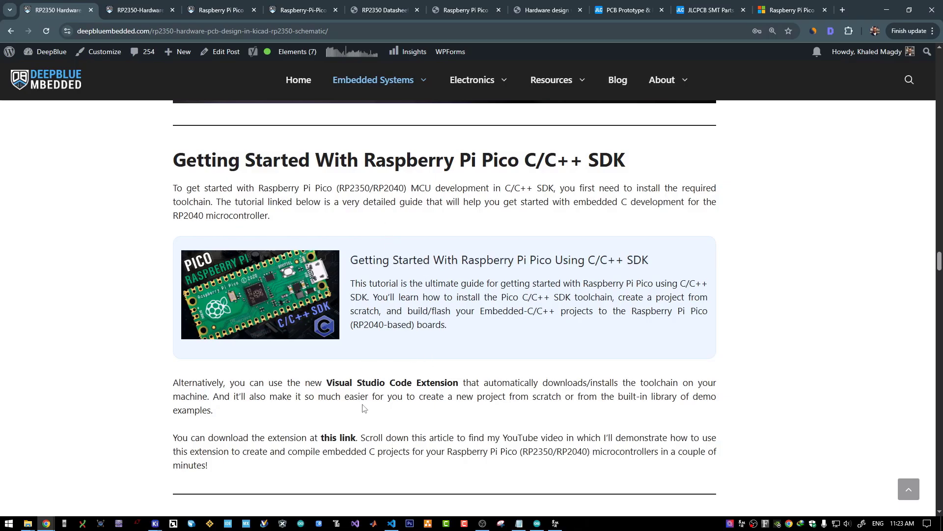
Step: Scroll to the RP2350 LED Blinking GPIO Example Code block and switch to Visual Studio Code
scroll(down, 3)
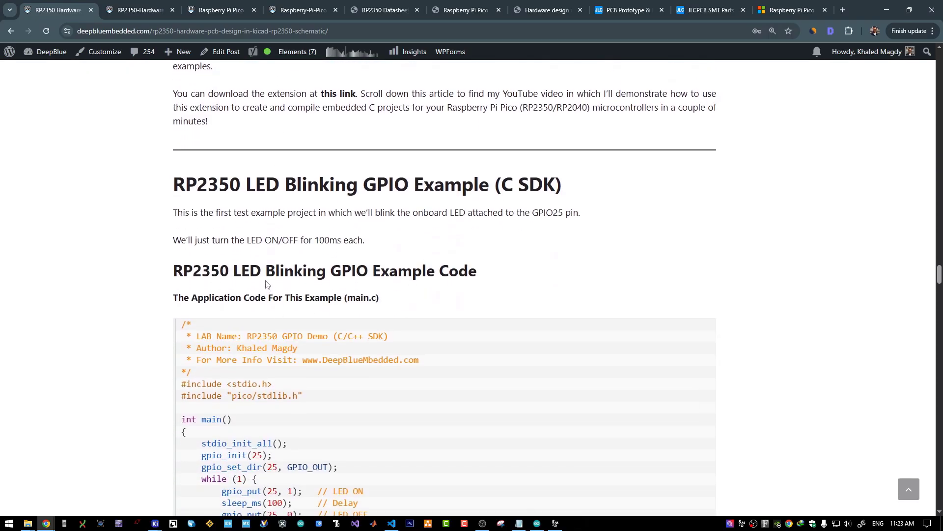
scroll(down, 3)
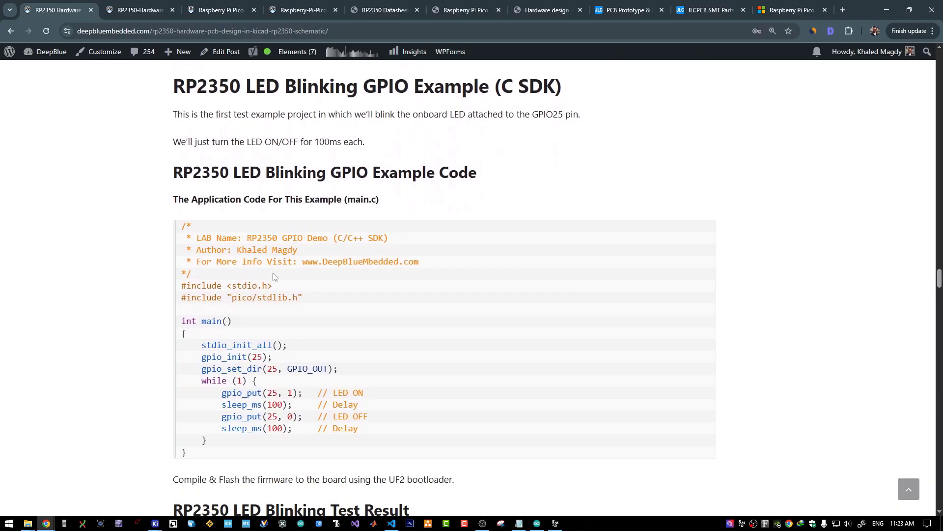
click(390, 523)
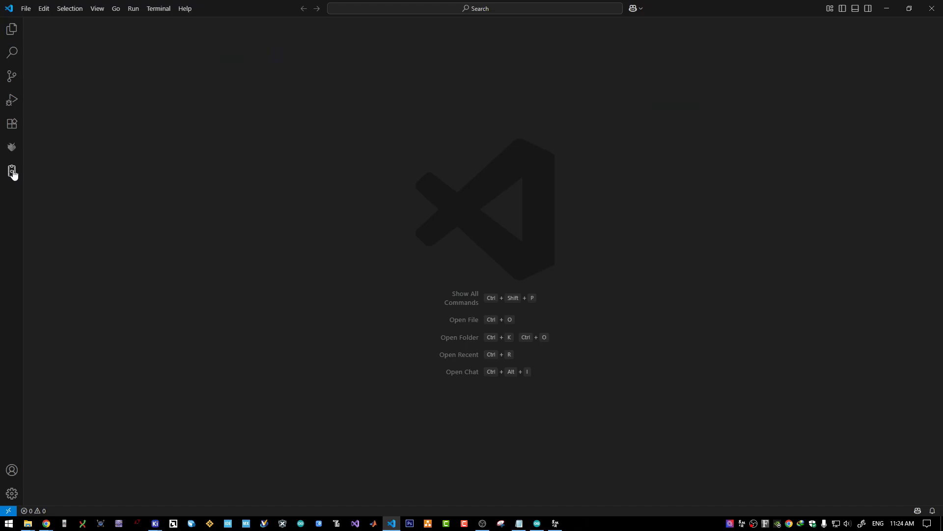
mouse_move(11, 172)
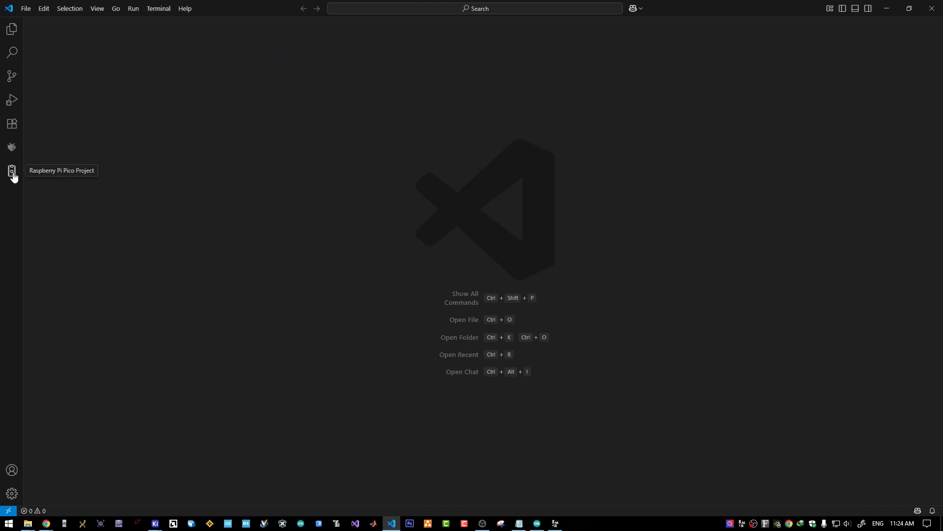
Step: Start a new Raspberry Pi Pico C/C++ project keeping Pico 2 as the board type
click(12, 171)
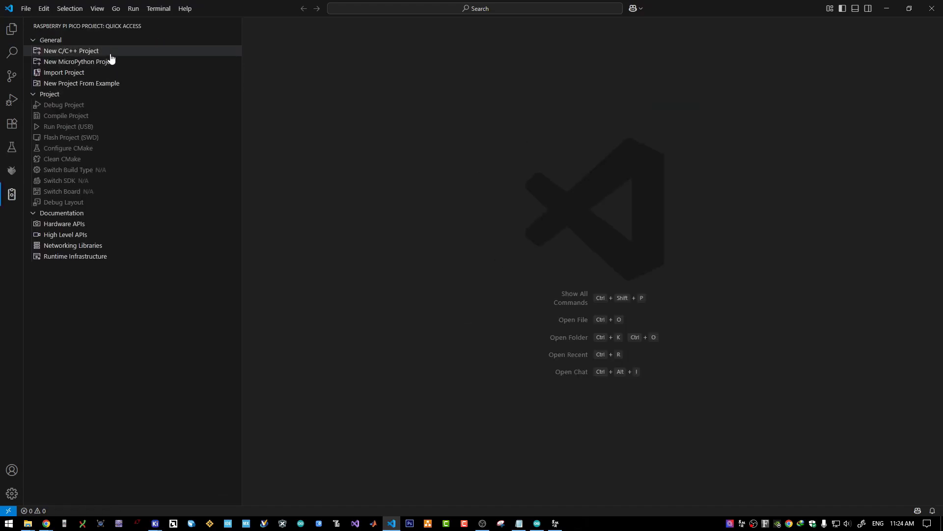
mouse_move(88, 54)
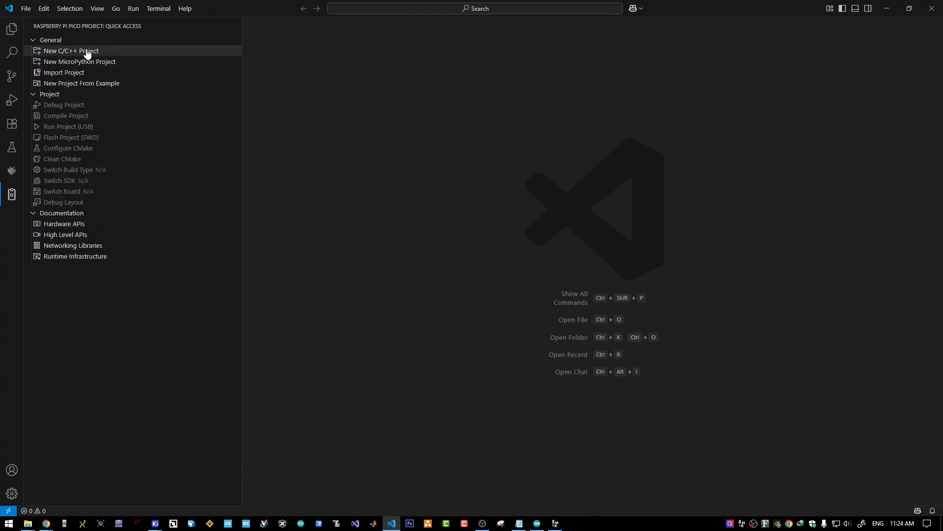
click(71, 50)
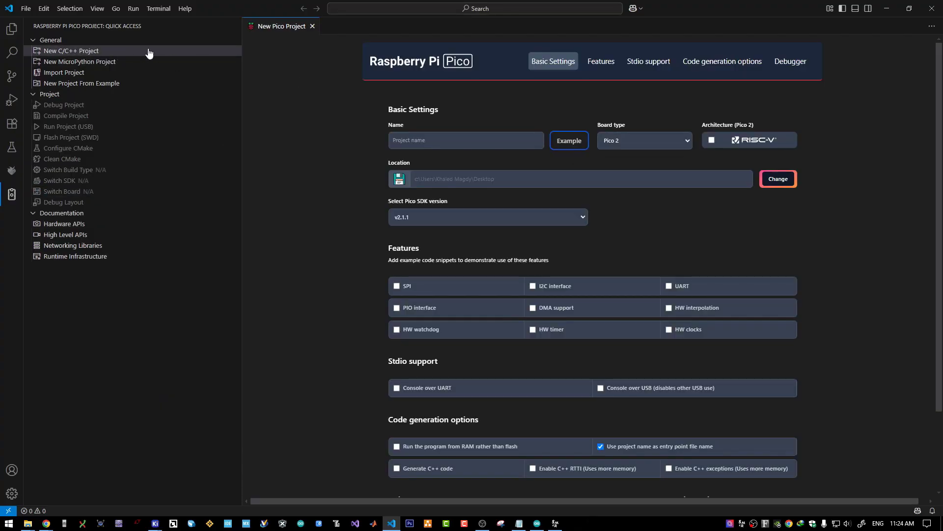
mouse_move(591, 163)
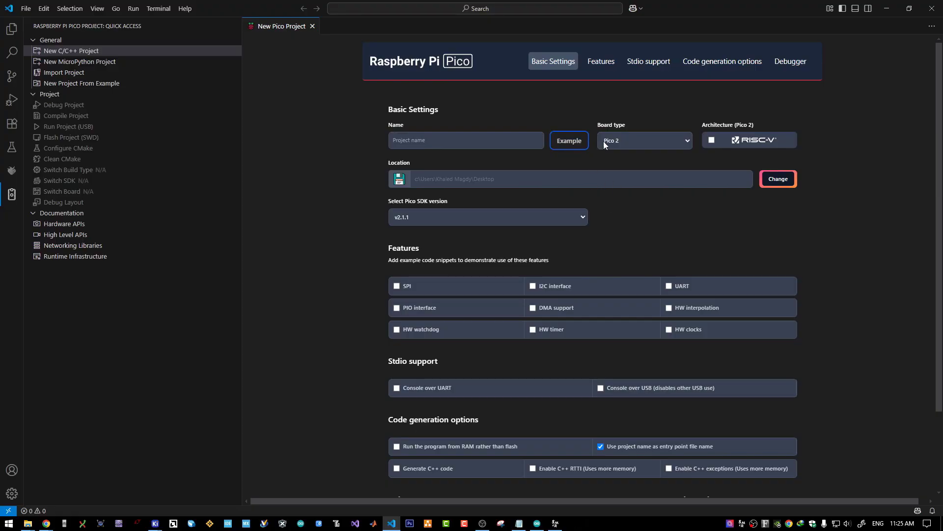
click(643, 141)
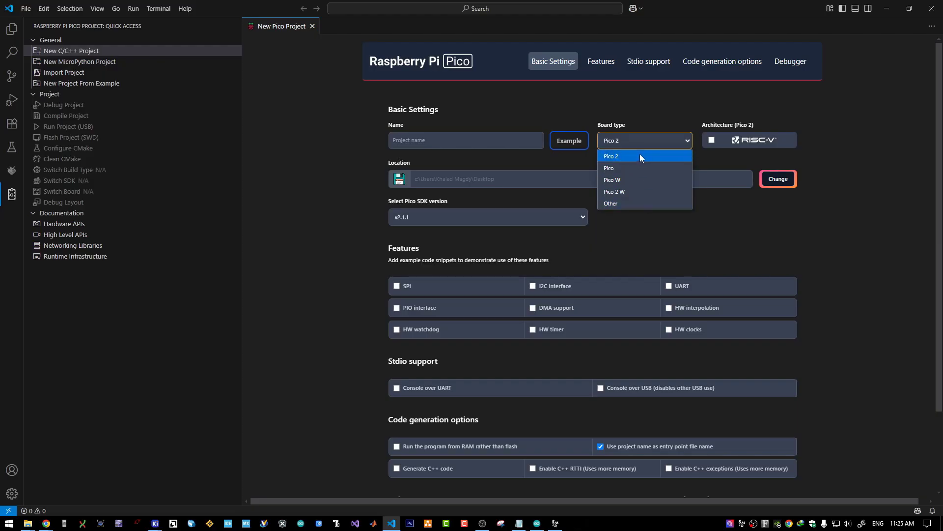
click(611, 156)
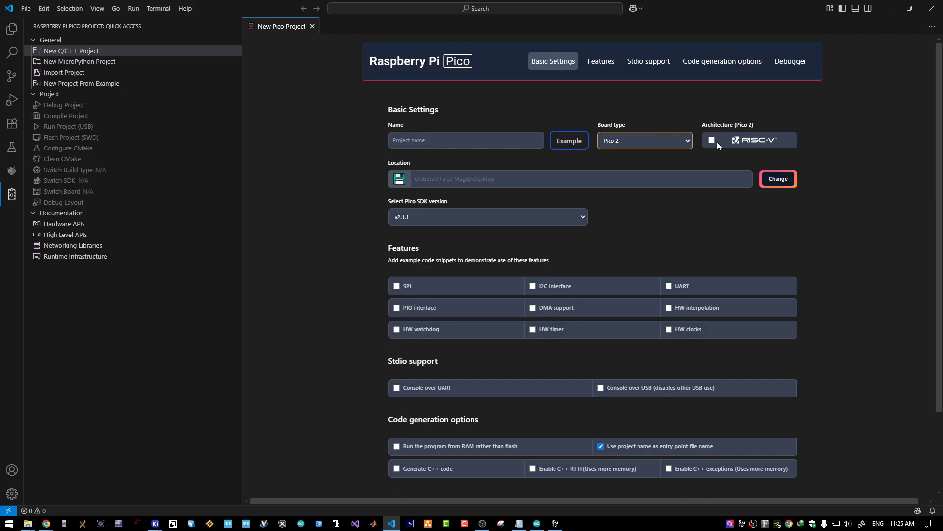
mouse_move(712, 148)
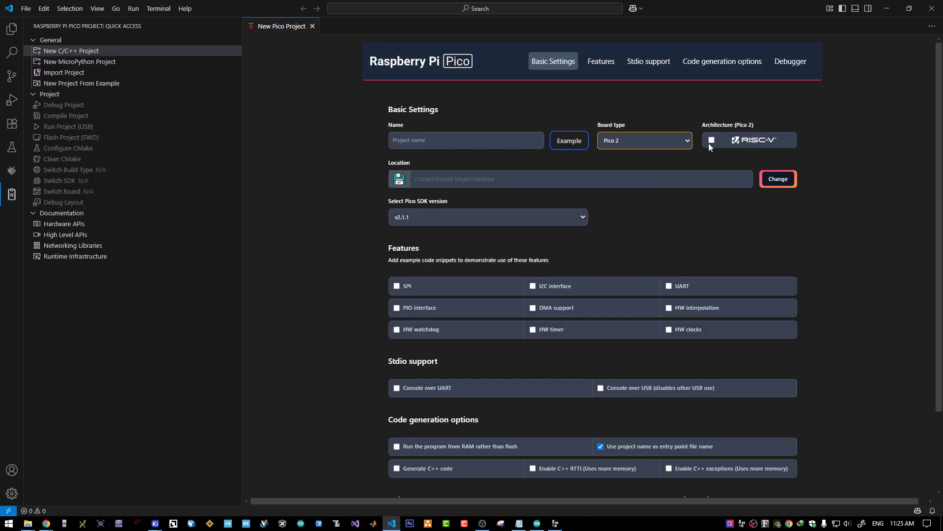
mouse_move(628, 229)
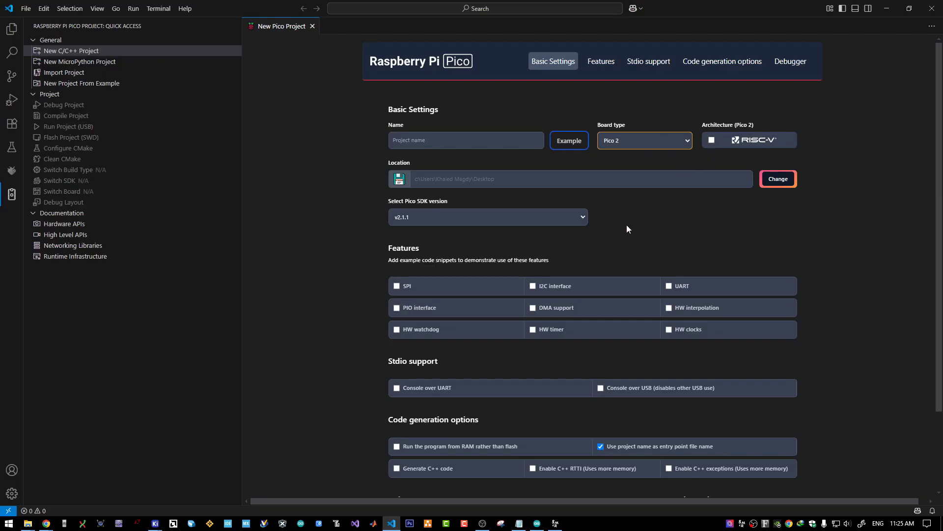
Step: Review the project form options and switch it to building from a built-in example
scroll(down, 3)
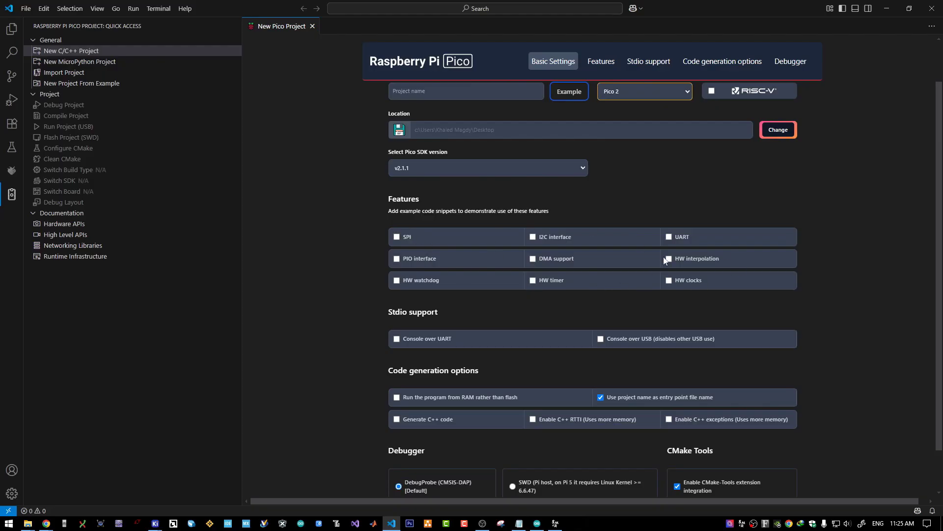
scroll(down, 3)
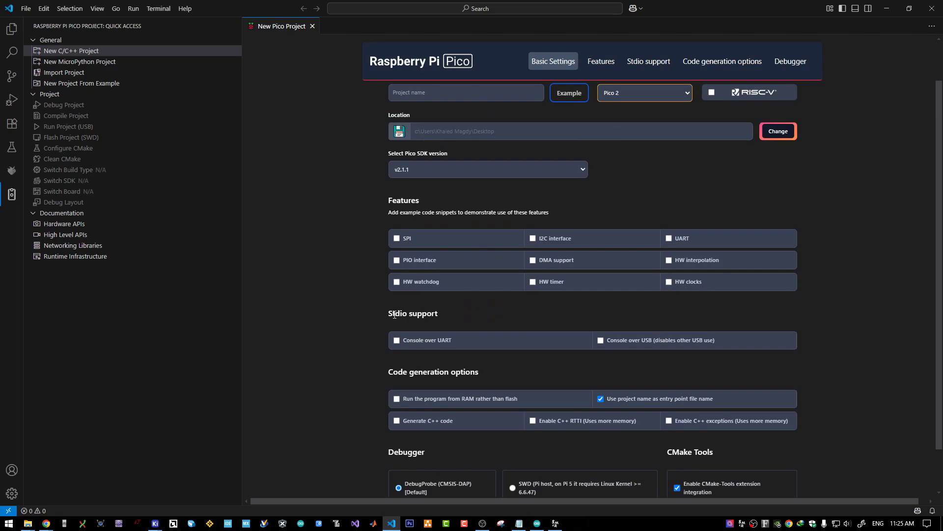
mouse_move(600, 326)
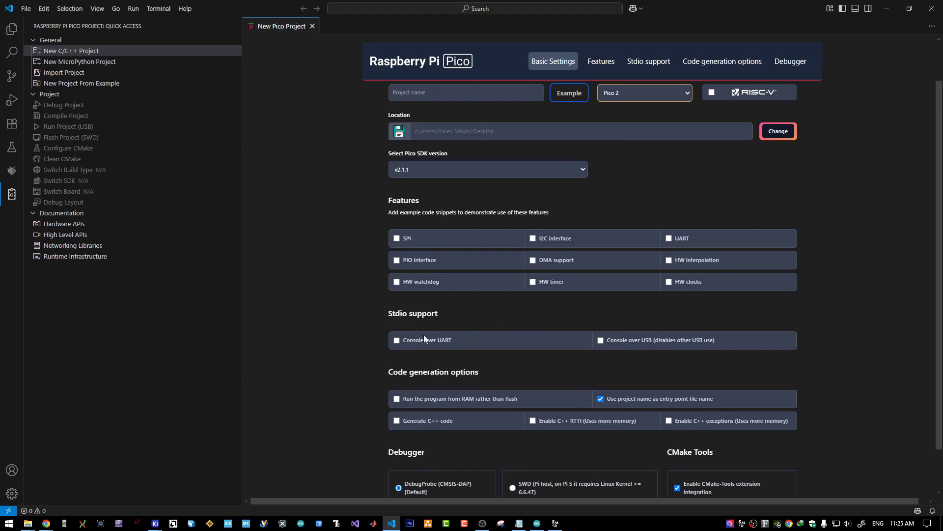
scroll(down, 3)
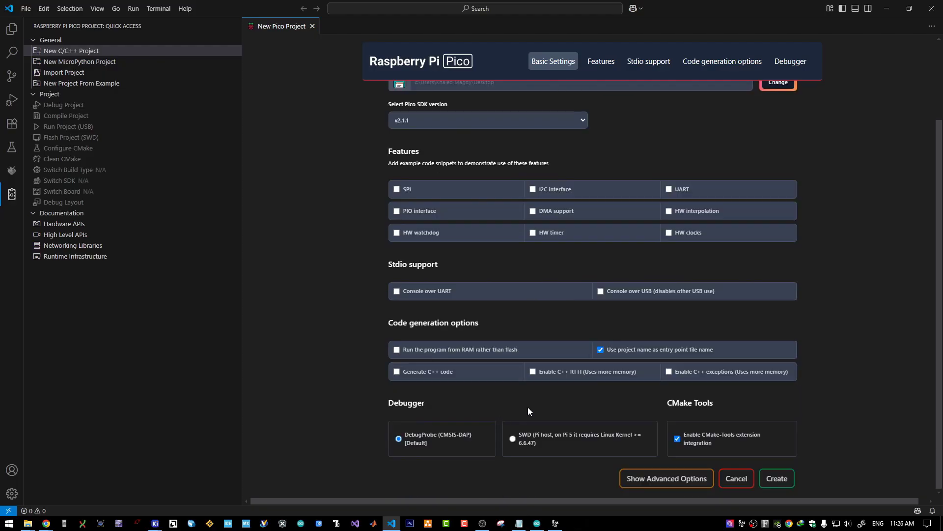
mouse_move(599, 349)
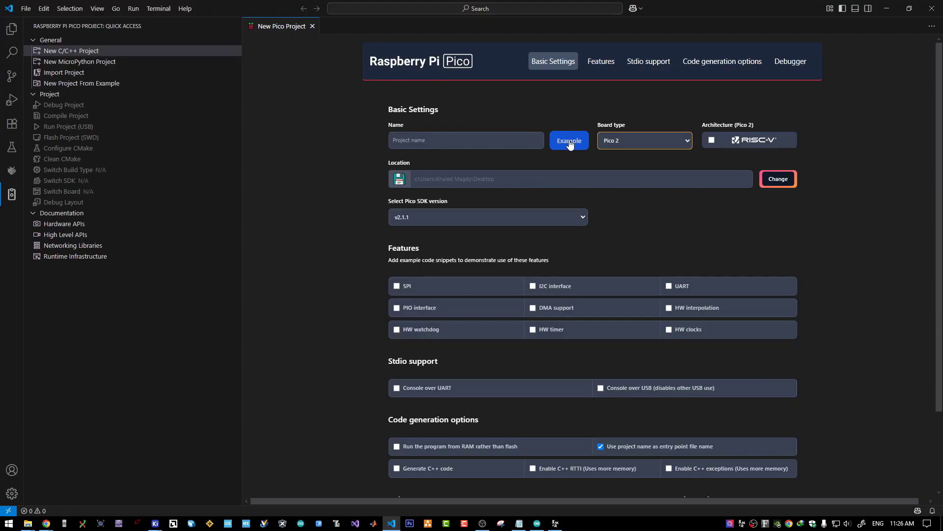
click(567, 140)
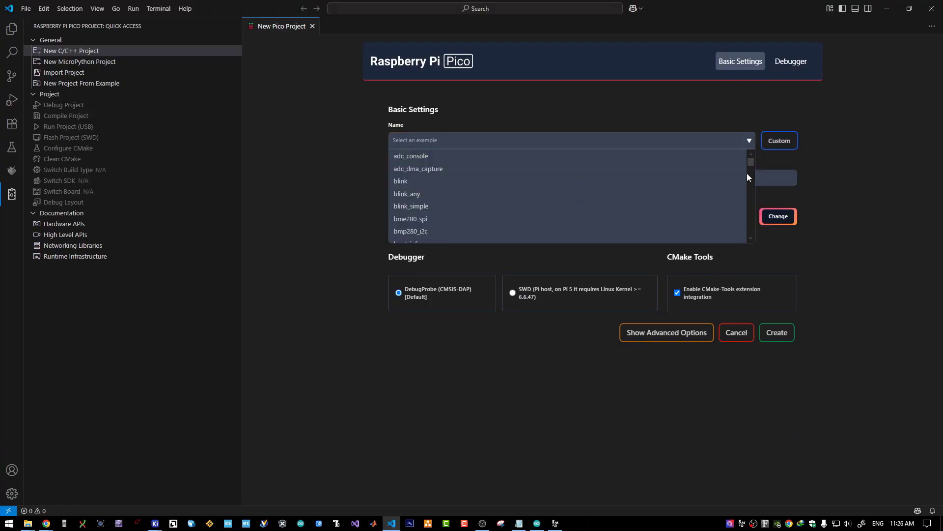
Step: Search the examples list for 'ws' and 'mpu', then revert to a custom, non-example project
scroll(down, 3)
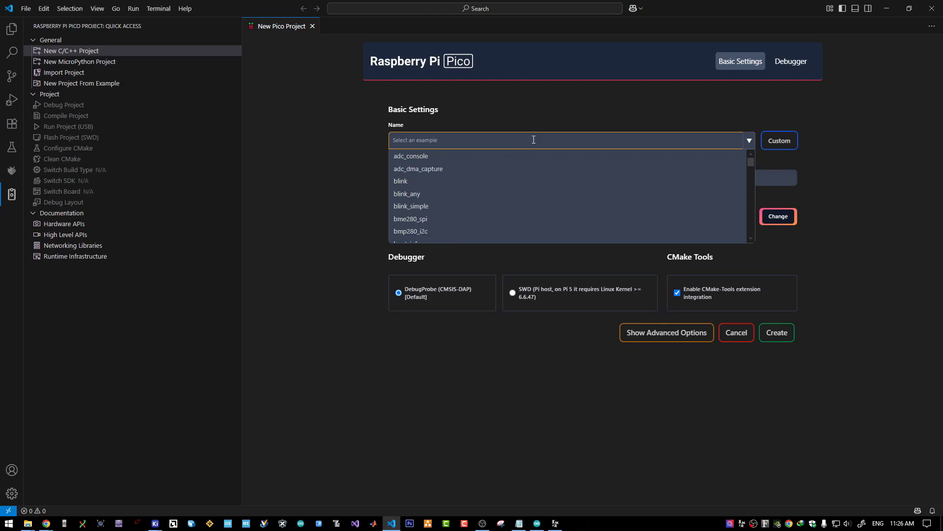
text(ws28)
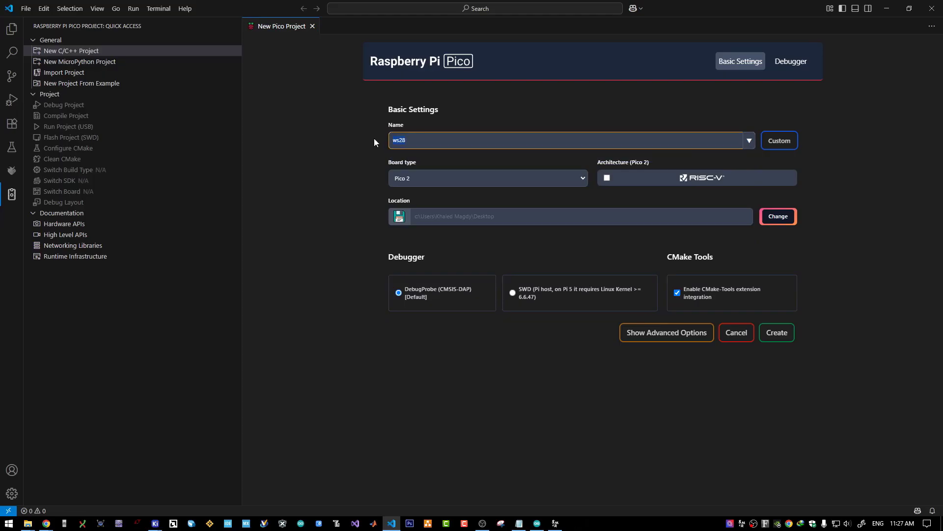
text(mpu)
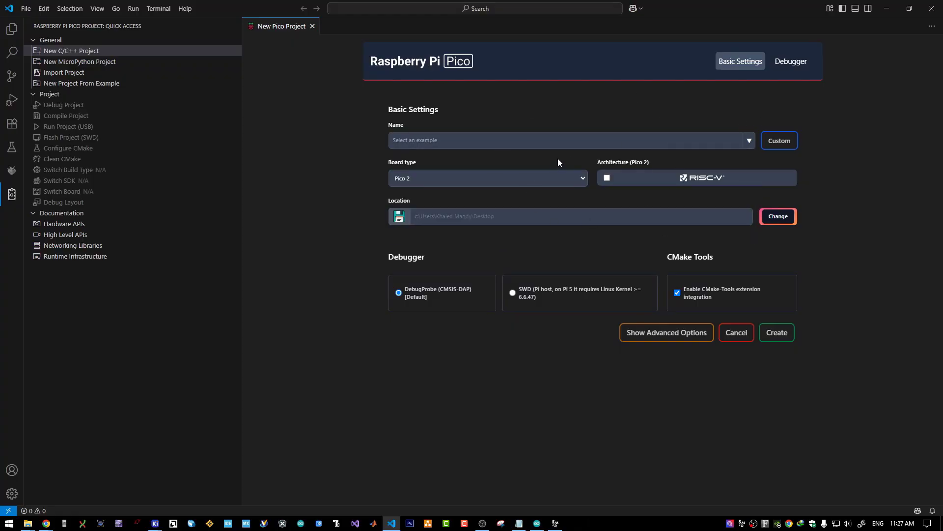
mouse_move(709, 160)
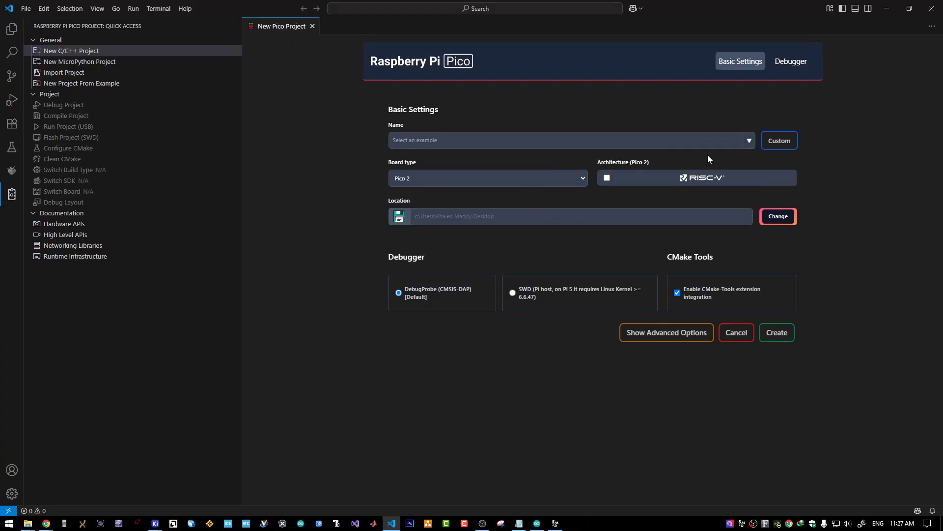
click(665, 332)
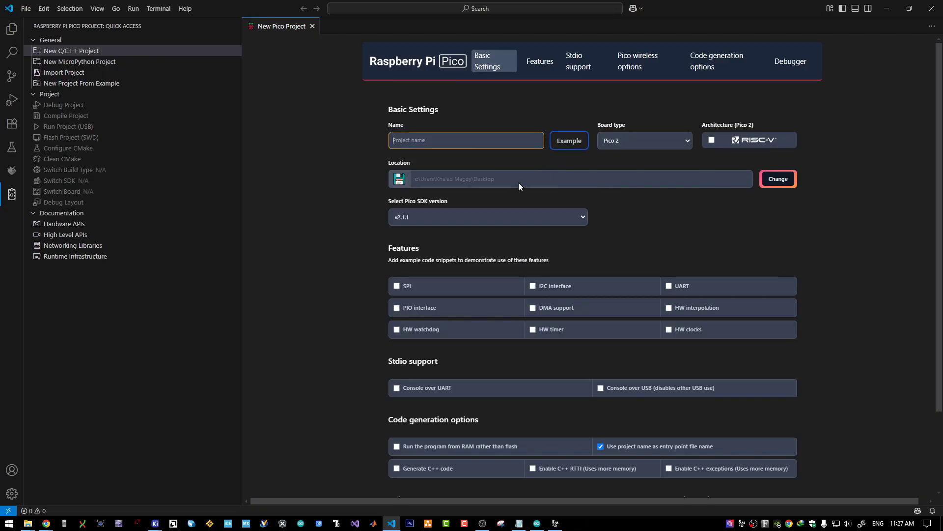
Step: Name the custom Pico project Demo, review the options and create it
scroll(down, 3)
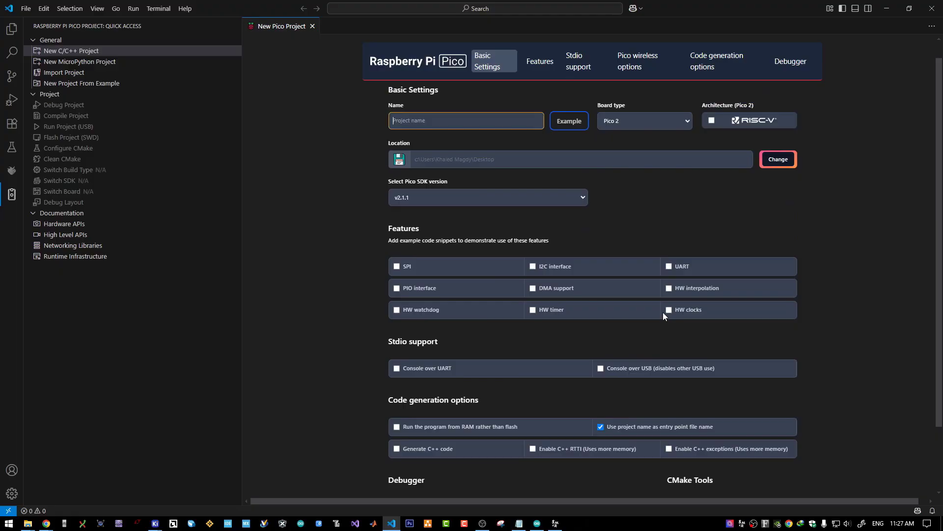
text(Demo)
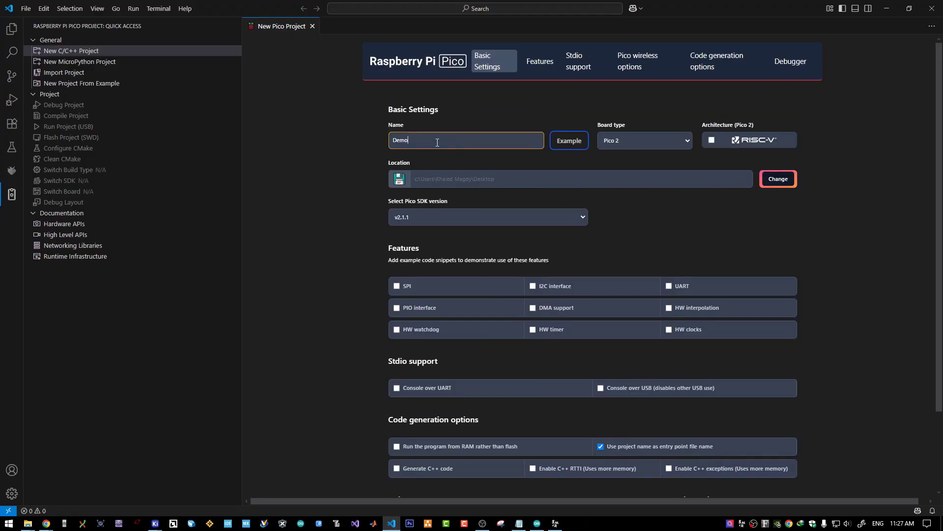
scroll(down, 3)
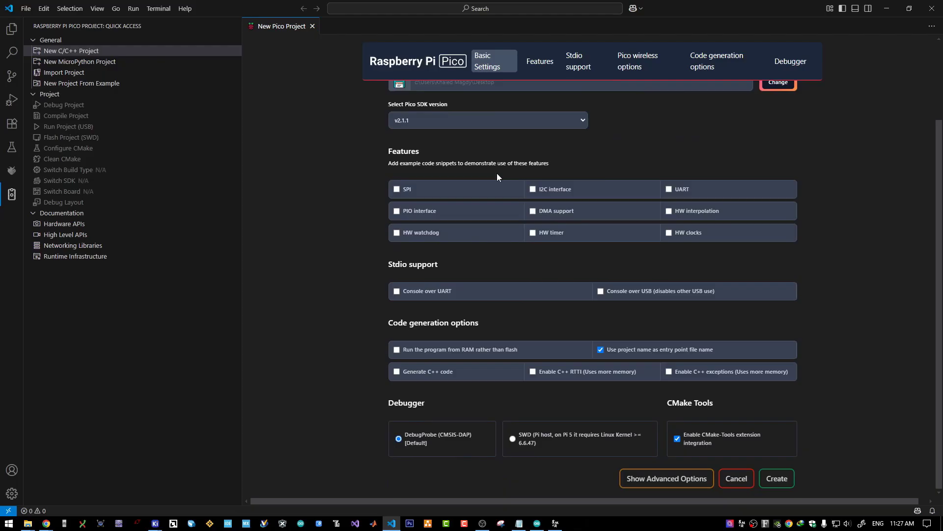
mouse_move(639, 304)
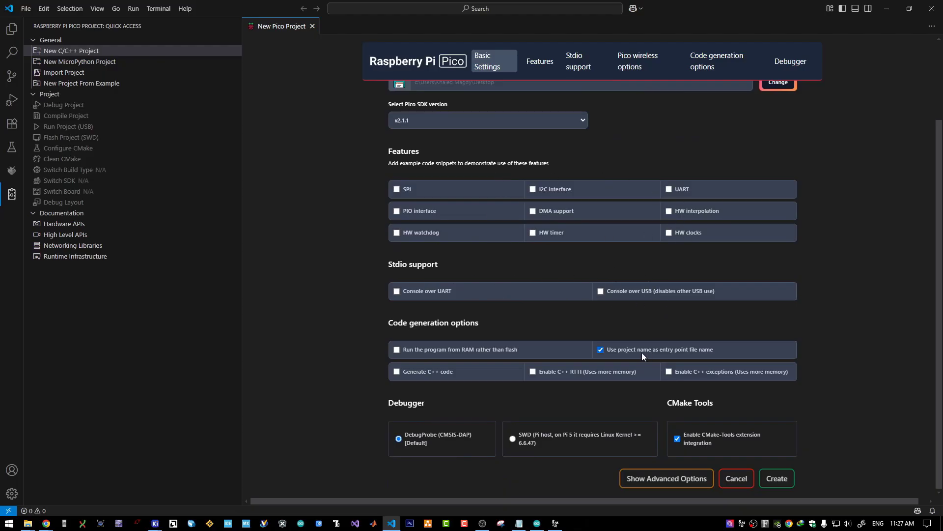
click(775, 477)
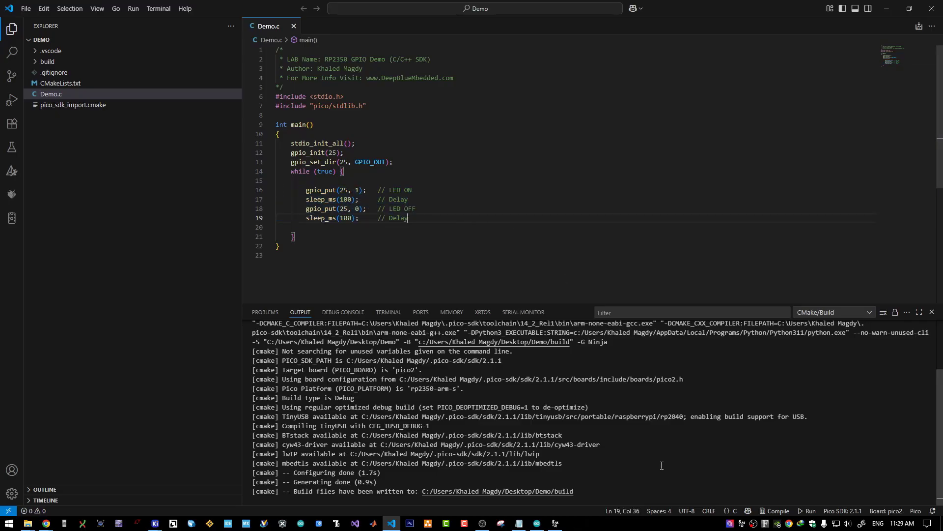
Step: Build the Demo project with the GPIO 25 LED blink code in Demo.c
click(780, 510)
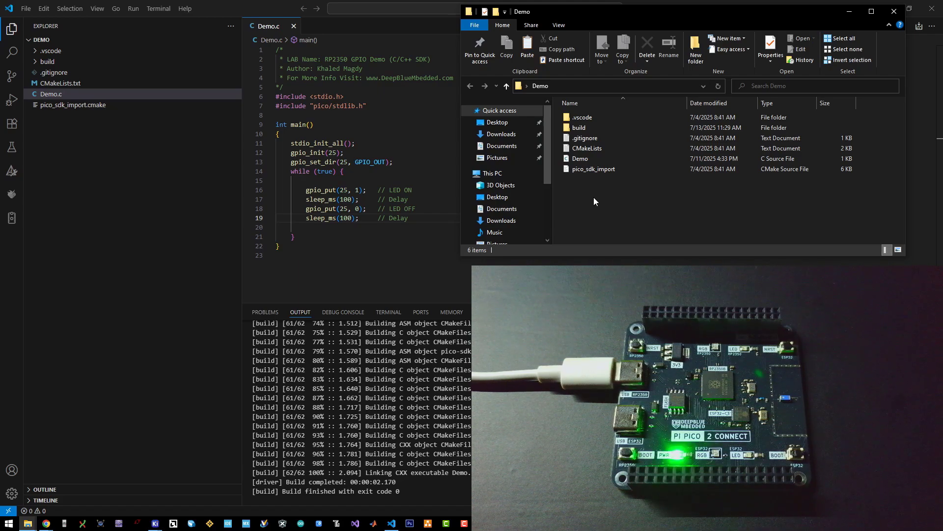
Step: Open the Demo build folder showing Demo.uf2 beside the RP2350 drive
click(579, 128)
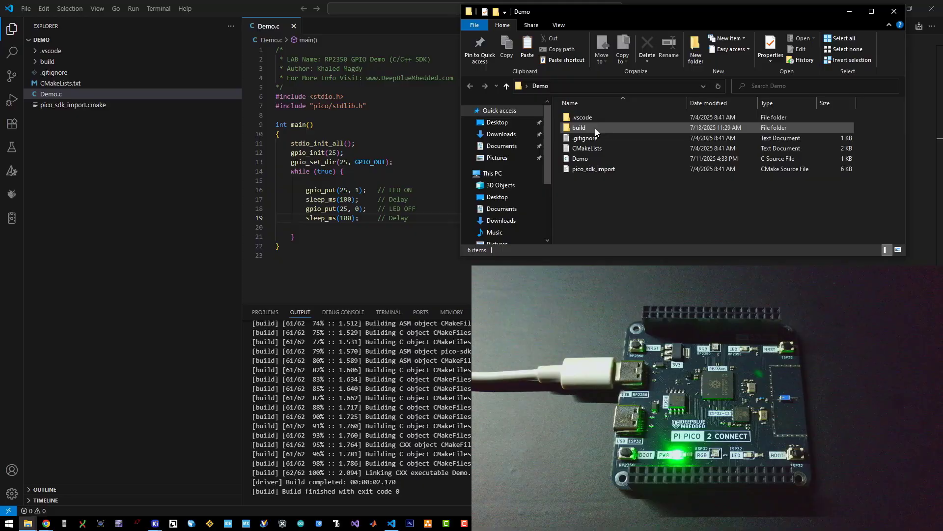
double_click(580, 128)
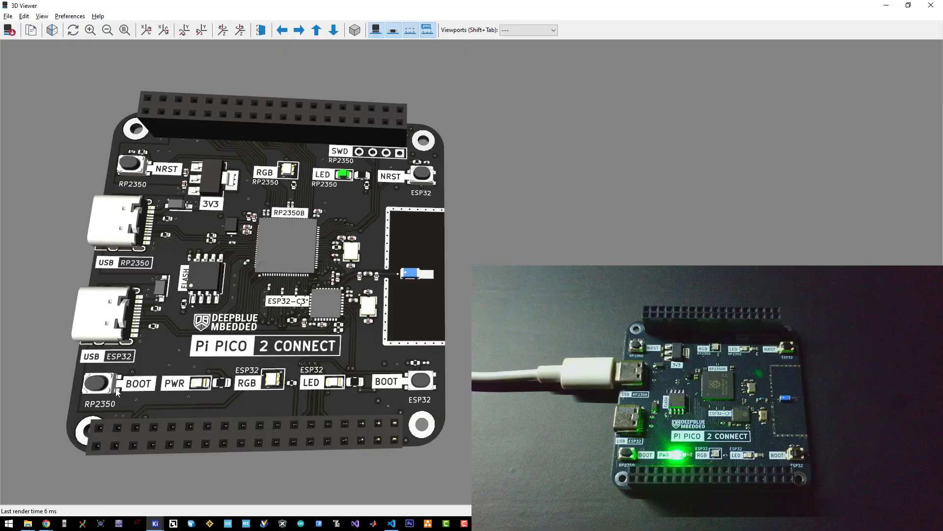
mouse_move(158, 167)
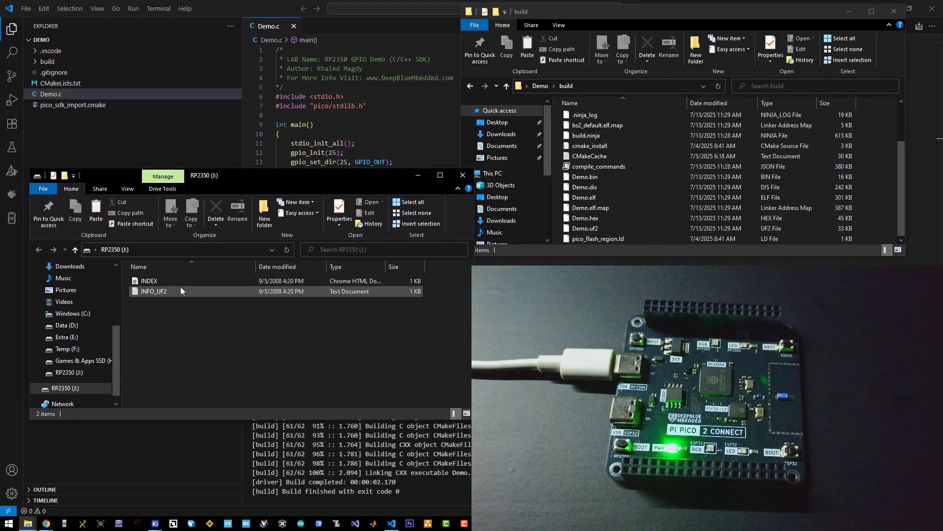
click(584, 228)
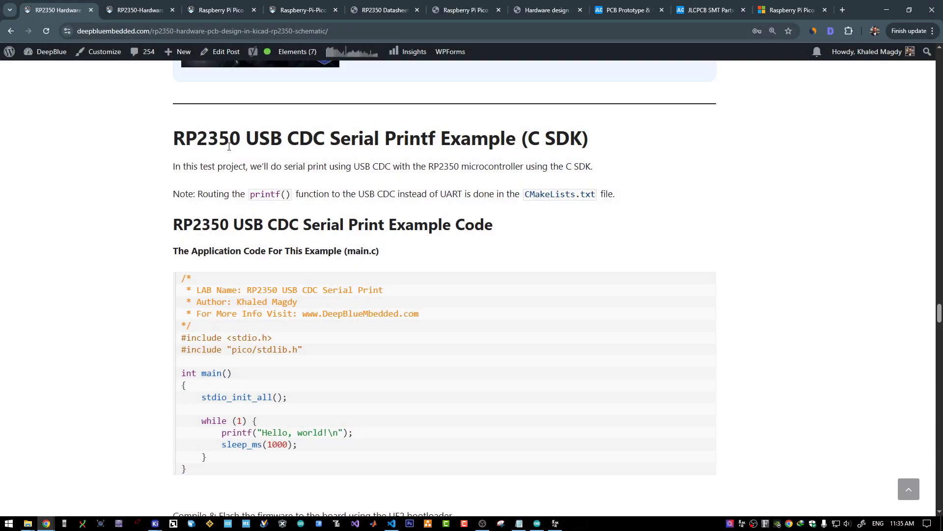
Step: Highlight the printf hello-world and sleep_ms lines in USB_CDC_Serial_Demo.c
drag(245, 138, 365, 139)
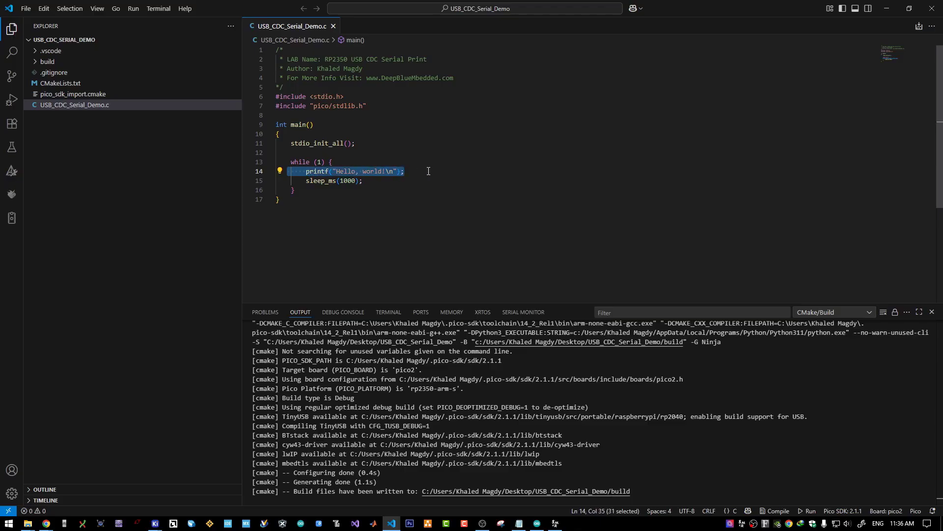
click(400, 181)
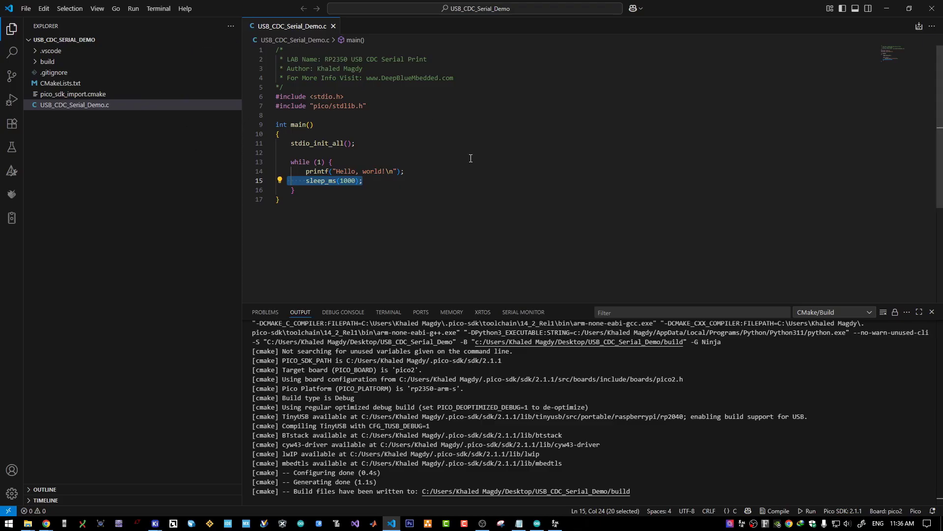
mouse_move(141, 147)
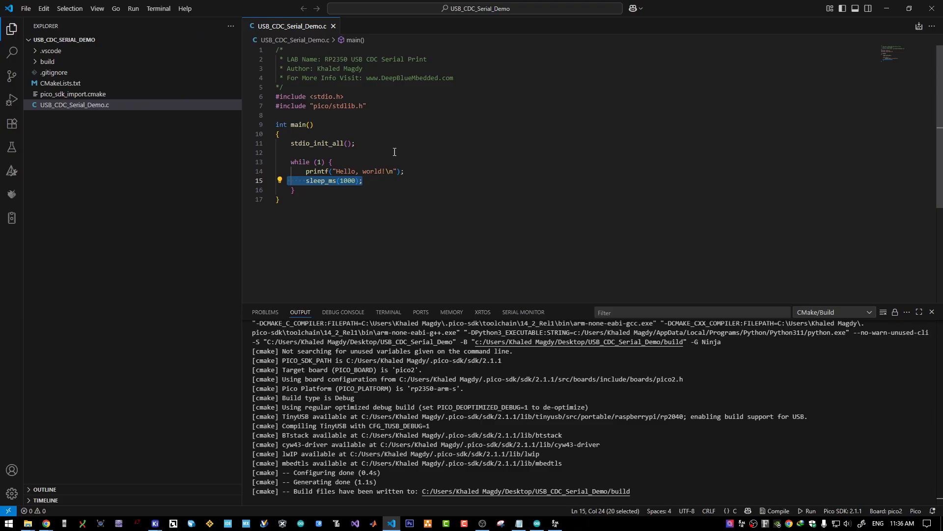
mouse_move(303, 161)
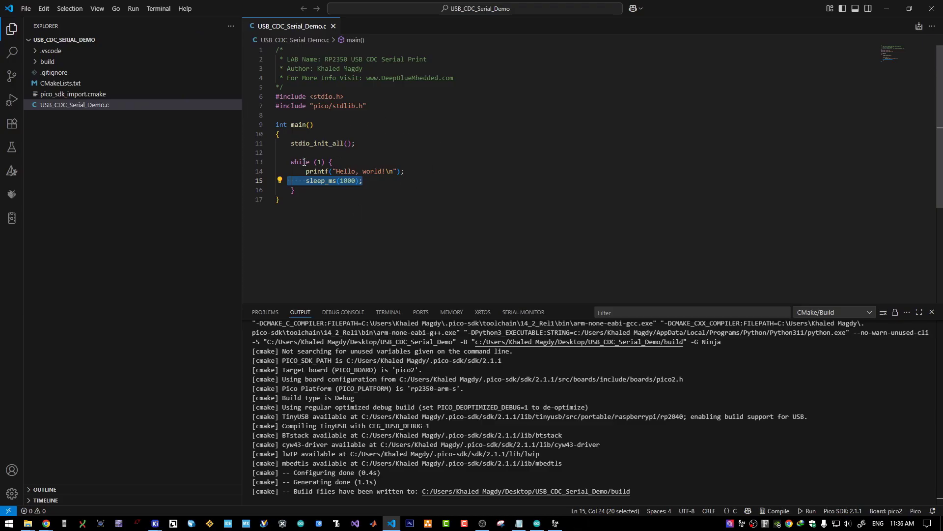
mouse_move(352, 195)
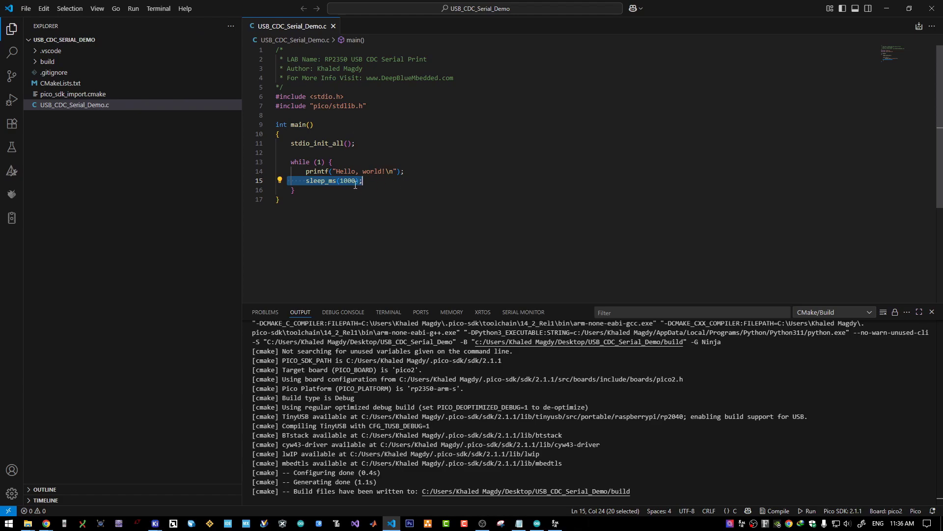
mouse_move(322, 130)
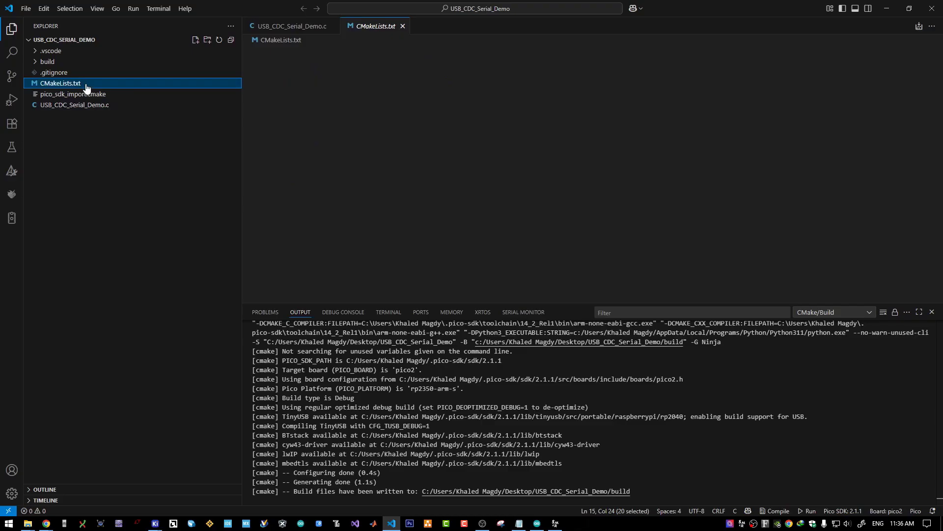
Step: View the USB_CDC_Serial_Demo project's CMakeLists.txt from the Explorer sidebar
click(60, 83)
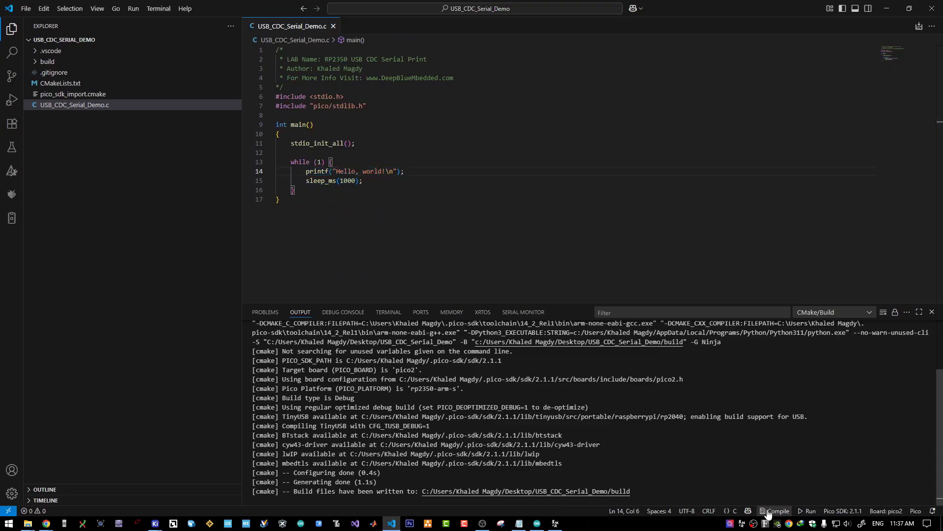
Step: Compile USB_CDC_Serial_Demo and open its build folder with the .uf2 file
click(776, 512)
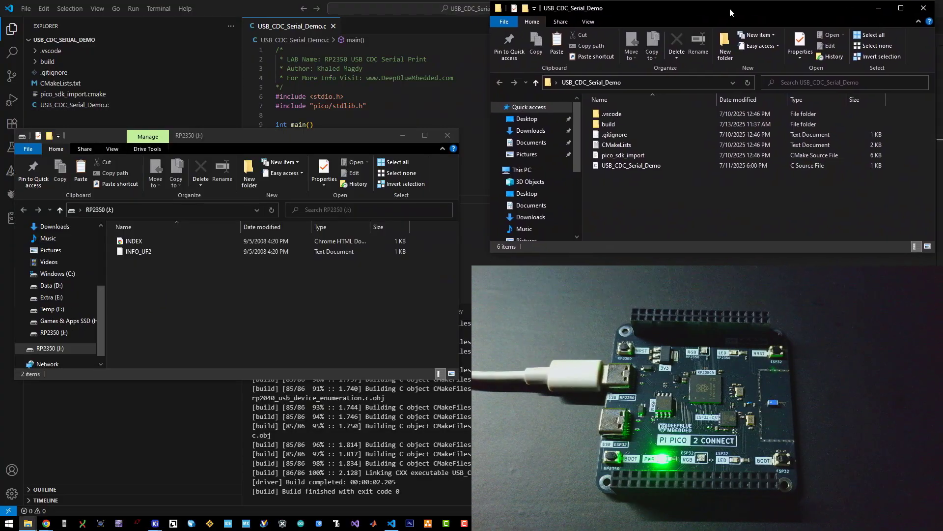
double_click(608, 124)
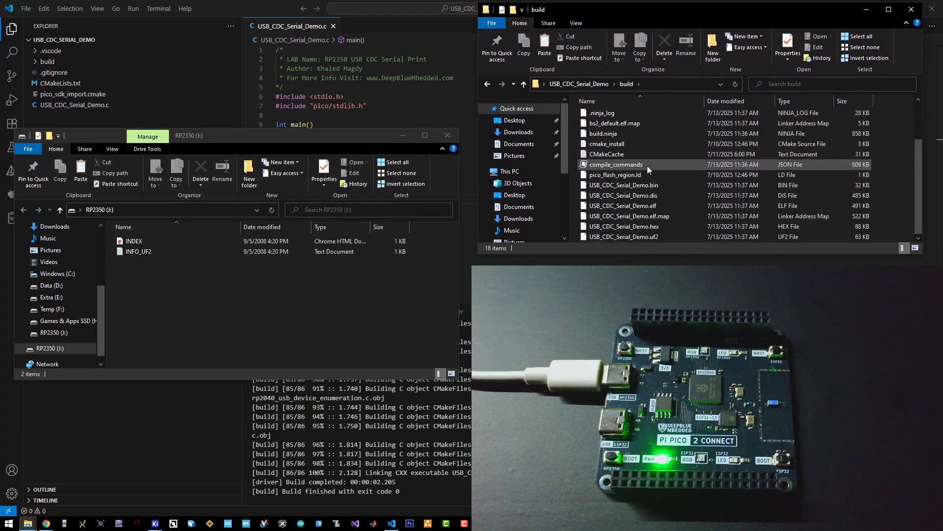
click(623, 237)
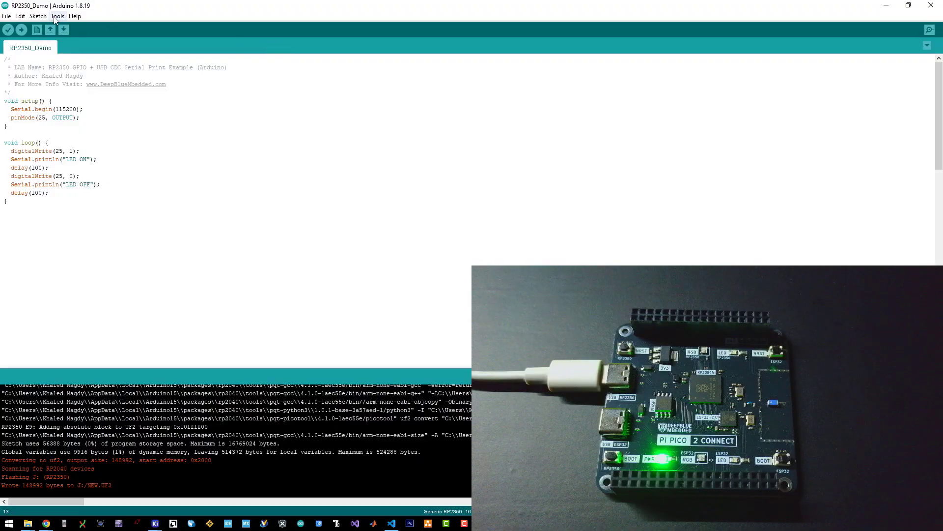
Step: Select COM26 as the port and watch Hello, world! in the serial monitor
click(57, 17)
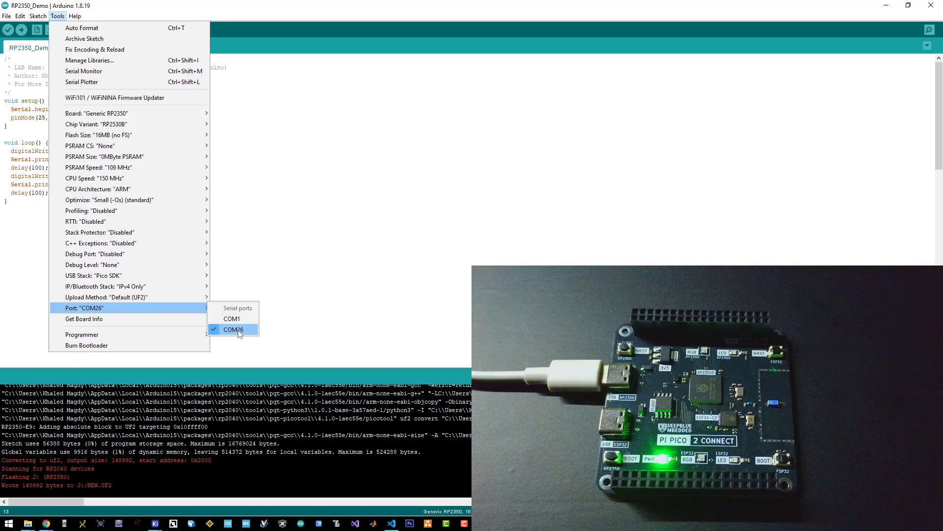
click(232, 329)
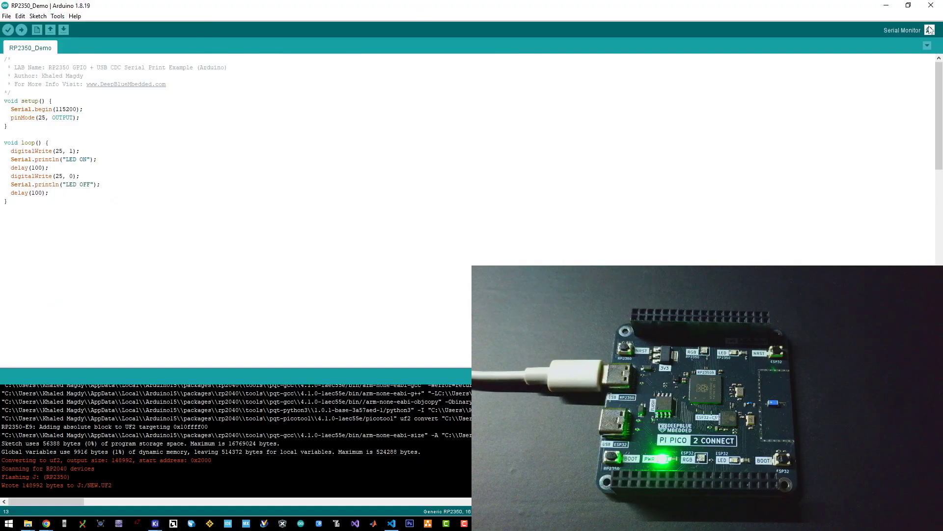
click(929, 30)
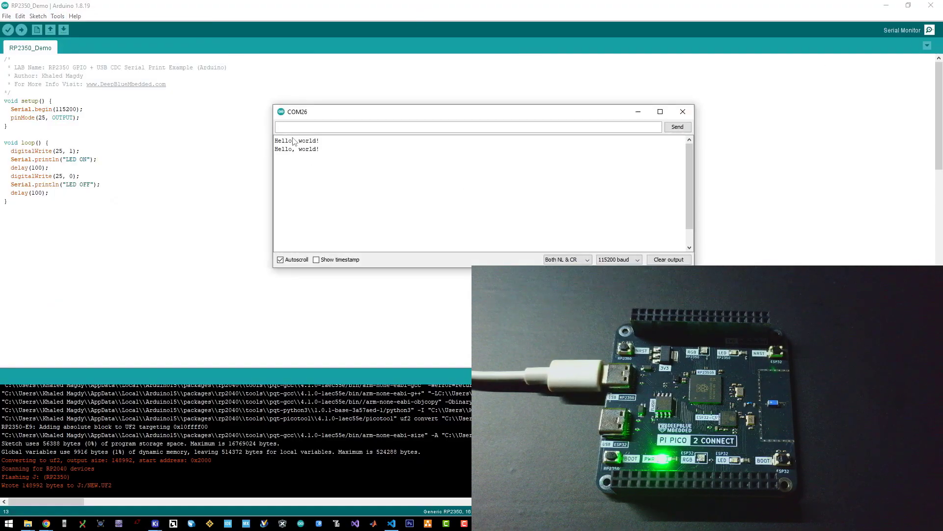
click(683, 111)
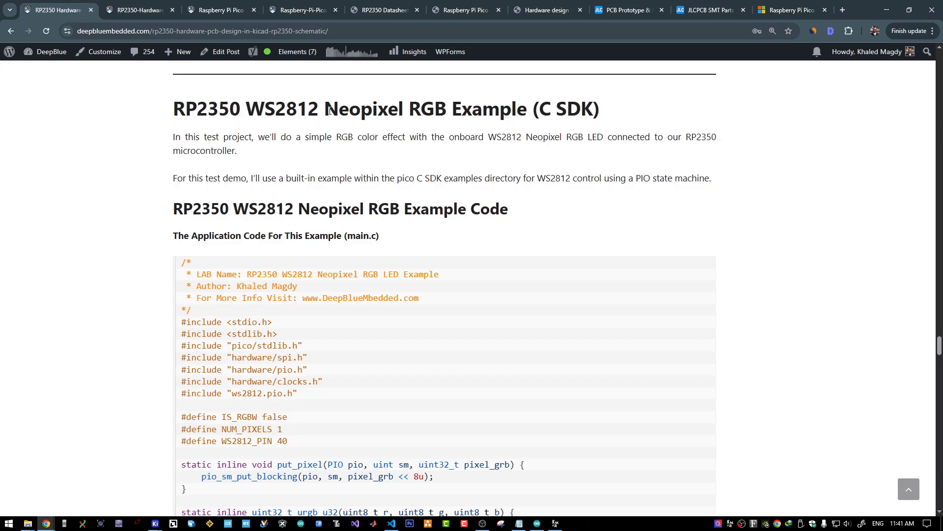
Step: Highlight then clear the article sentence about the built-in Pico example
double_click(261, 177)
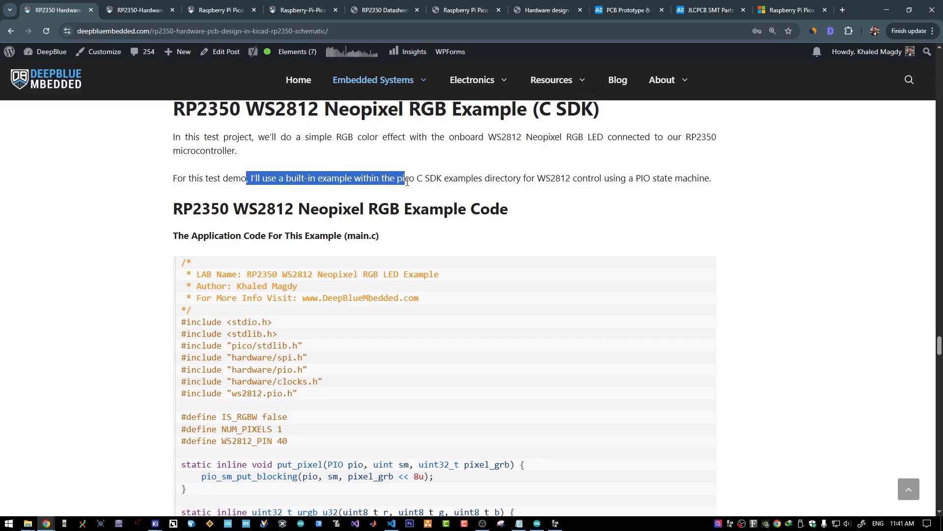
click(604, 199)
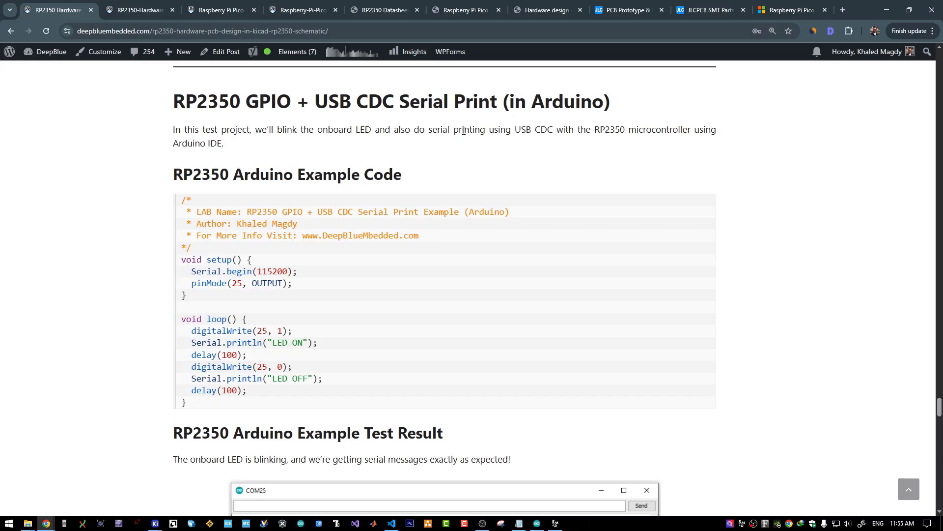
mouse_move(514, 159)
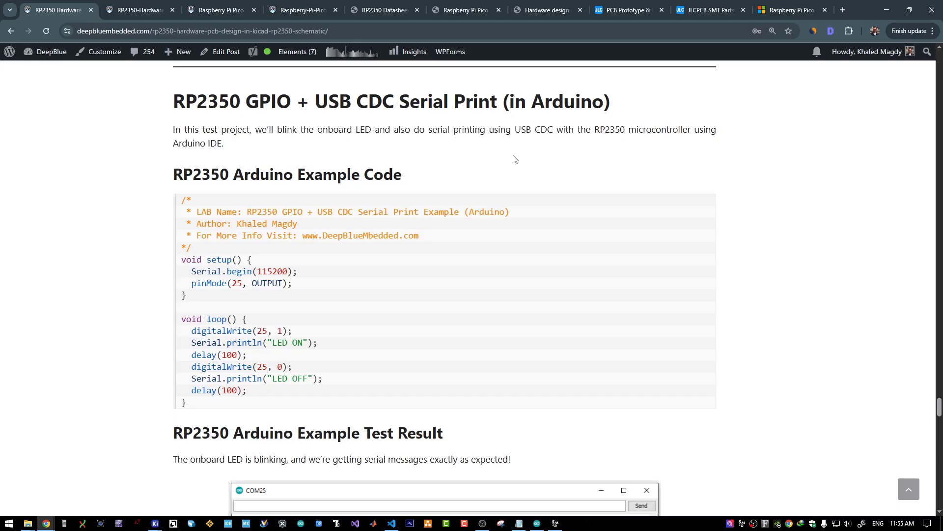
mouse_move(503, 160)
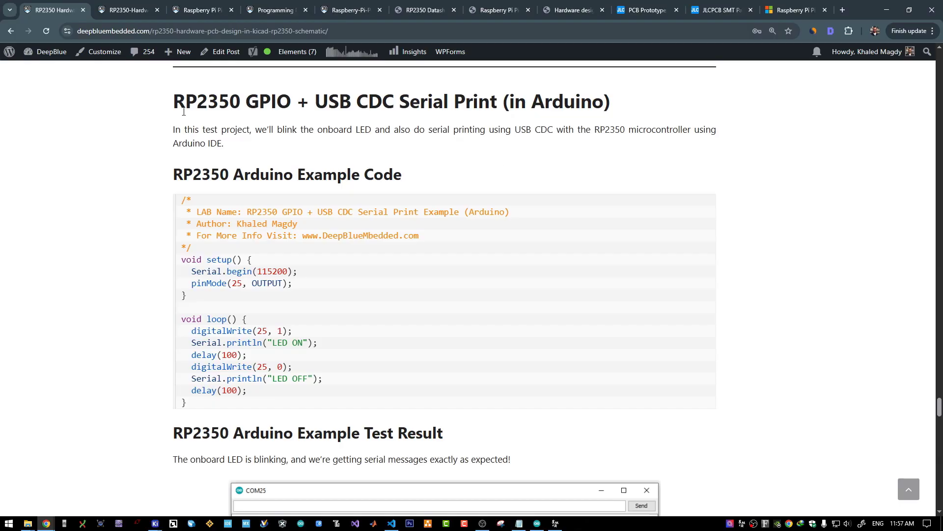
Step: Switch to the Pico Arduino IDE tutorial tab and scroll to Step #2, Boards Manager
click(277, 10)
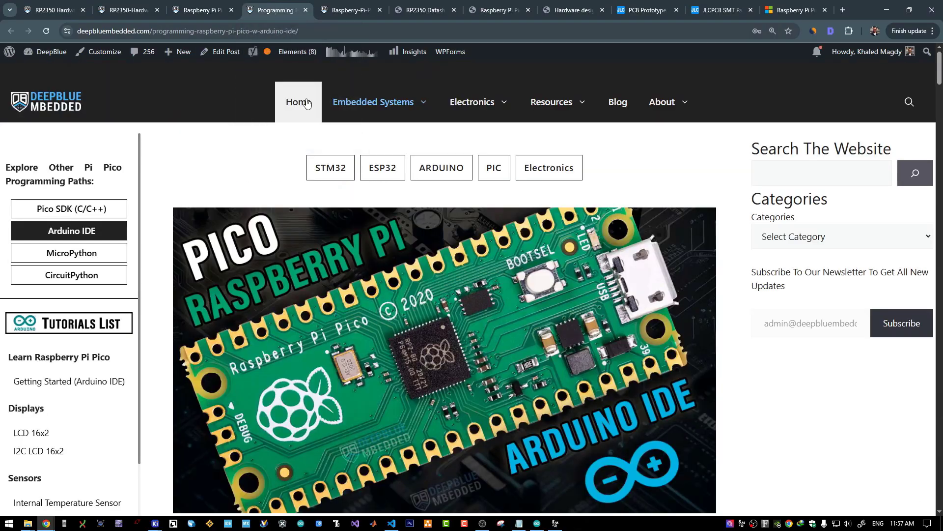
scroll(down, 3)
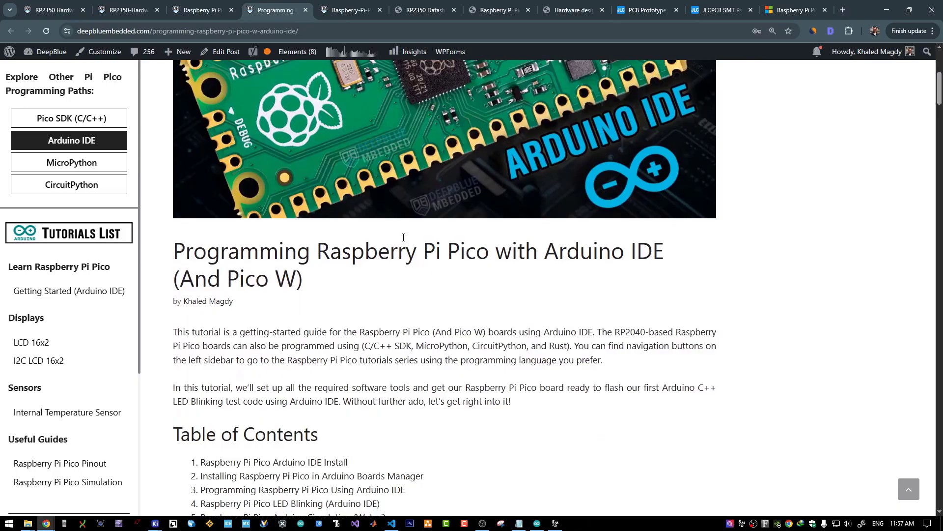
scroll(down, 3)
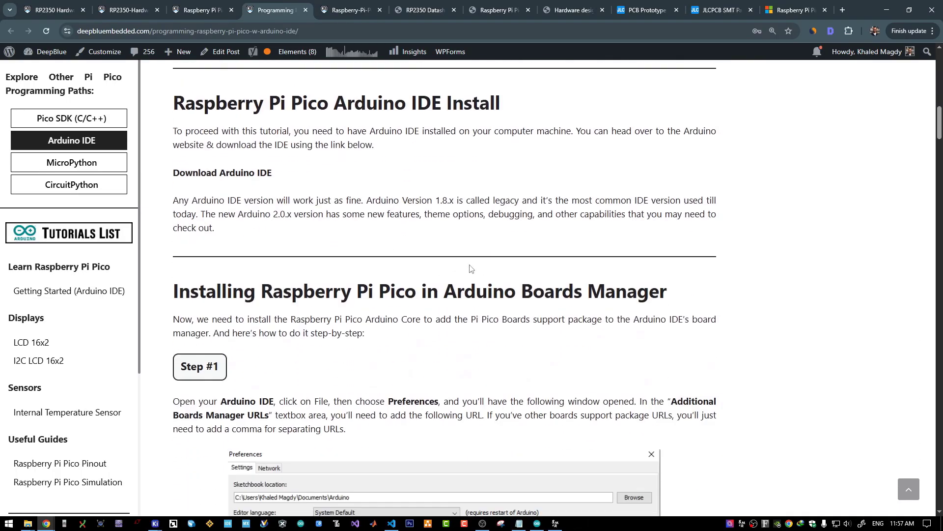
scroll(down, 3)
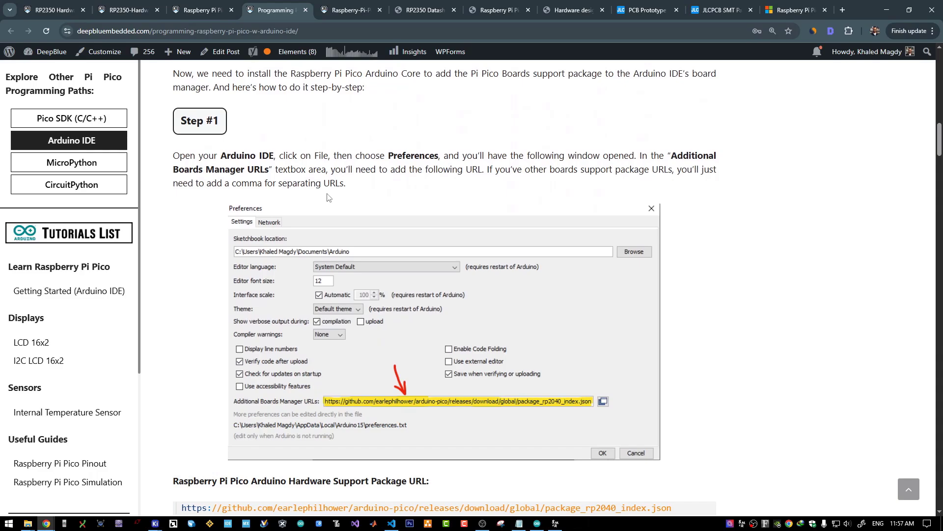
mouse_move(354, 200)
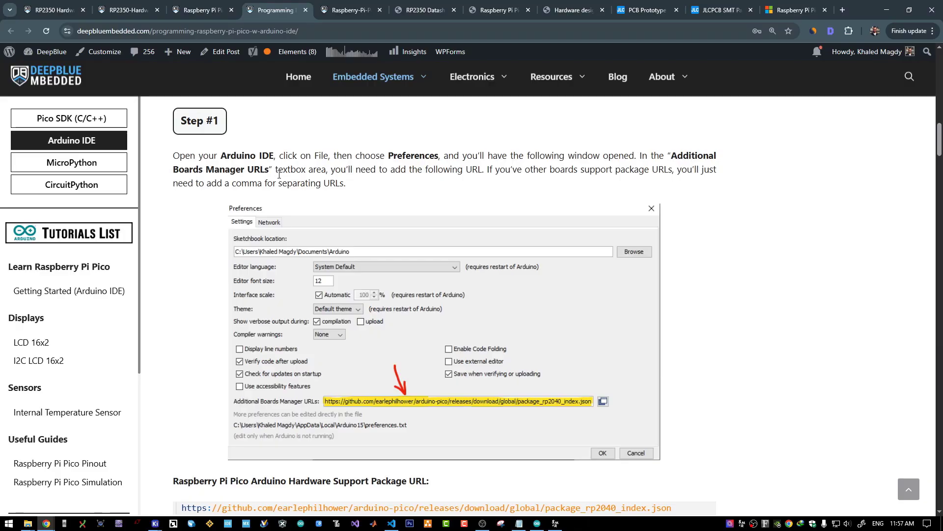
scroll(down, 3)
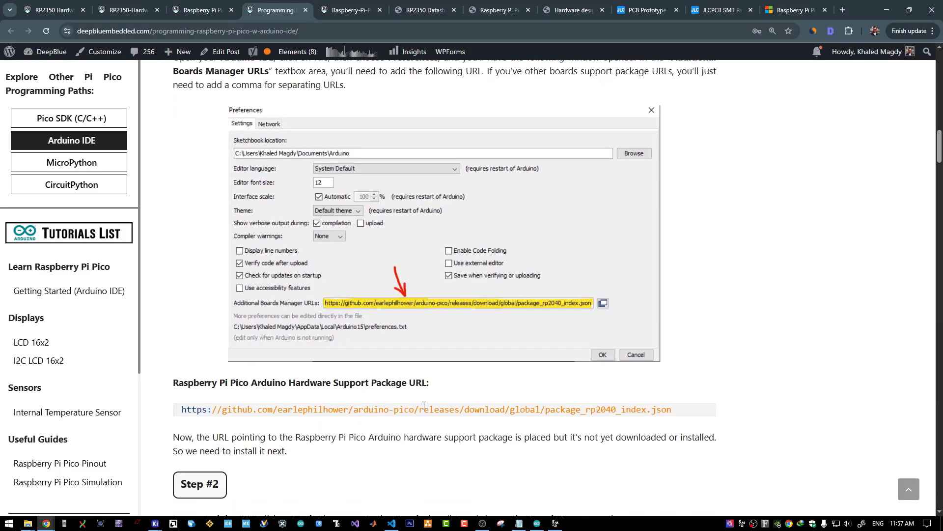
scroll(down, 3)
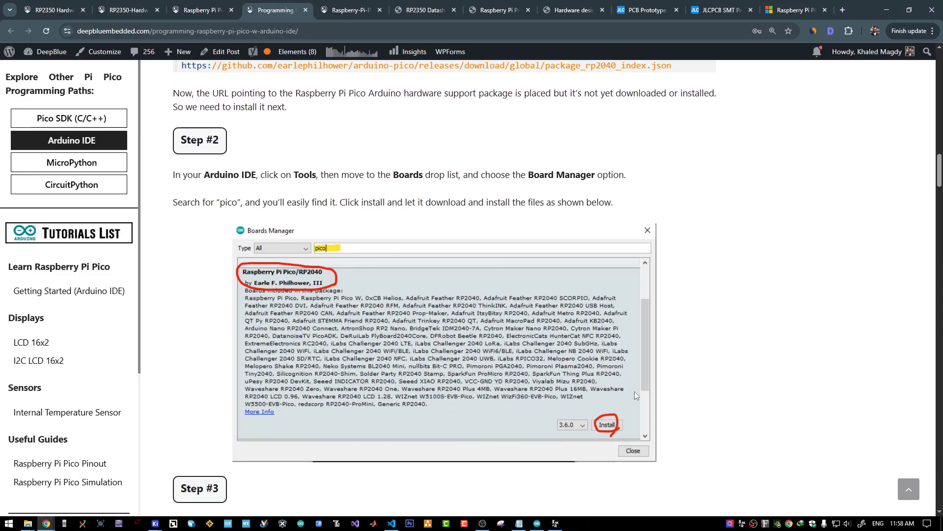
scroll(down, 3)
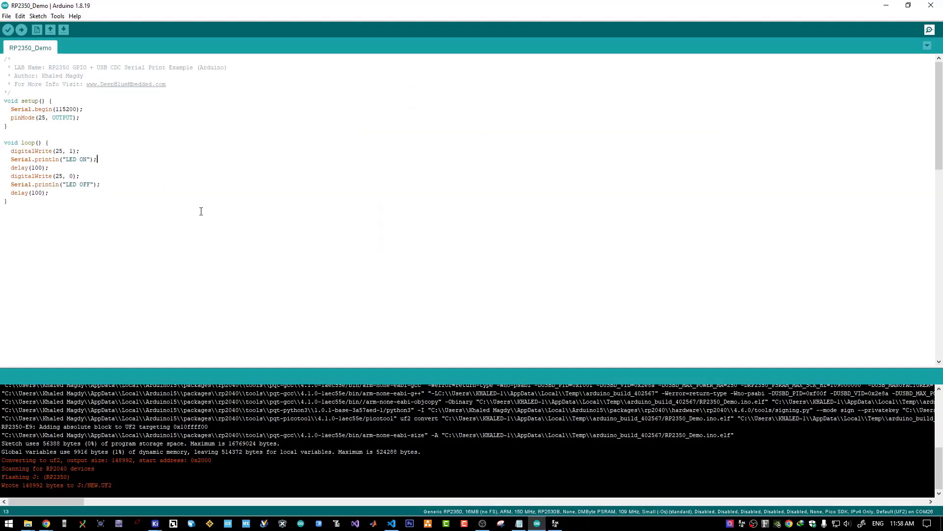
mouse_move(27, 120)
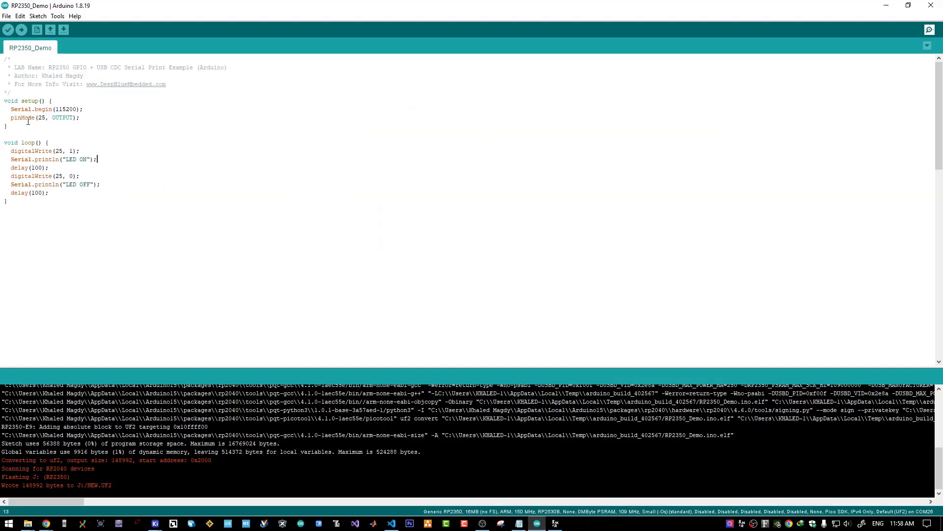
Step: Select the digitalWrite(25, 0); and Serial.println("LED OFF"); loop lines
drag(10, 109, 80, 118)
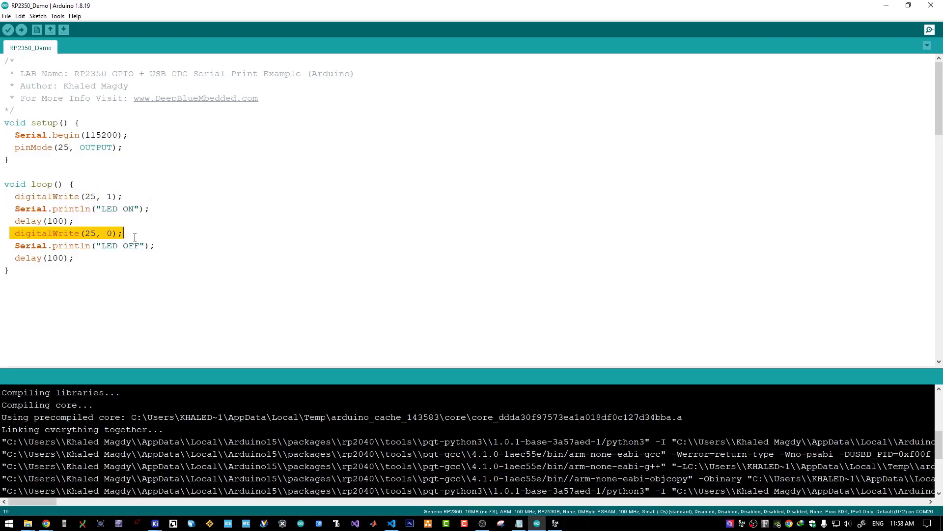
drag(120, 233, 155, 246)
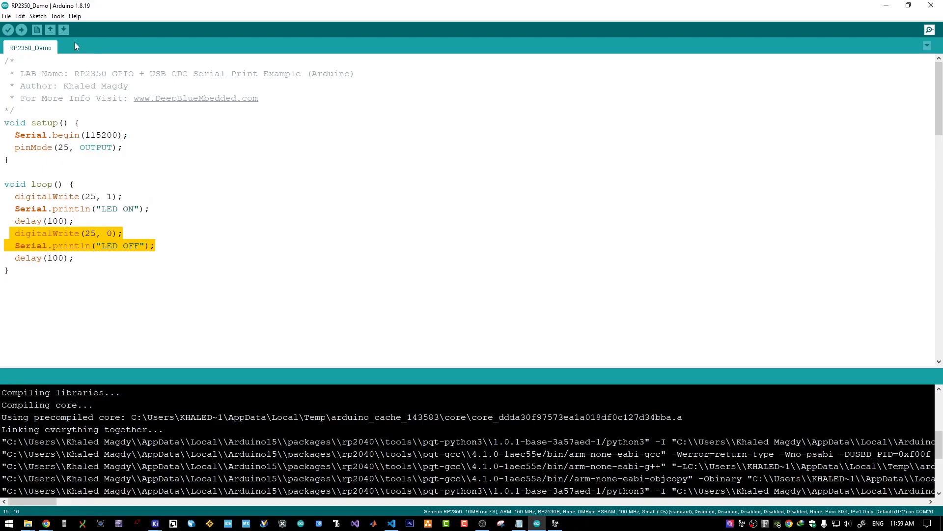
click(58, 17)
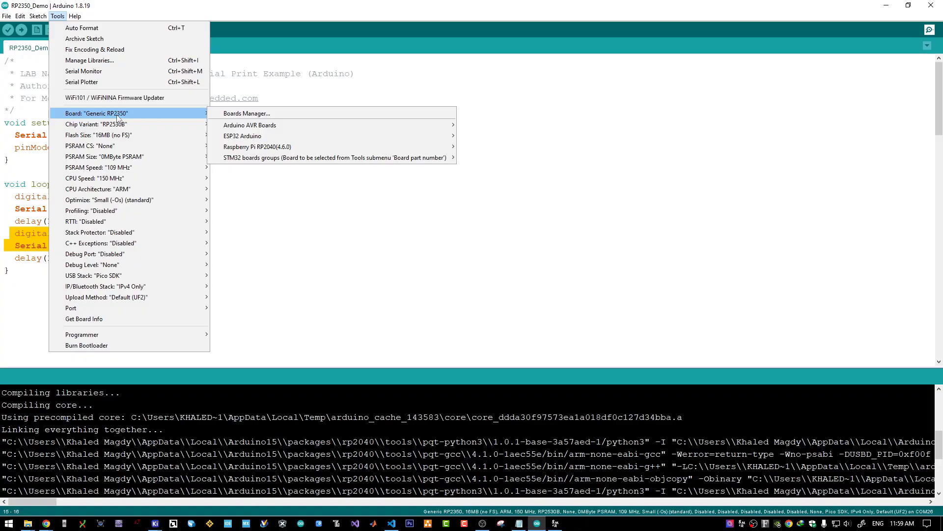
mouse_move(96, 124)
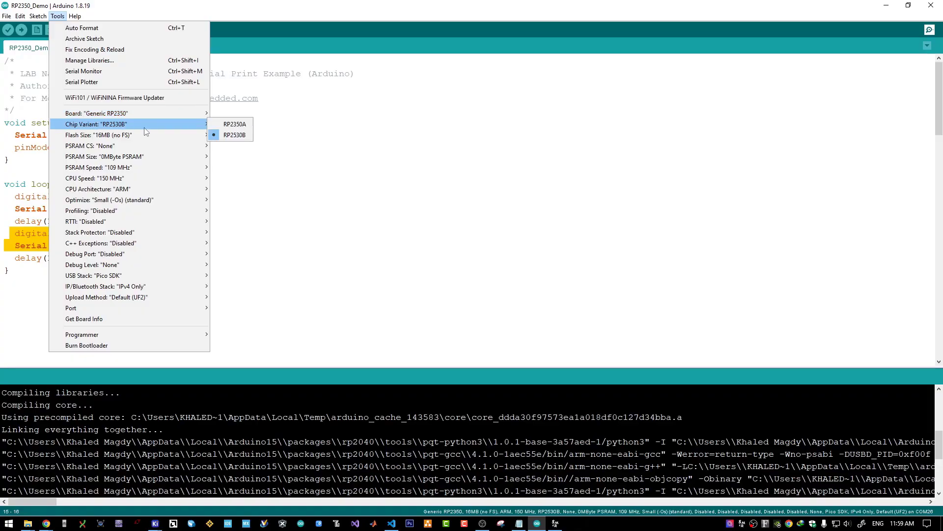
mouse_move(144, 128)
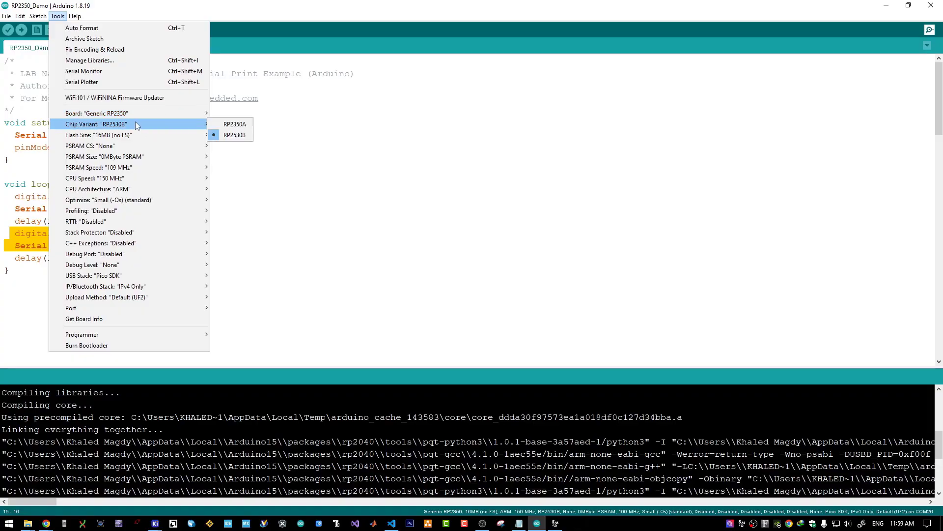
click(98, 134)
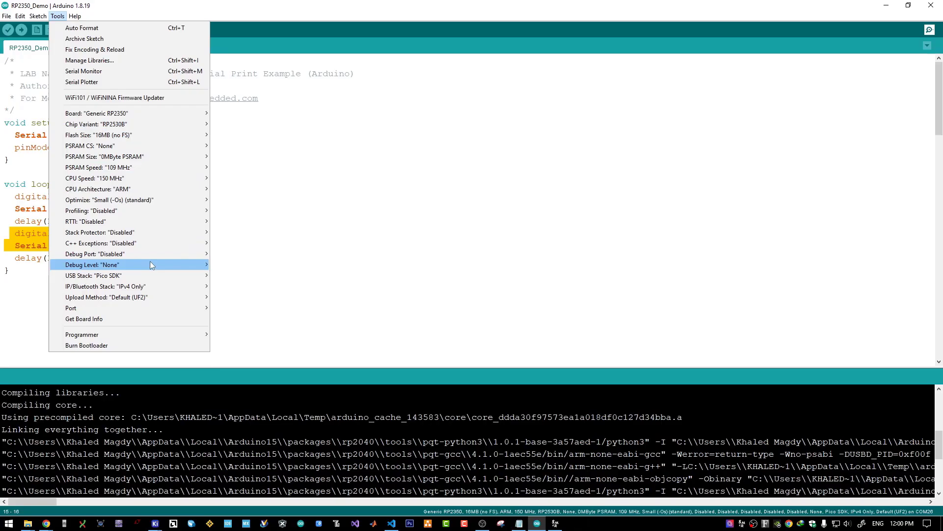
mouse_move(71, 307)
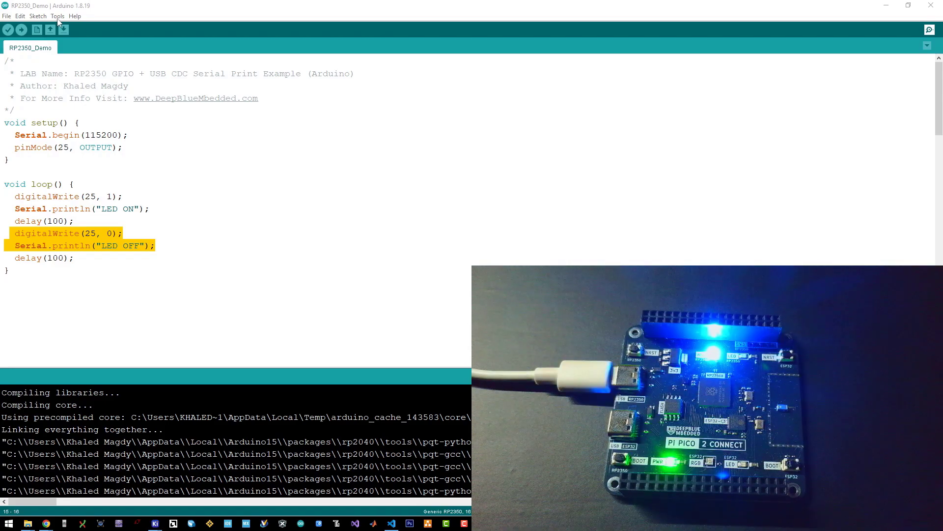
Step: Select COM26 then the UF2 Board as upload target and write the RP2350_Demo firmware (148992 bytes)
click(57, 16)
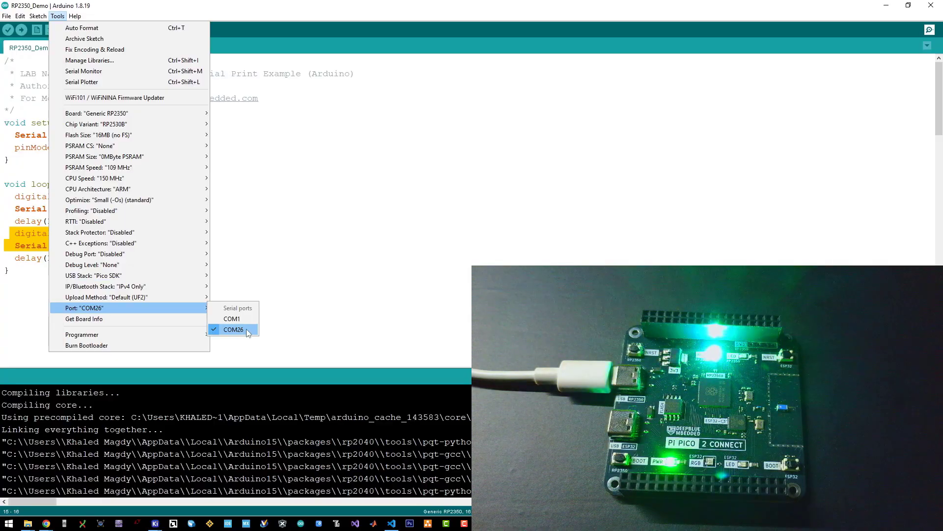
click(234, 329)
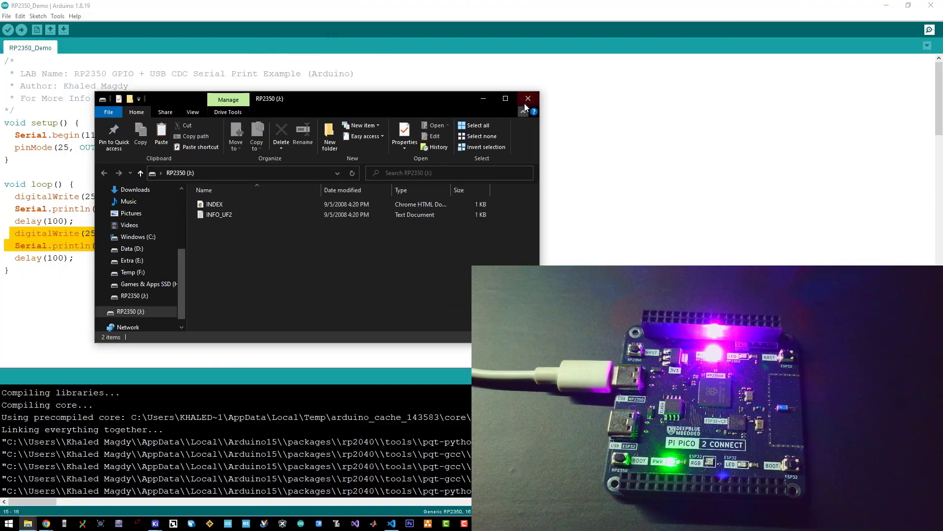
click(528, 98)
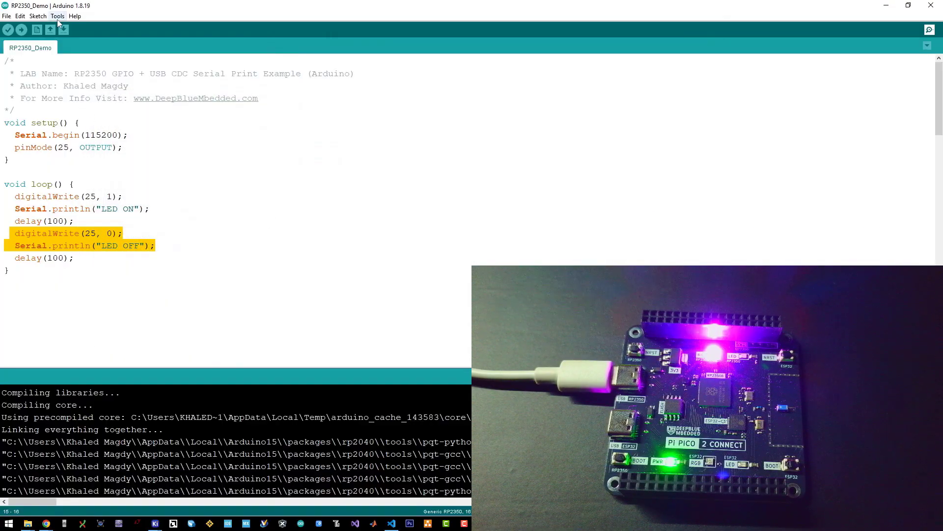
click(57, 16)
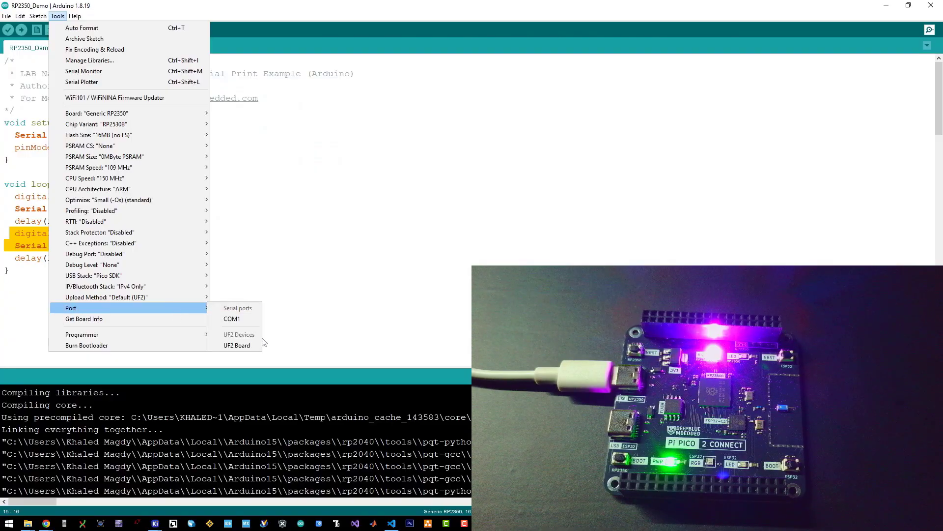
click(255, 346)
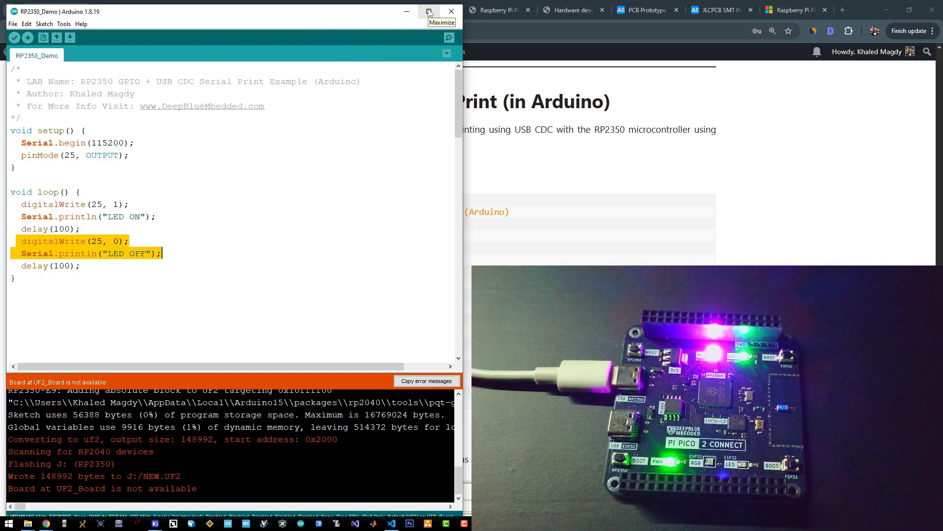
Step: Connect to COM25 (Raspberry Pi Pico 2W) and start the serial monitor streaming LED ON/OFF lines
click(429, 11)
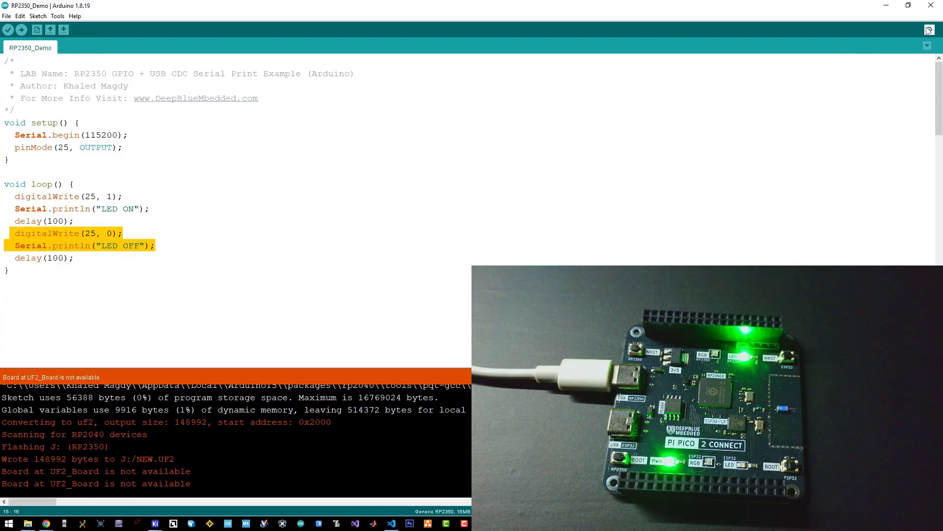
click(58, 16)
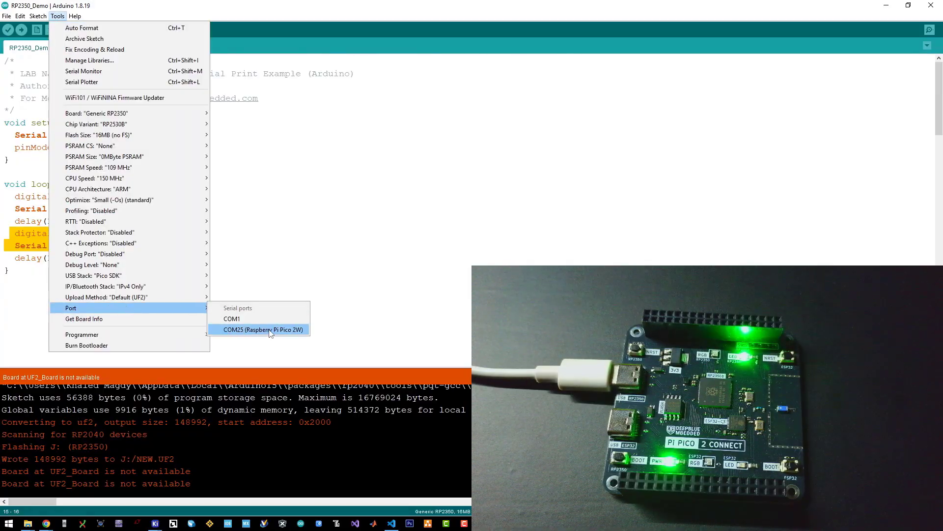
click(262, 329)
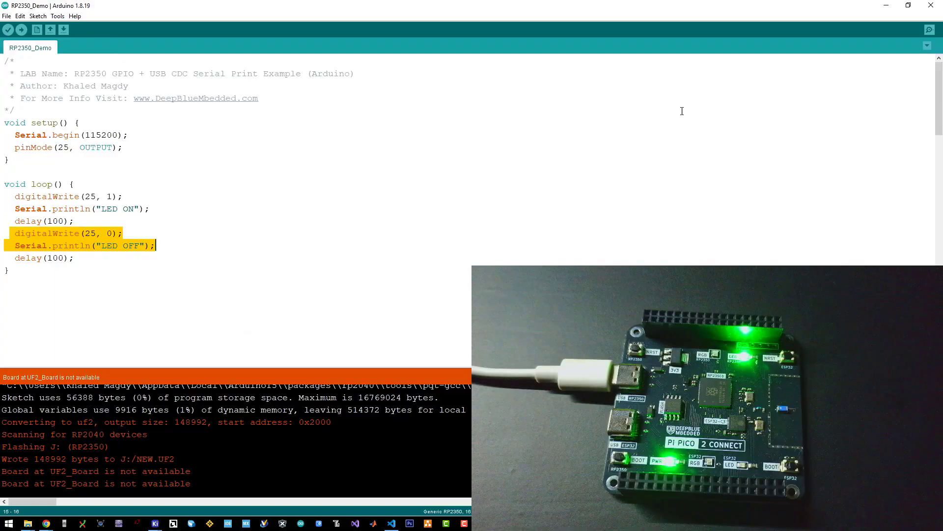
click(929, 28)
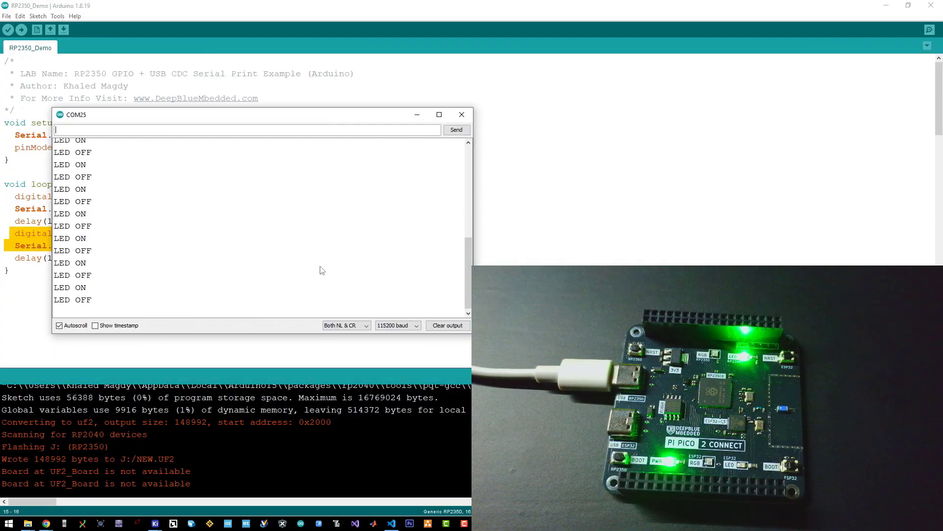
click(397, 325)
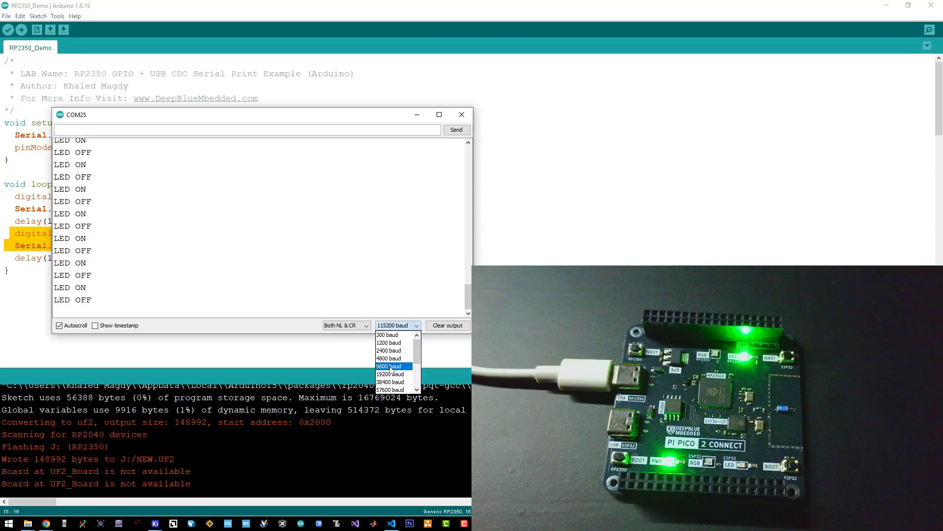
click(389, 365)
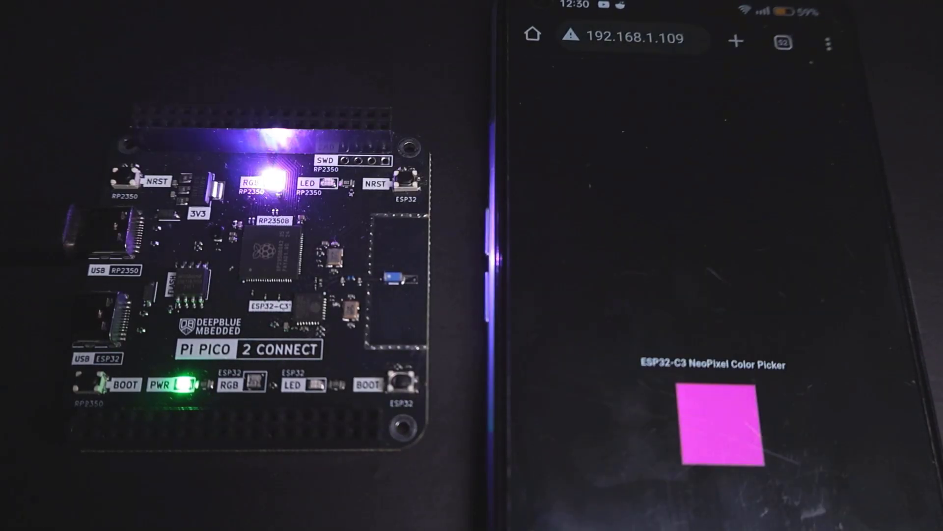
Step: Pick cyan, green and white swatches in the NeoPixel Color Picker, recolouring the board's RGB LED
click(740, 434)
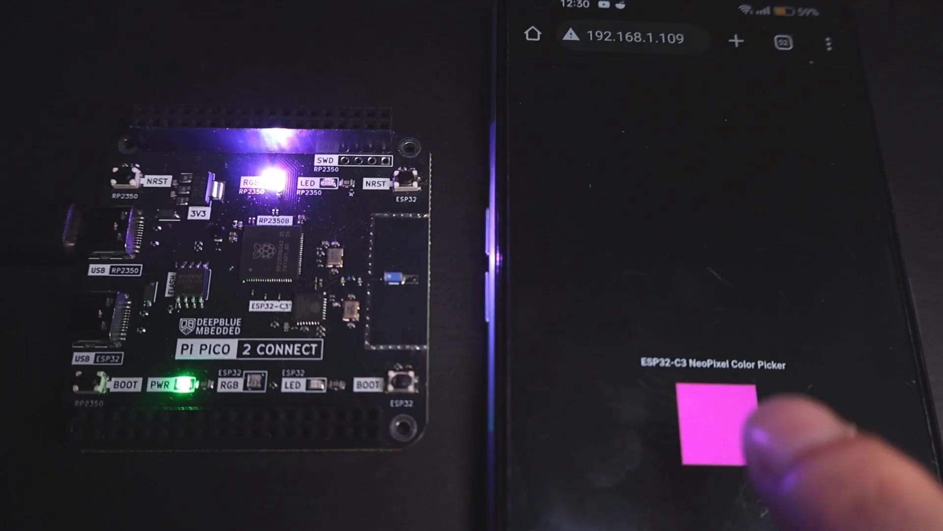
click(714, 428)
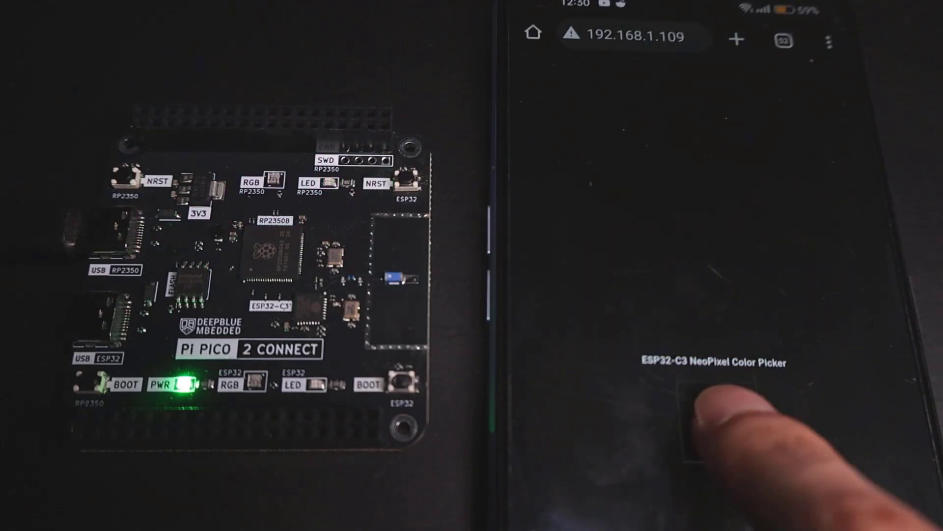
click(717, 428)
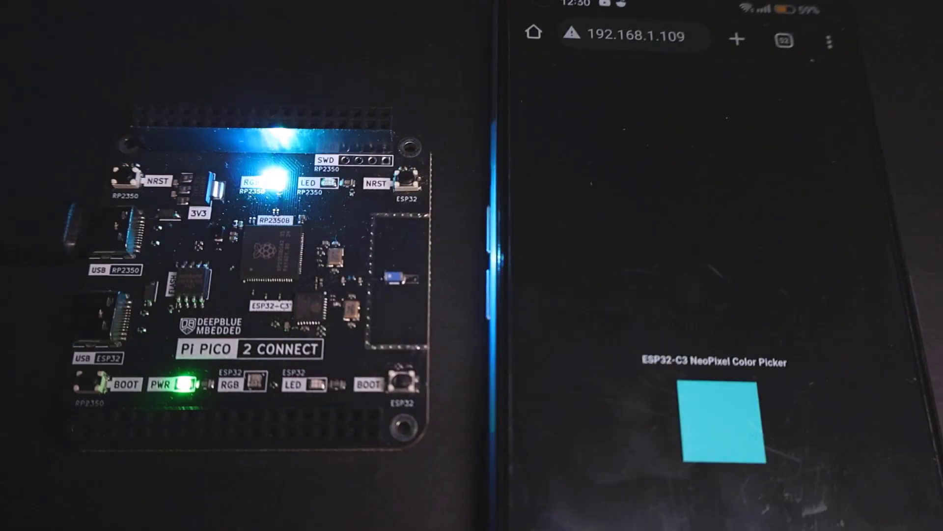
click(710, 422)
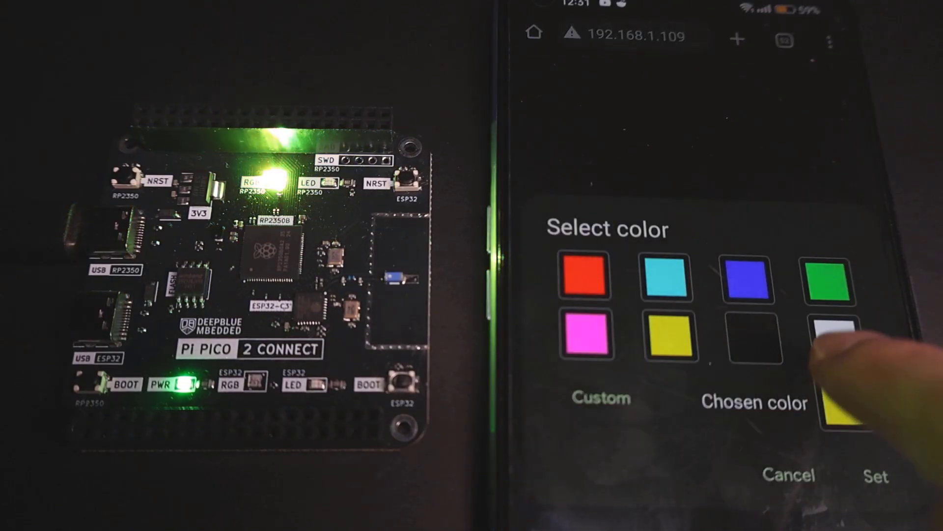
click(877, 476)
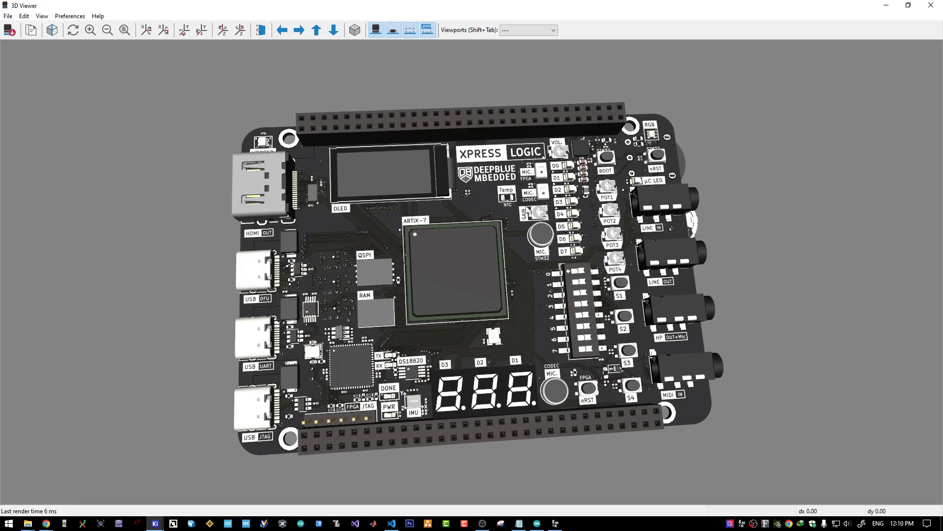
mouse_move(521, 328)
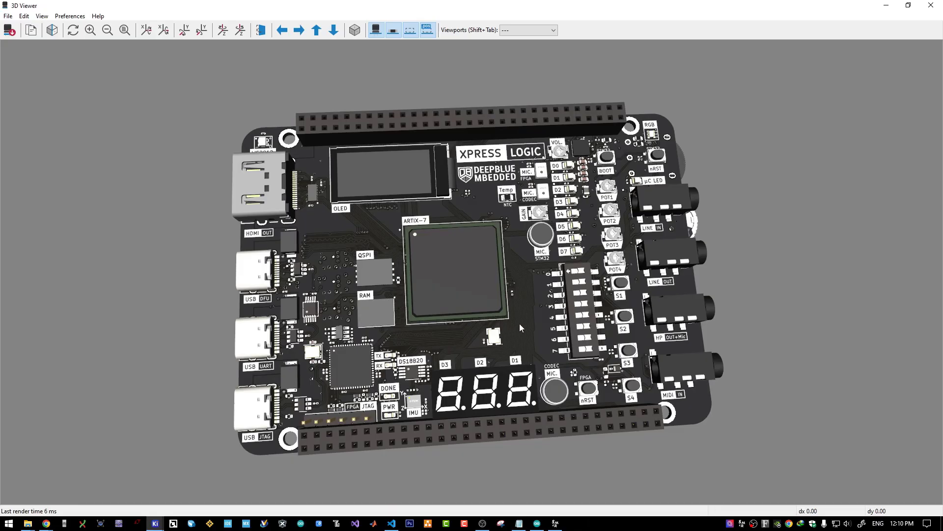
Step: Orbit the XPRESS LOGIC board's 3D preview to an edge-on side profile
drag(521, 328, 617, 210)
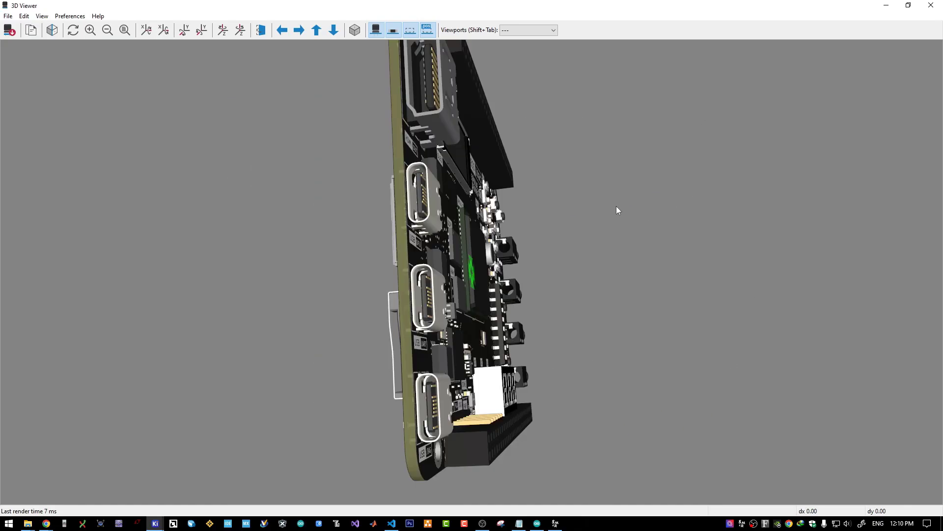